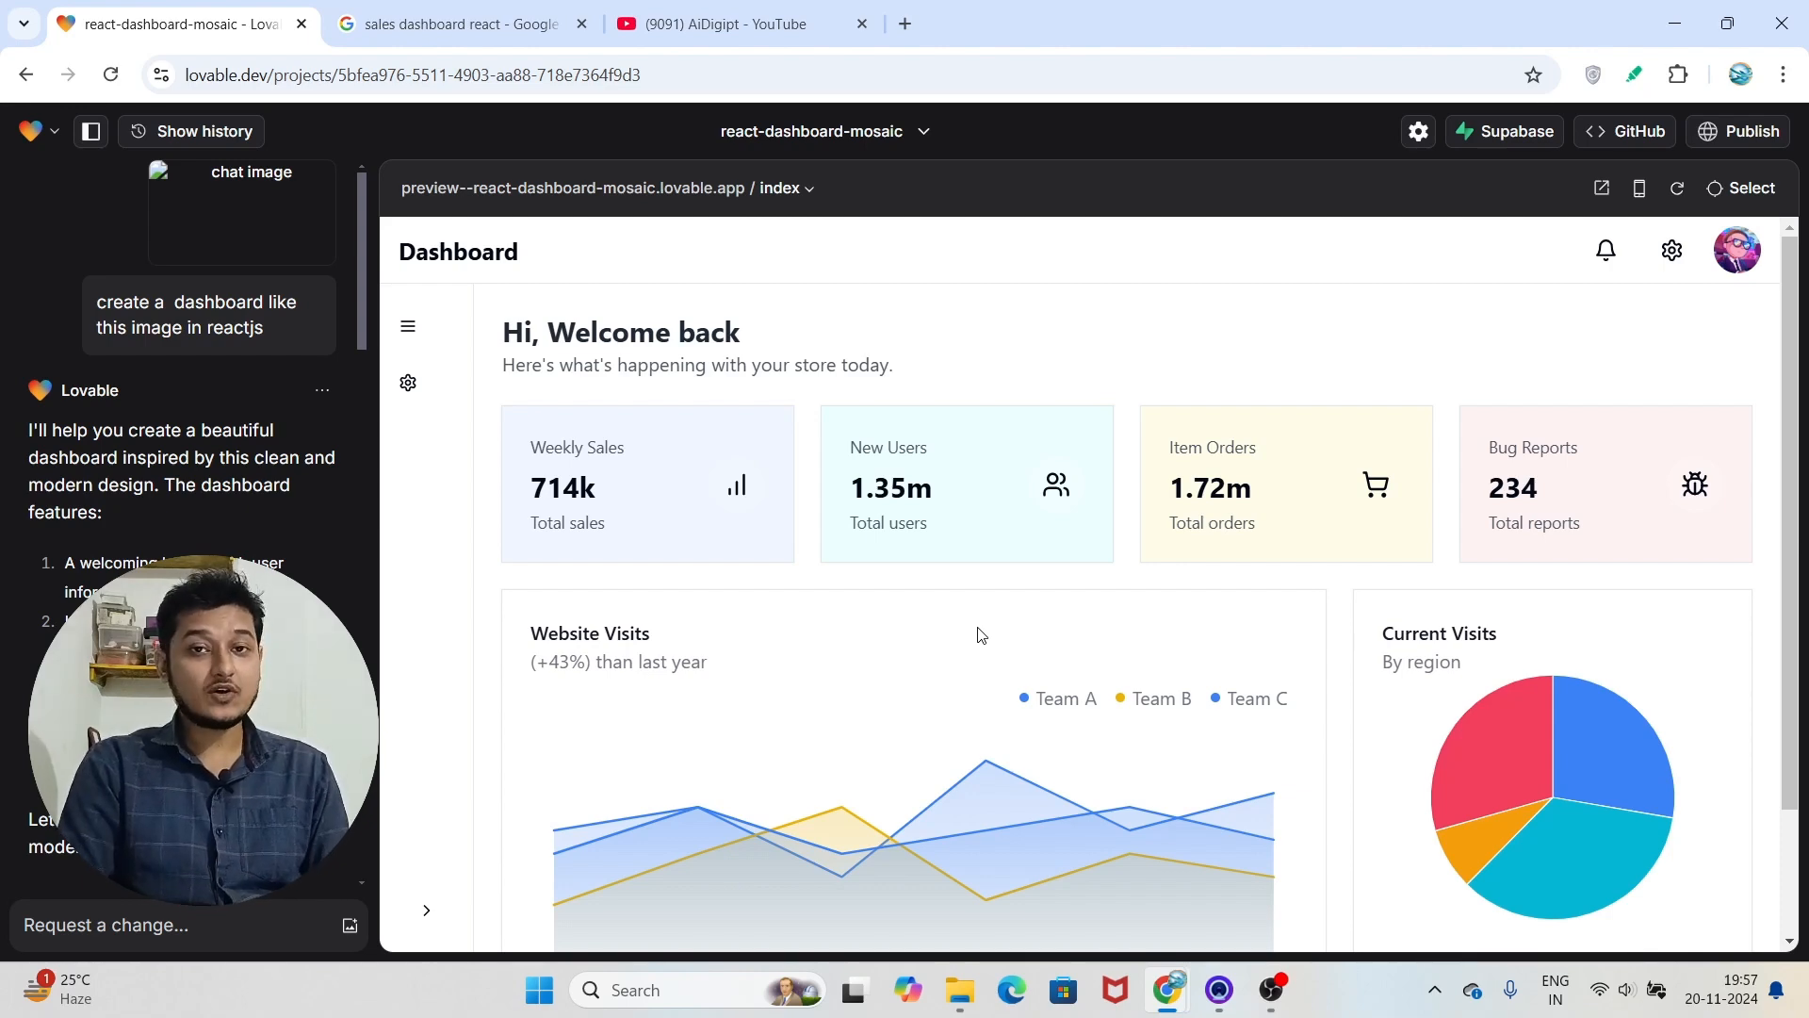
Browse the YouTube channel's videos and the sales dashboard reference images, then return to the dashboard project
{"action": "left_click", "coordinate": [722, 22]}
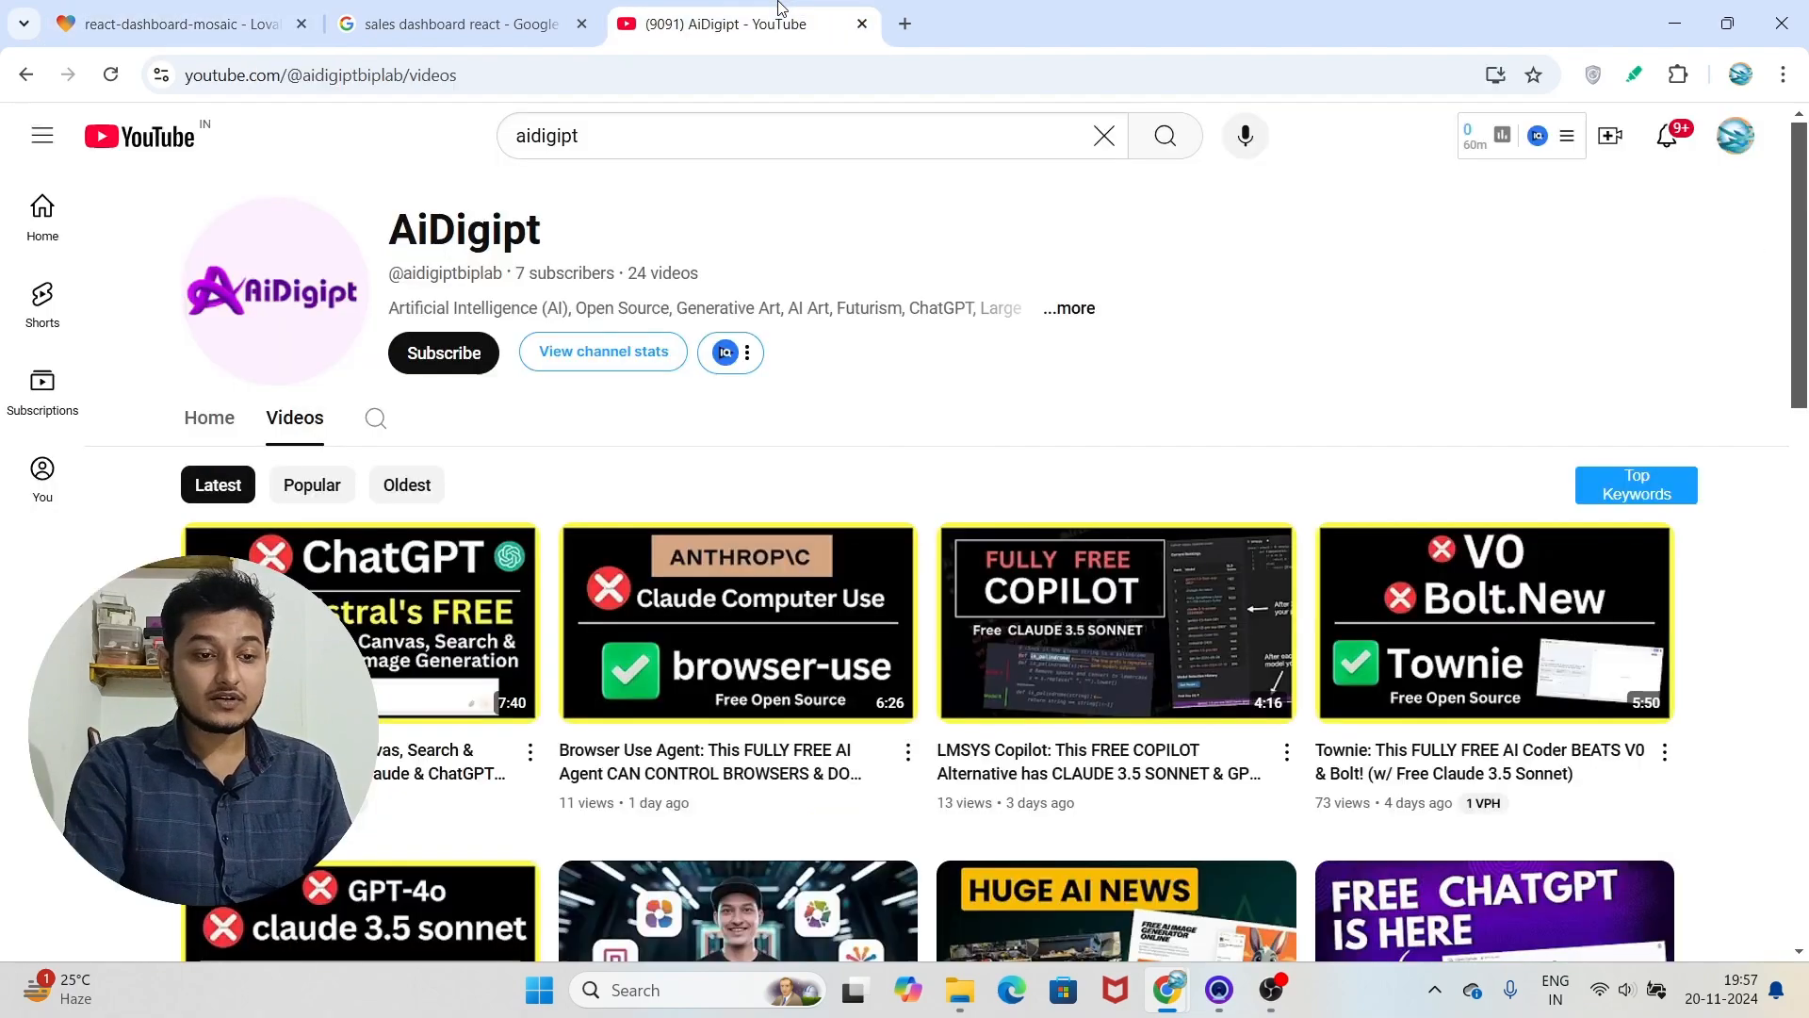
{"action": "scroll", "scroll_direction": "down", "scroll_amount": 3}
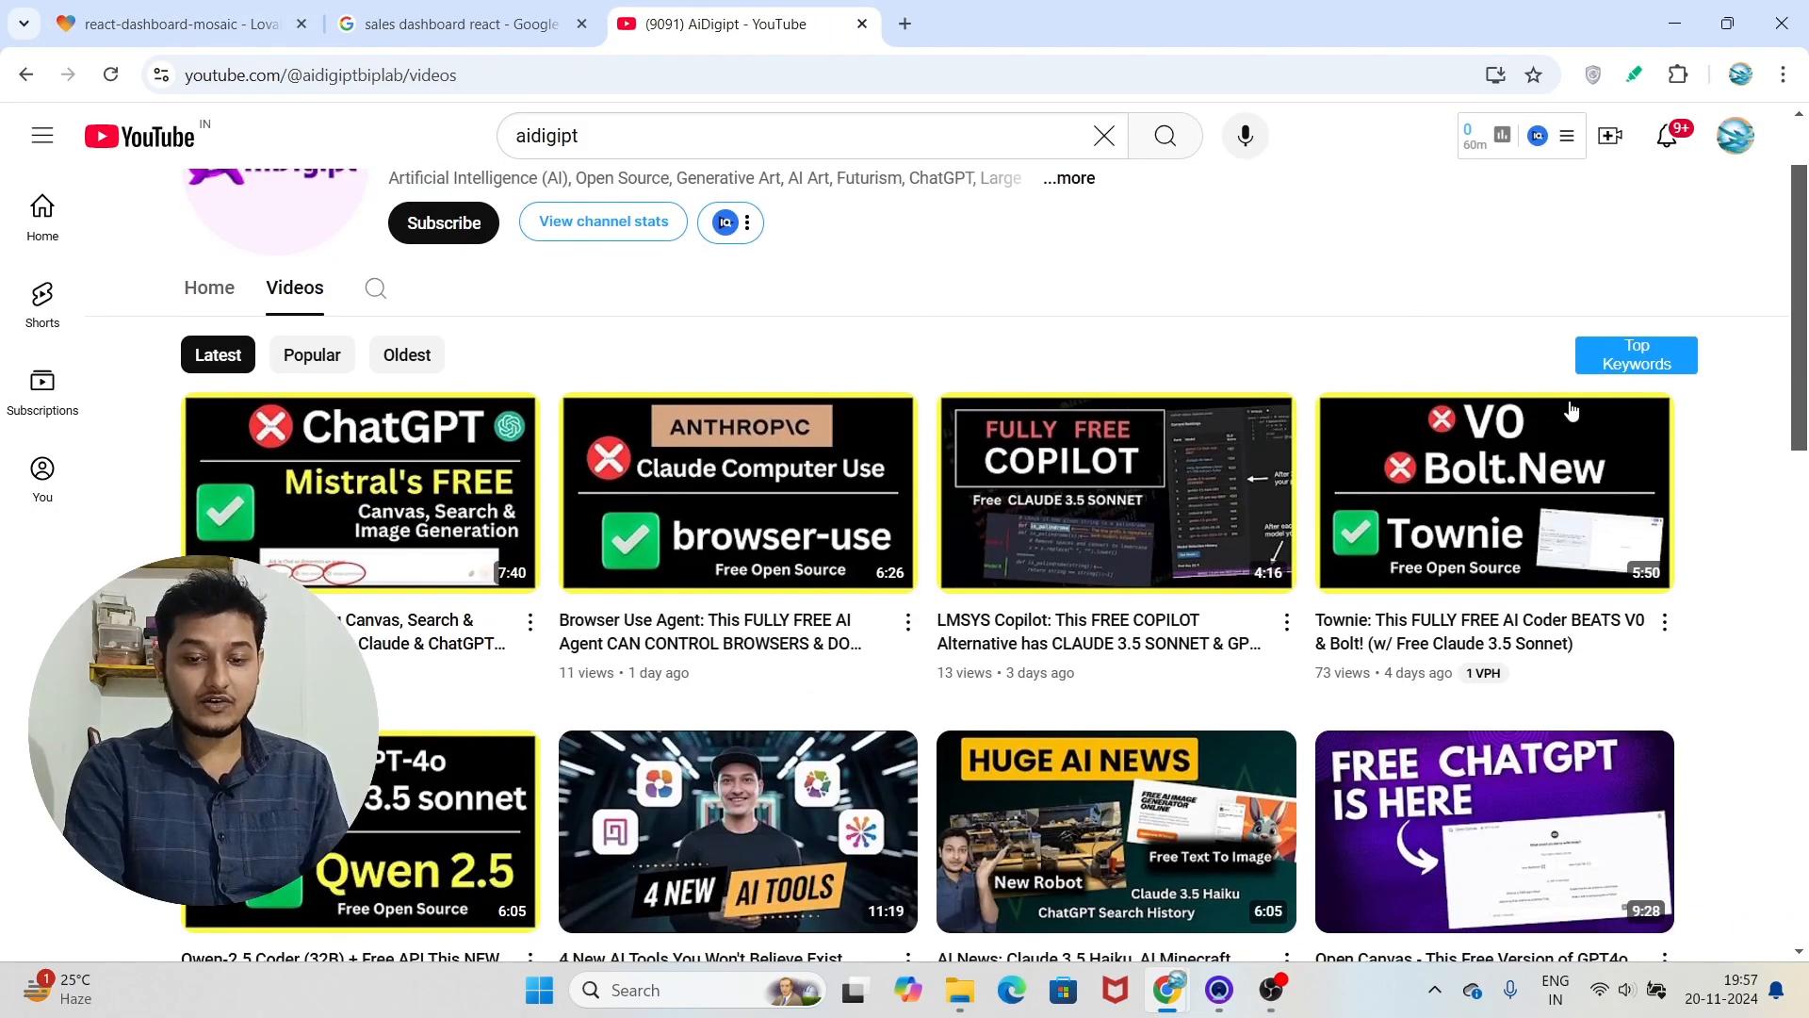
{"action": "scroll", "scroll_direction": "down", "scroll_amount": 3}
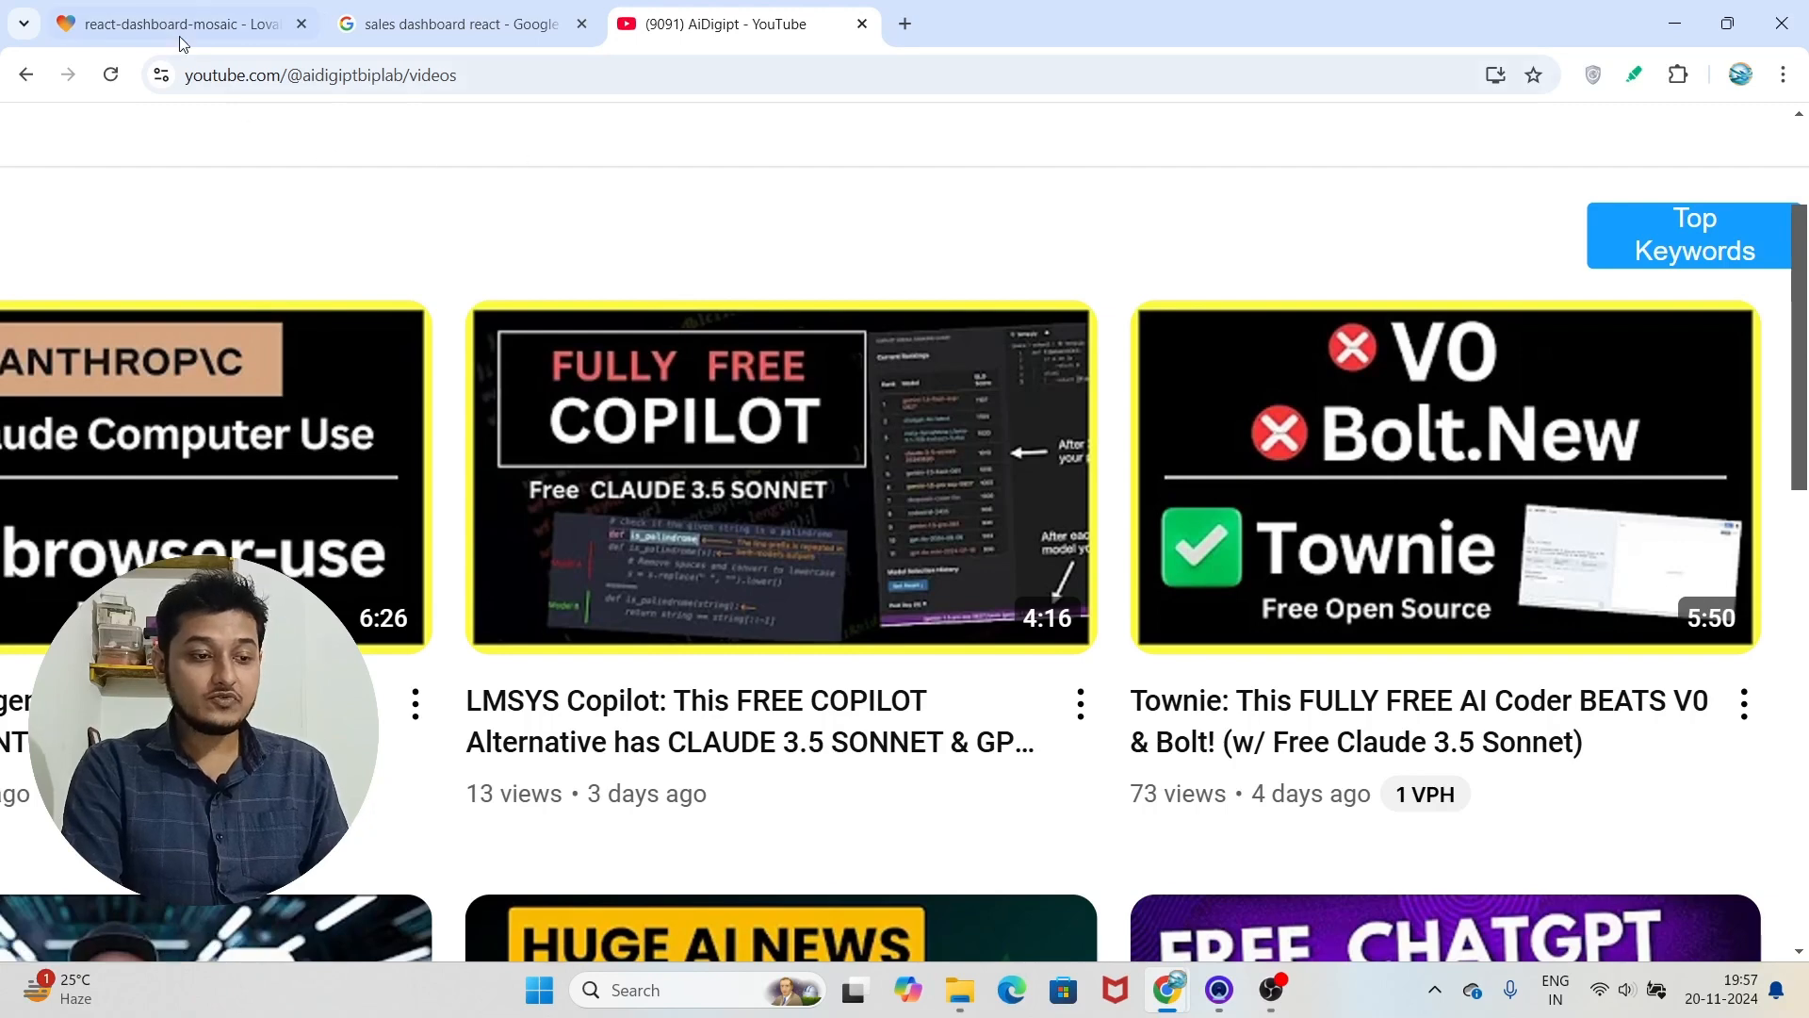
{"action": "left_click", "coordinate": [173, 22]}
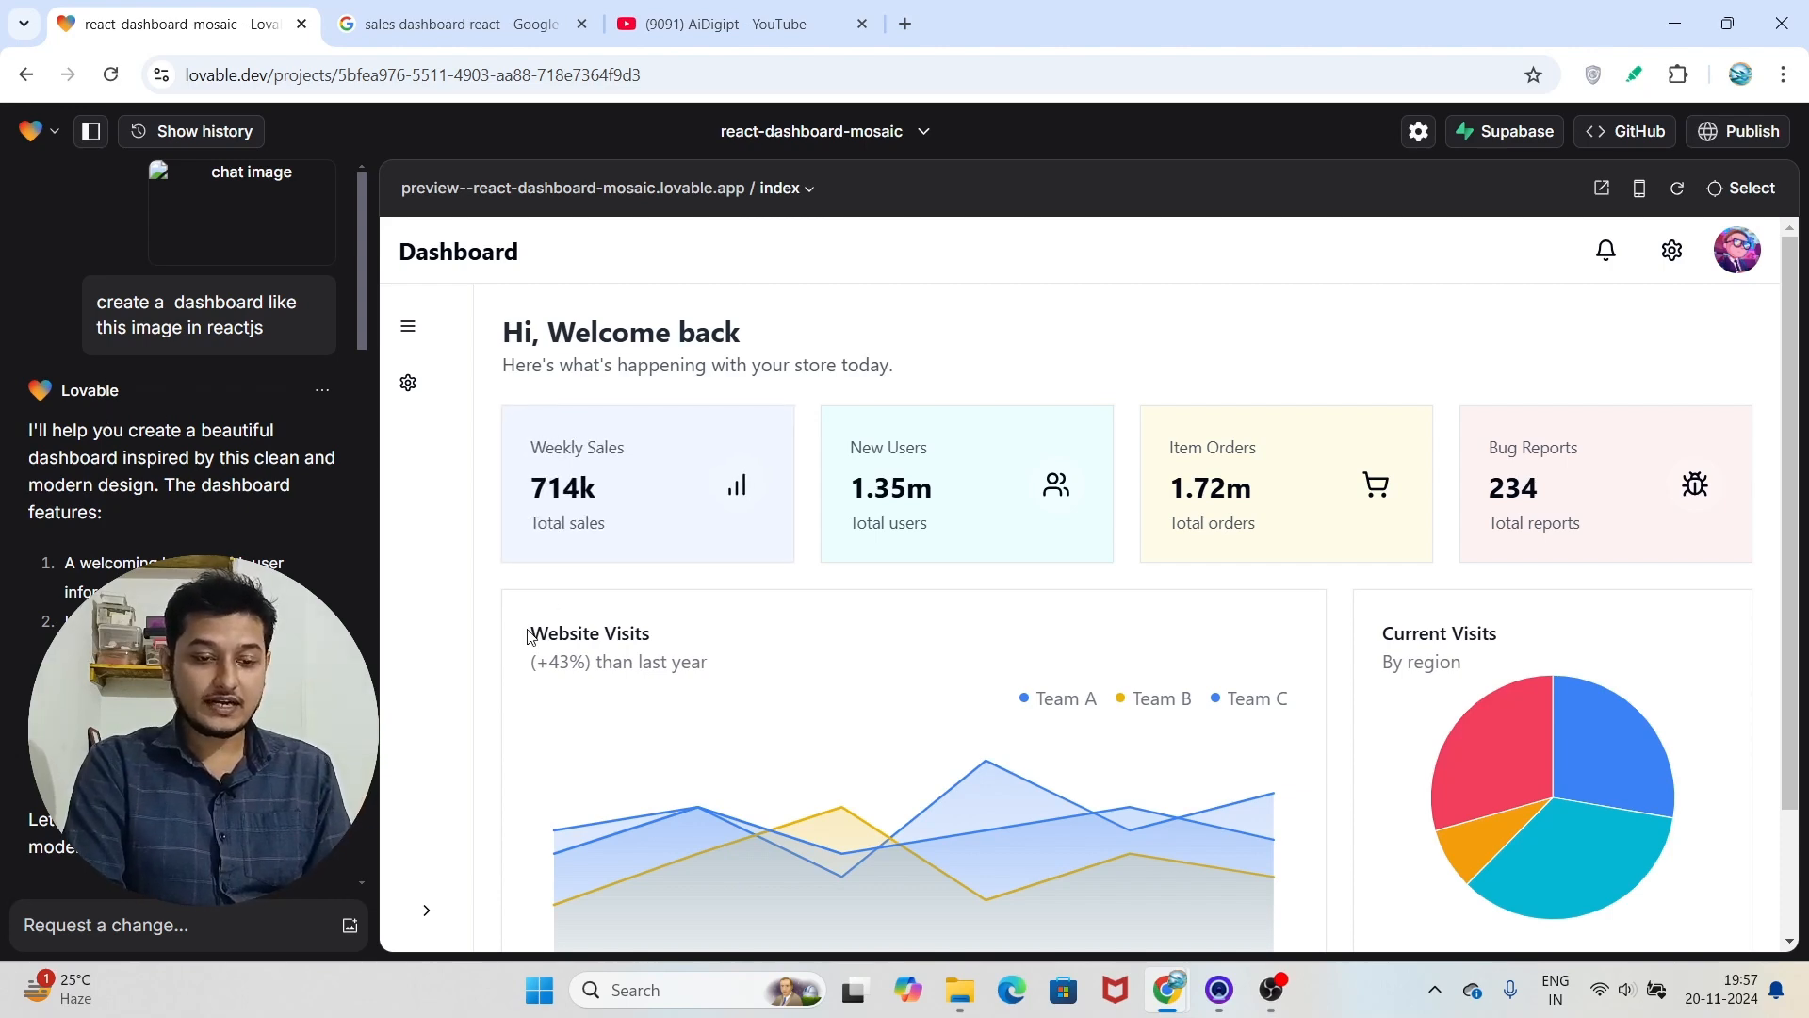
{"action": "left_click", "coordinate": [462, 23]}
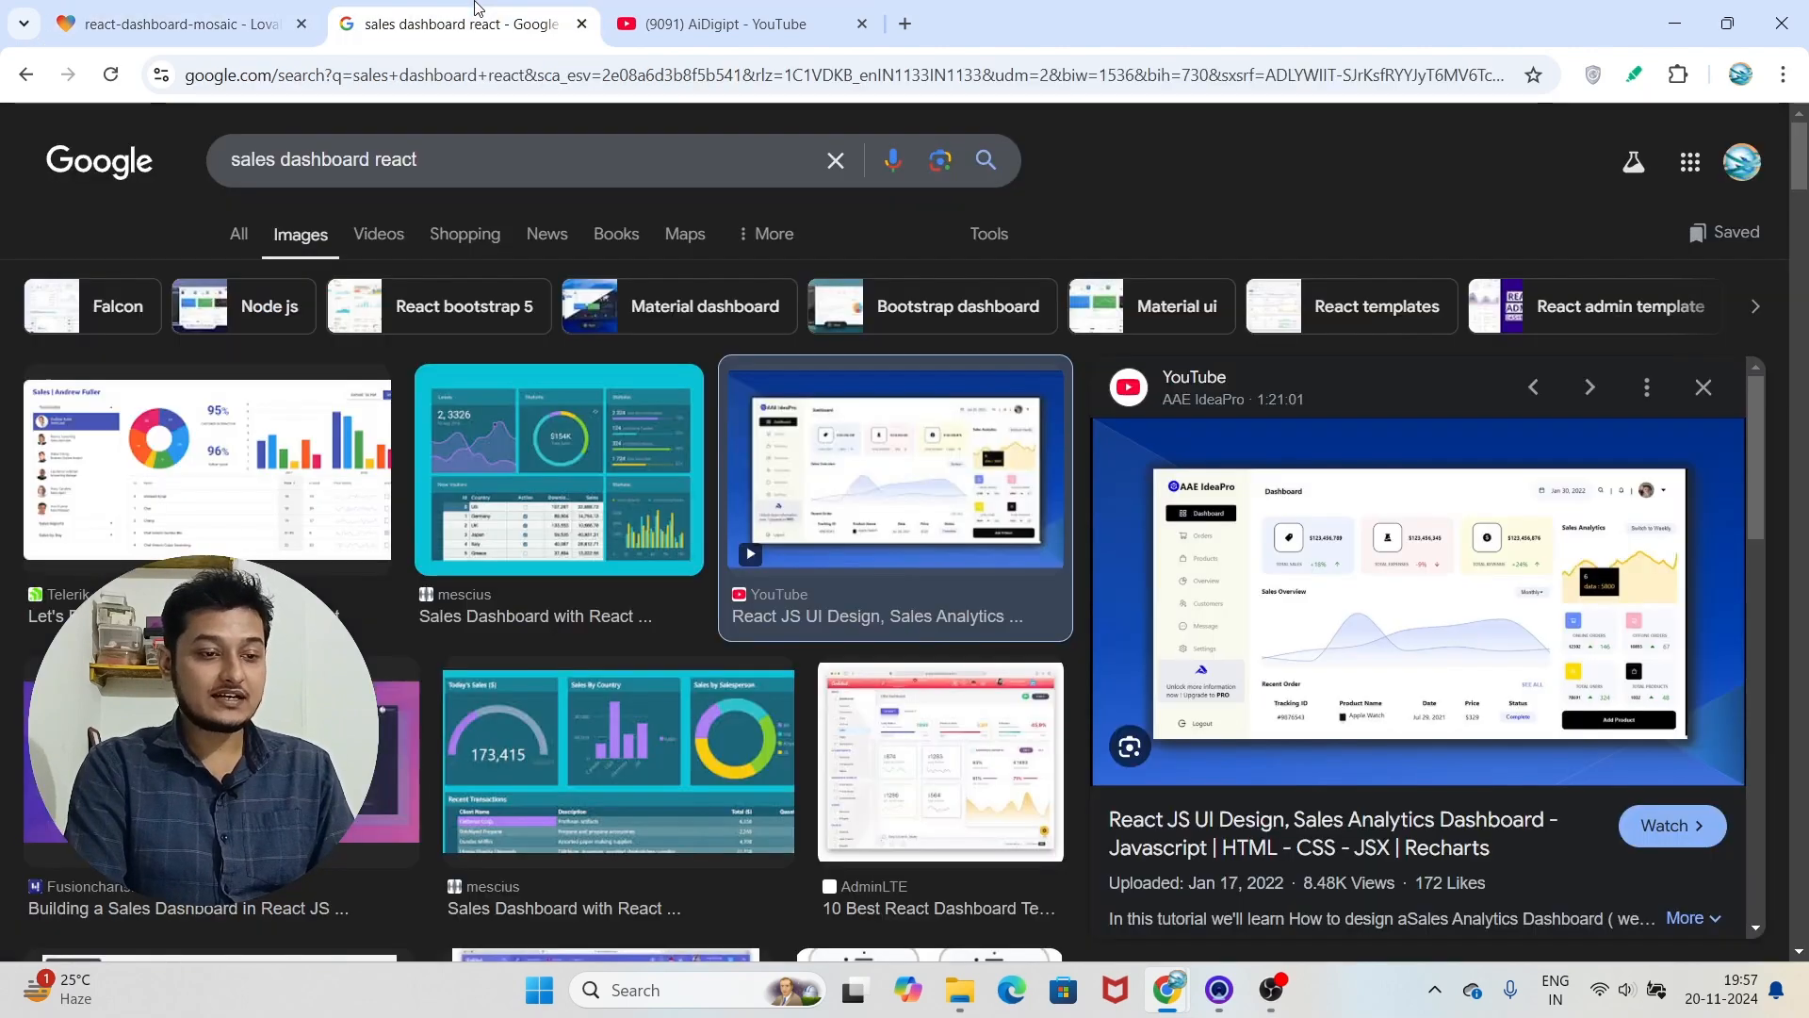
{"action": "mouse_move", "coordinate": [1330, 480]}
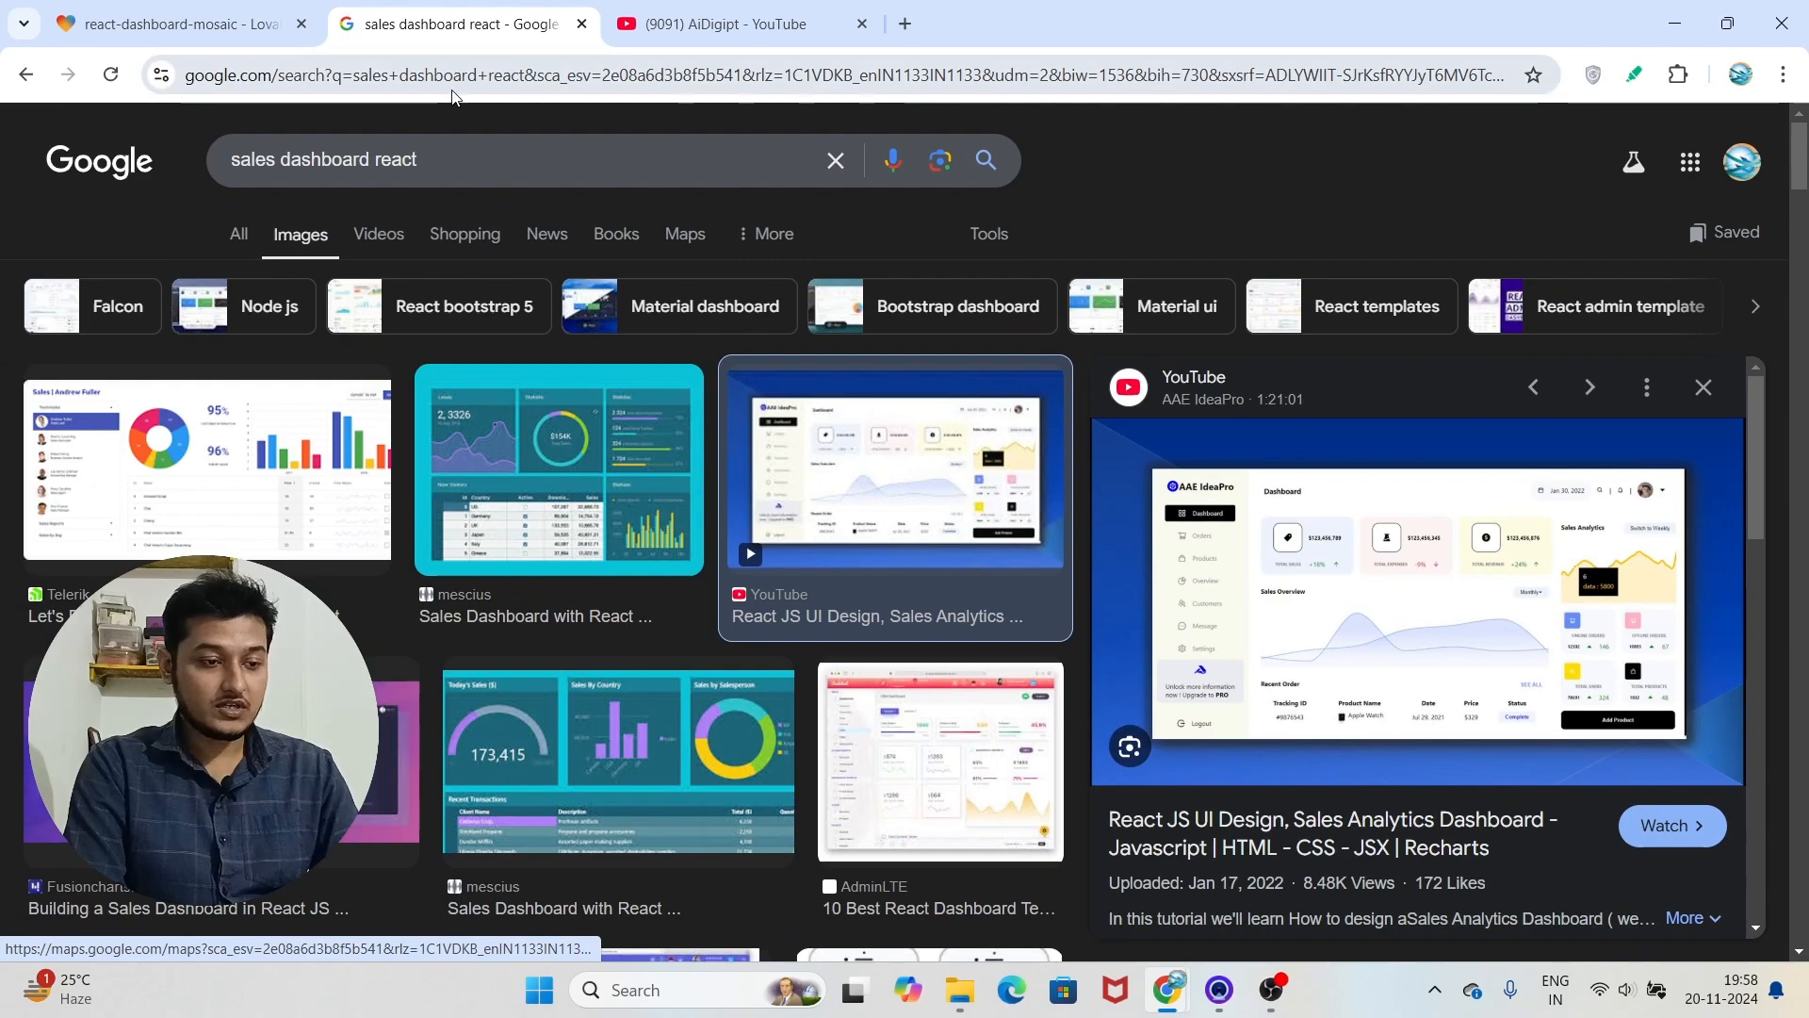
{"action": "left_click", "coordinate": [173, 23]}
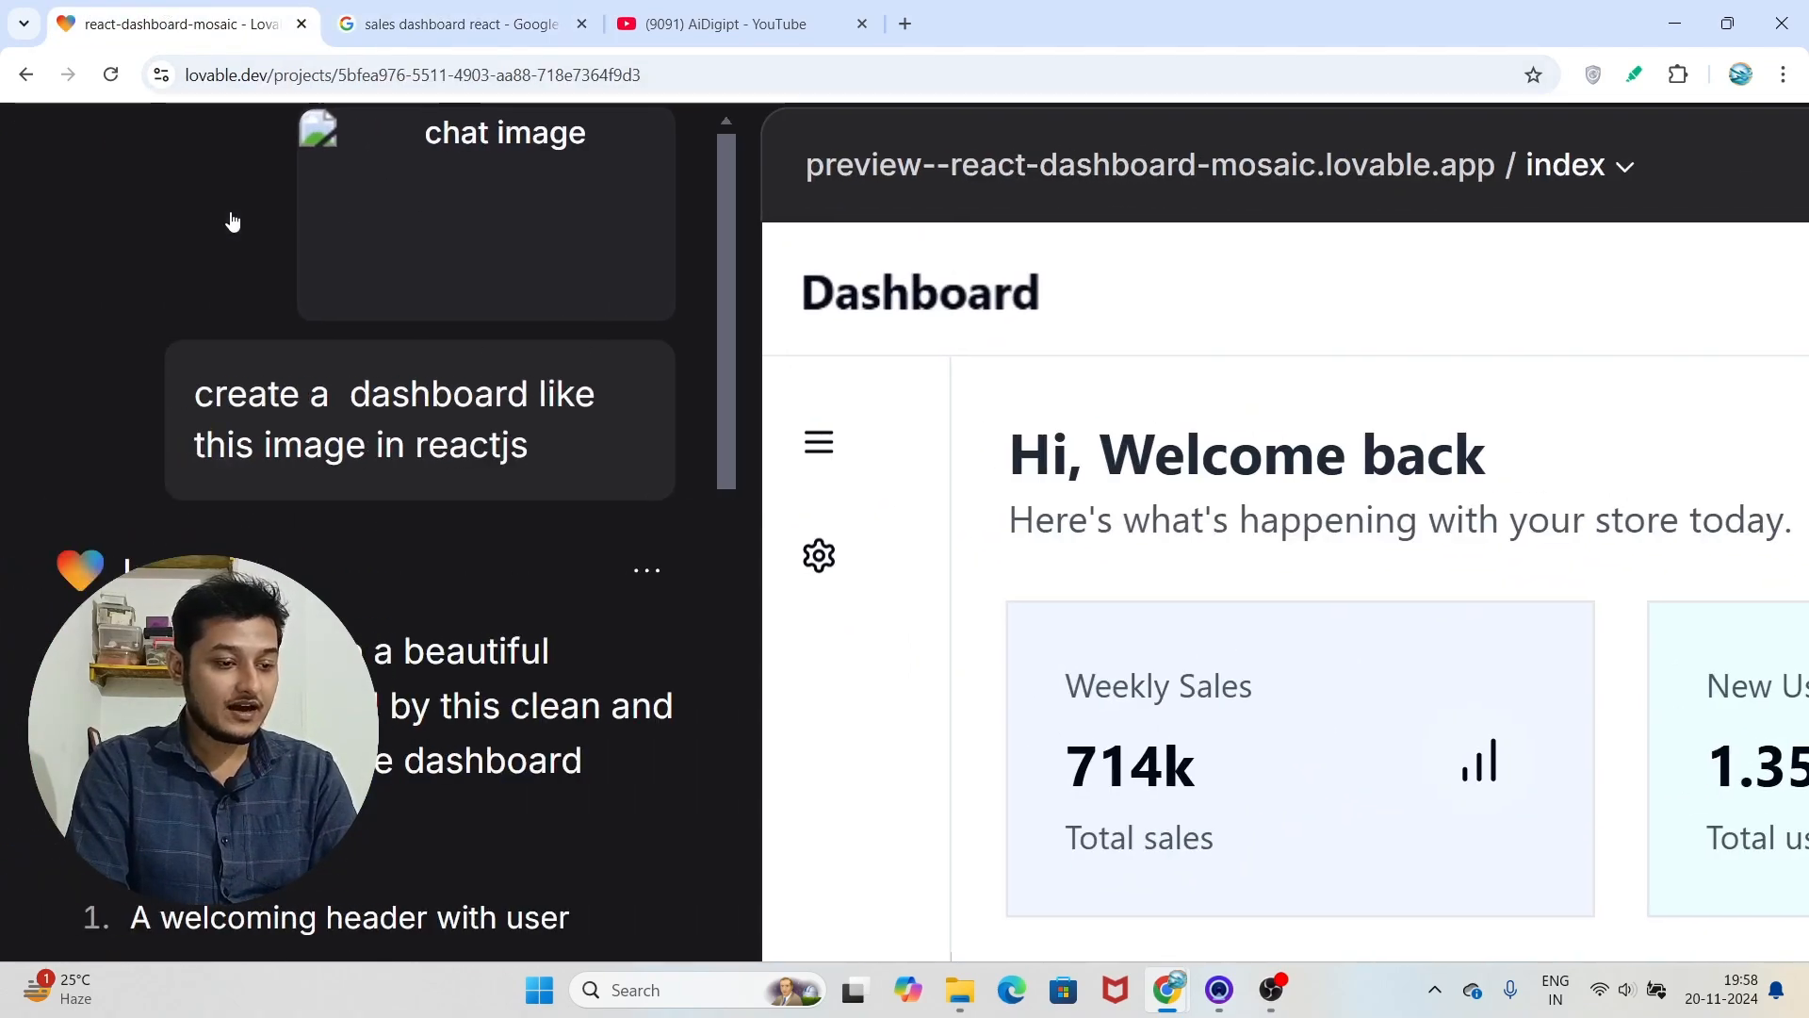
Highlight the original dashboard request text and toggle the preview sidebar open and closed
{"action": "left_click_drag", "start_coordinate": [194, 394], "coordinate": [573, 394]}
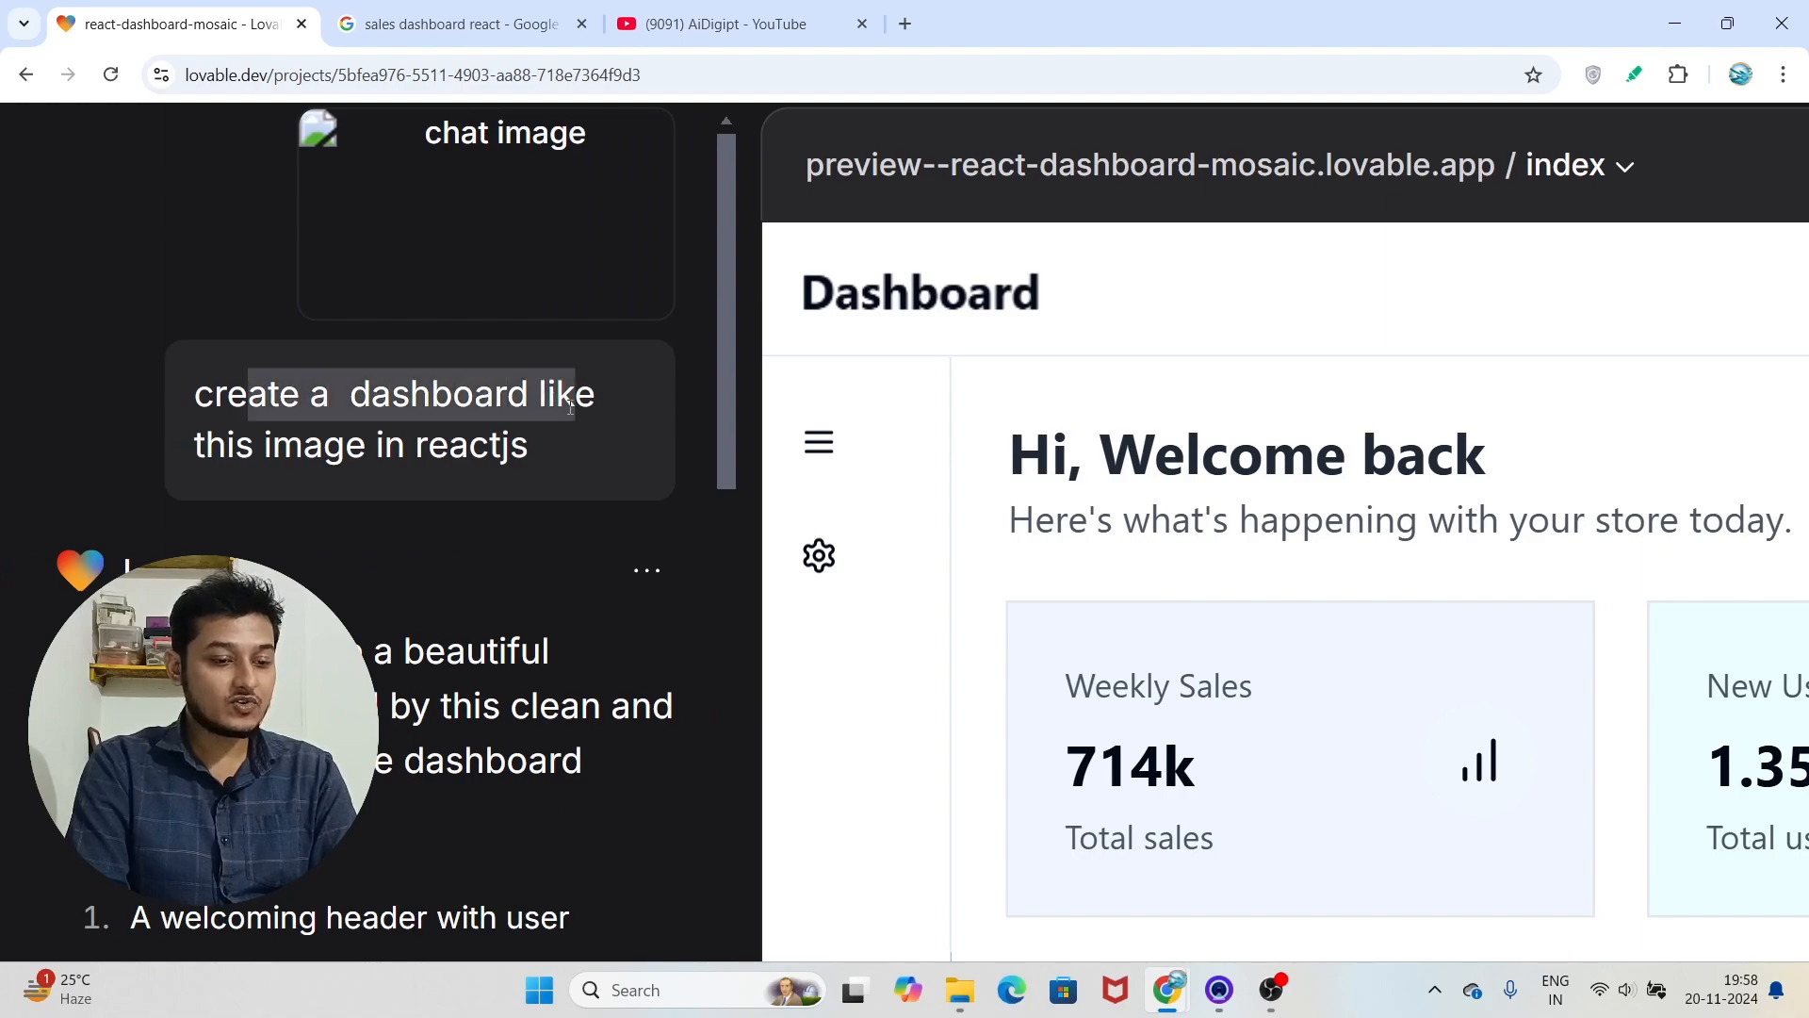
{"action": "scroll", "scroll_direction": "down", "scroll_amount": 3}
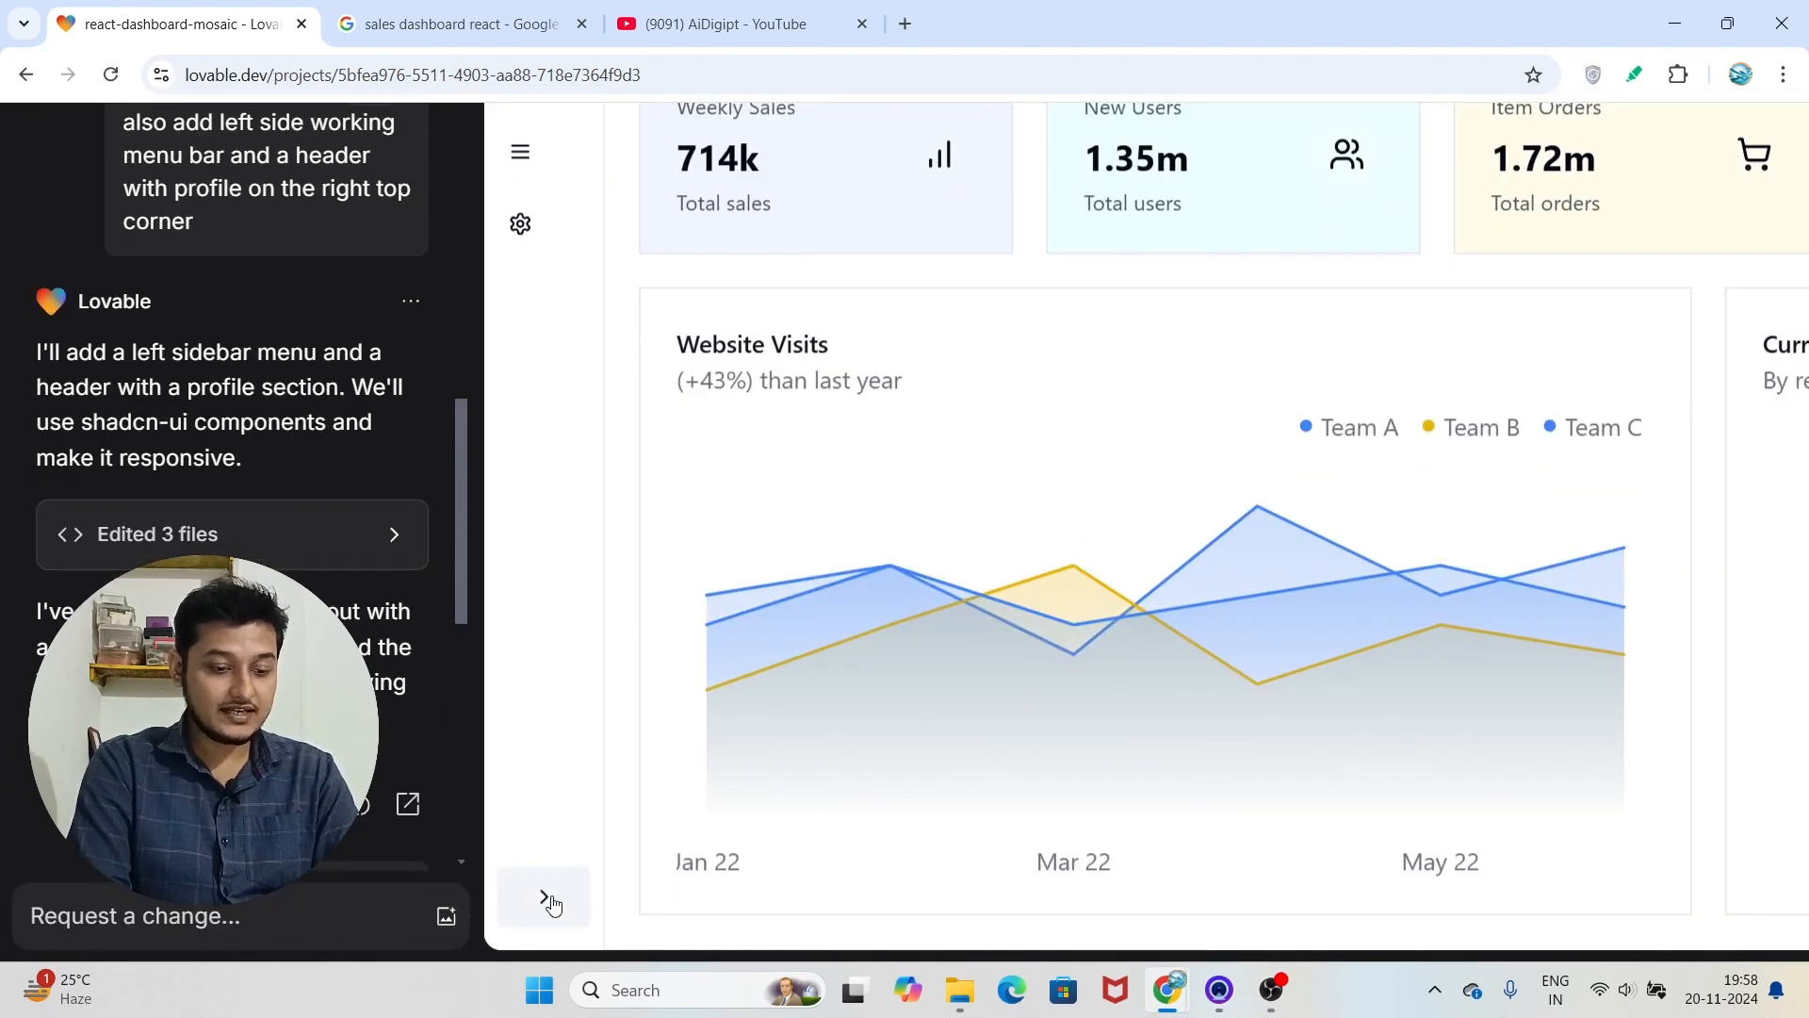
{"action": "left_click", "coordinate": [543, 898]}
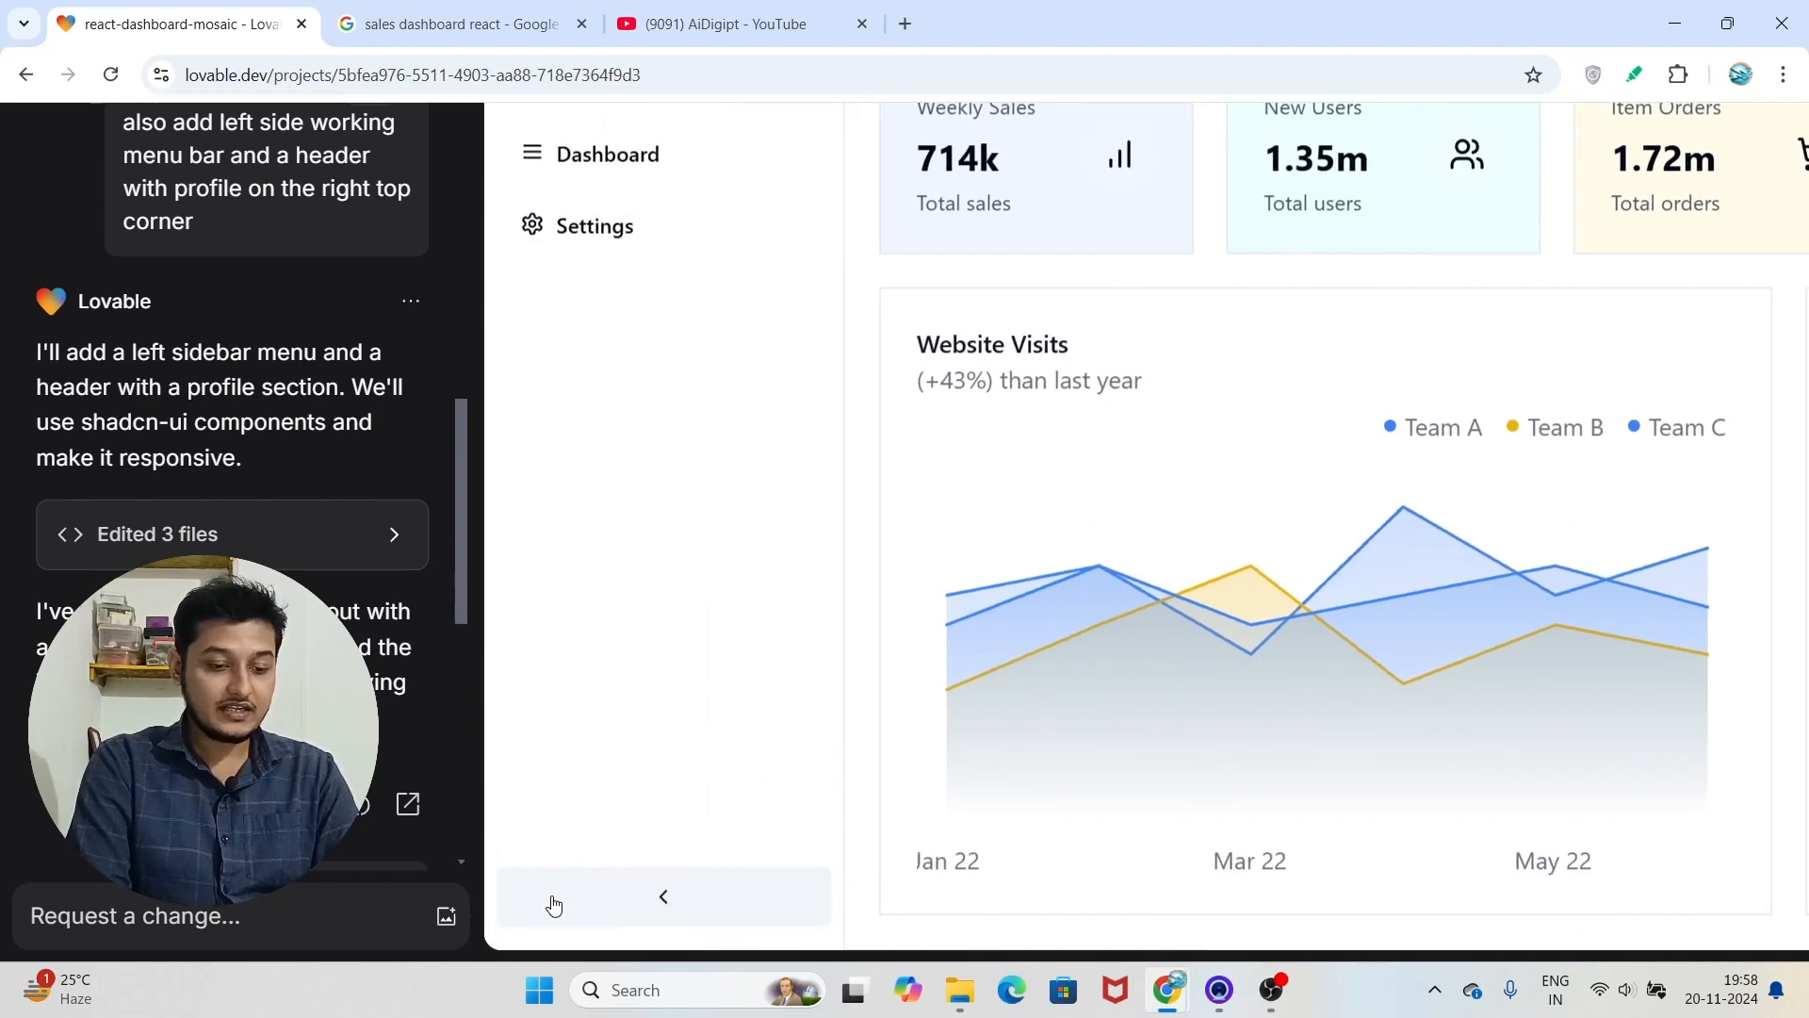
{"action": "left_click", "coordinate": [661, 897]}
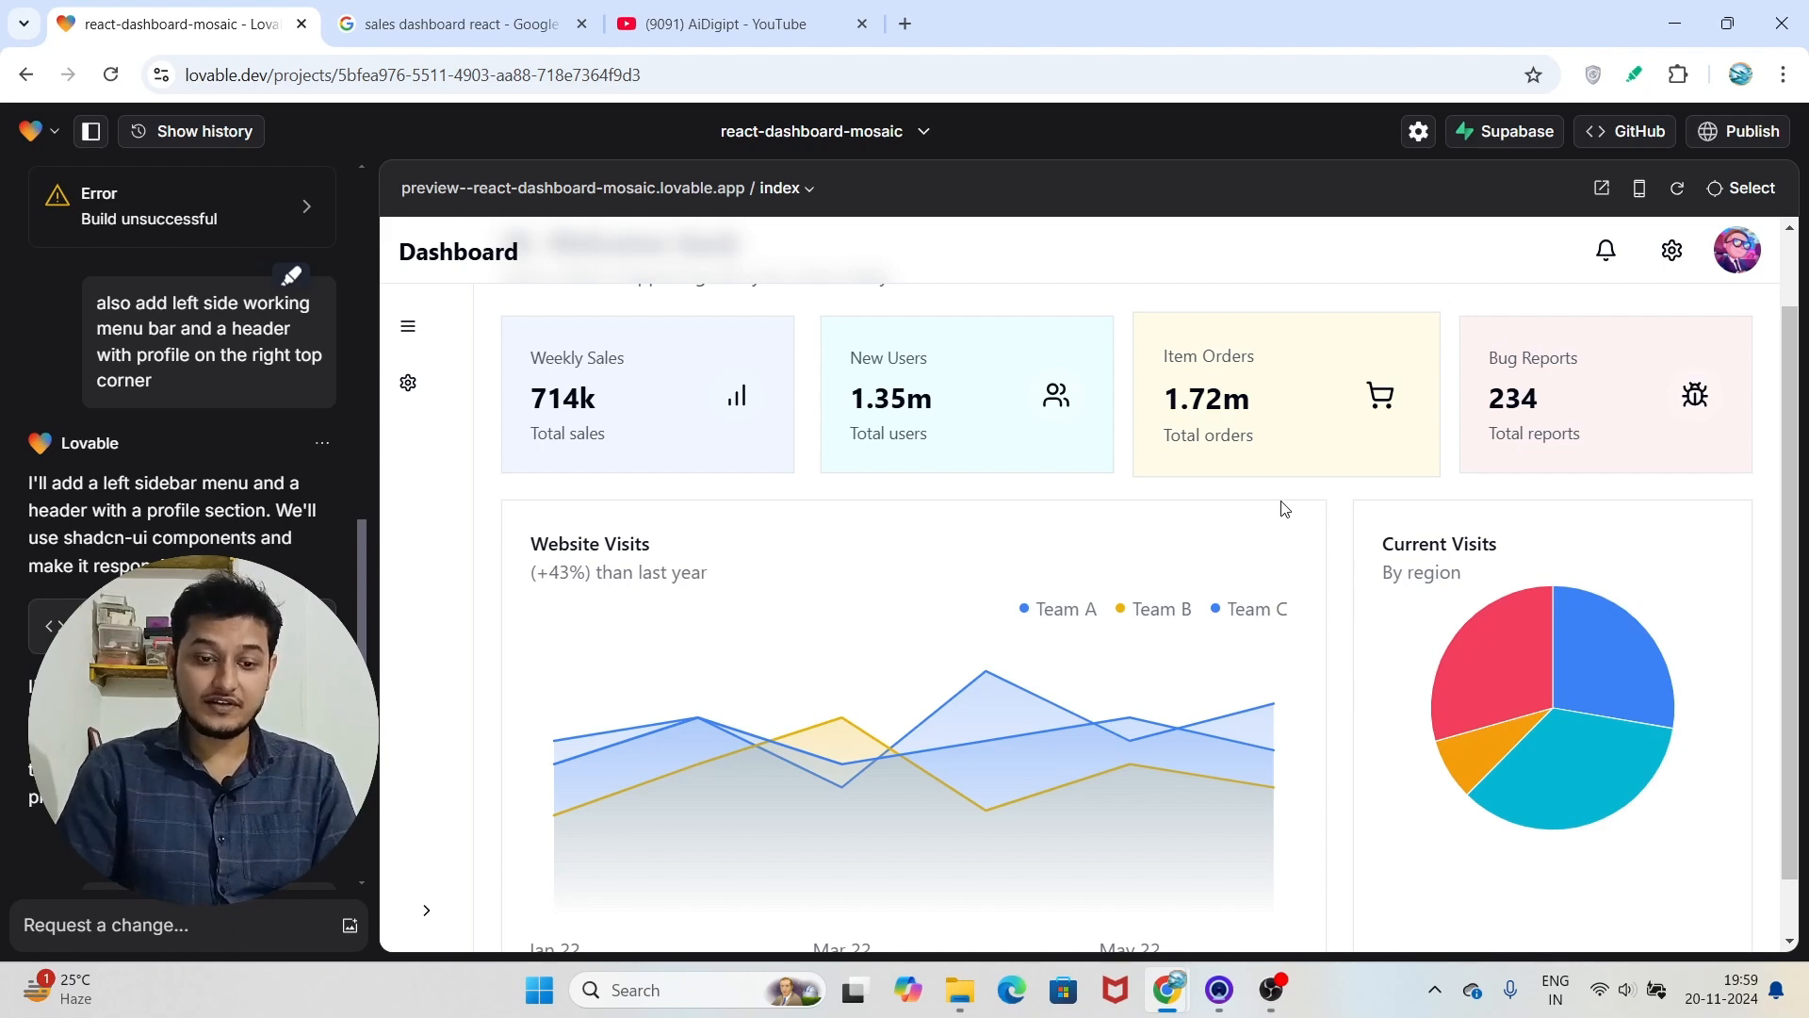
{"action": "mouse_move", "coordinate": [841, 722]}
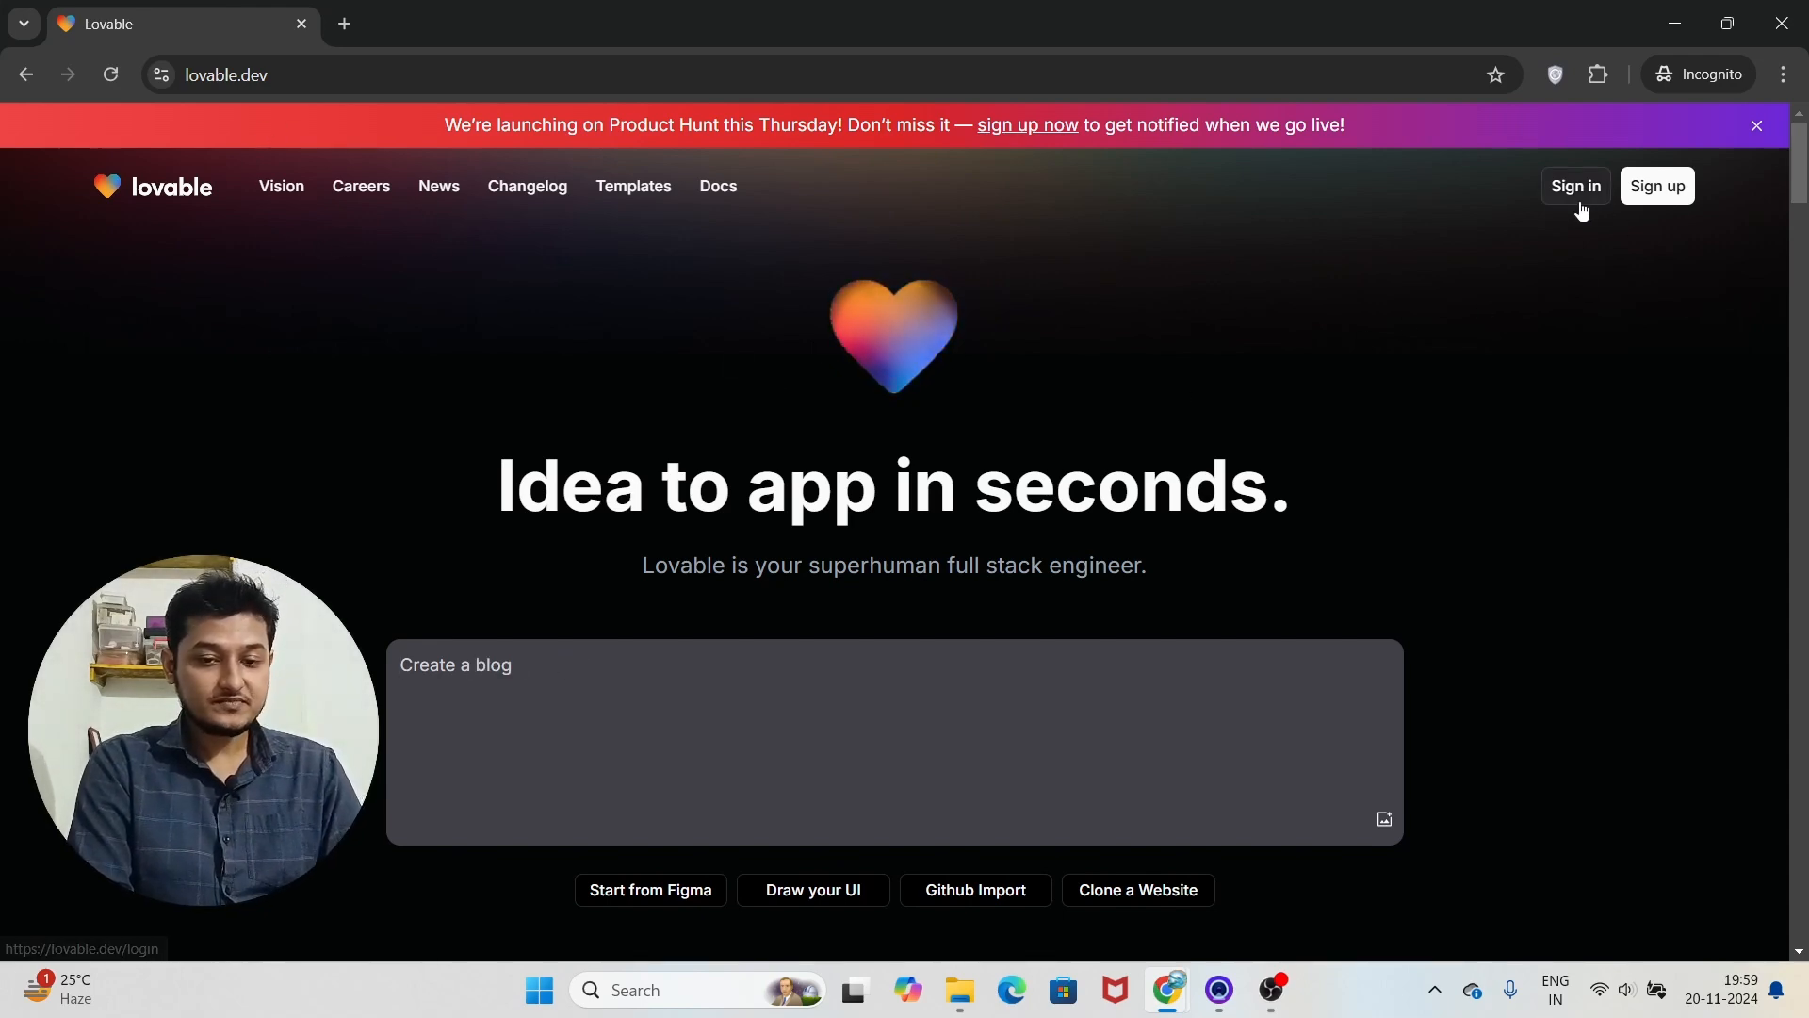
Go to the homepage's Sign up to reach the Create your account form
{"action": "scroll", "scroll_direction": "down", "scroll_amount": 3}
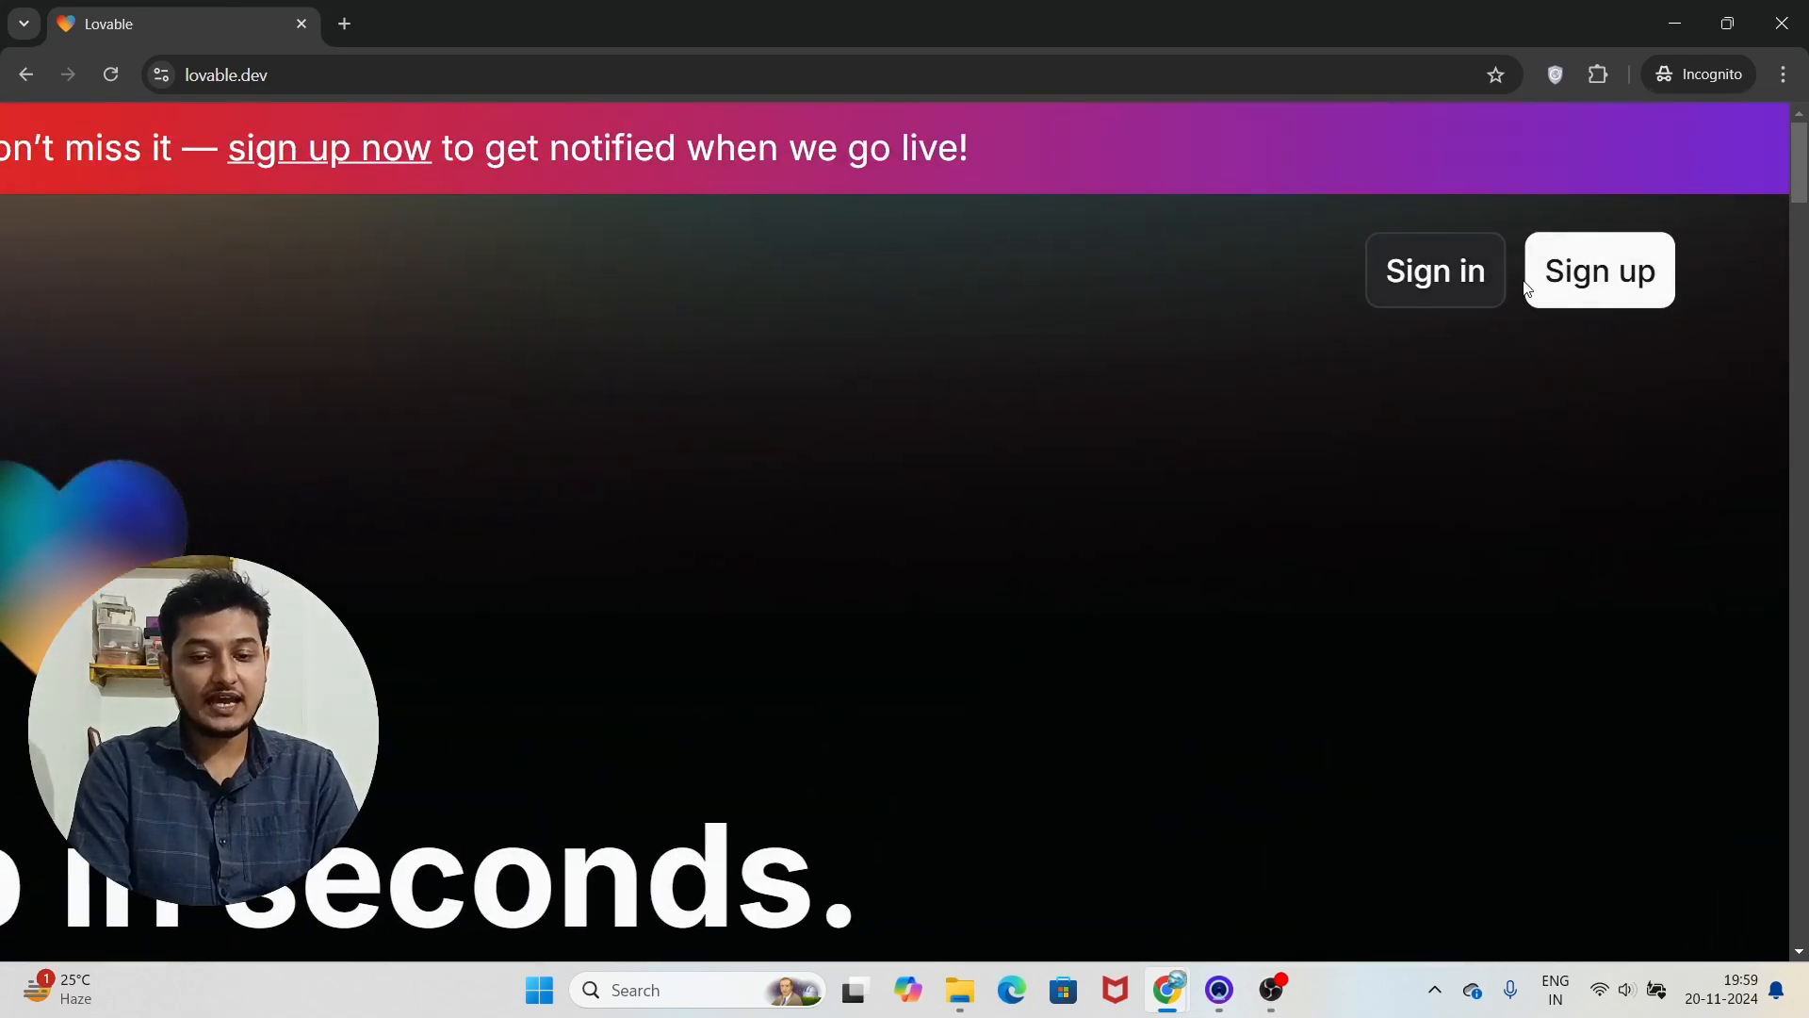
{"action": "left_click", "coordinate": [1601, 269]}
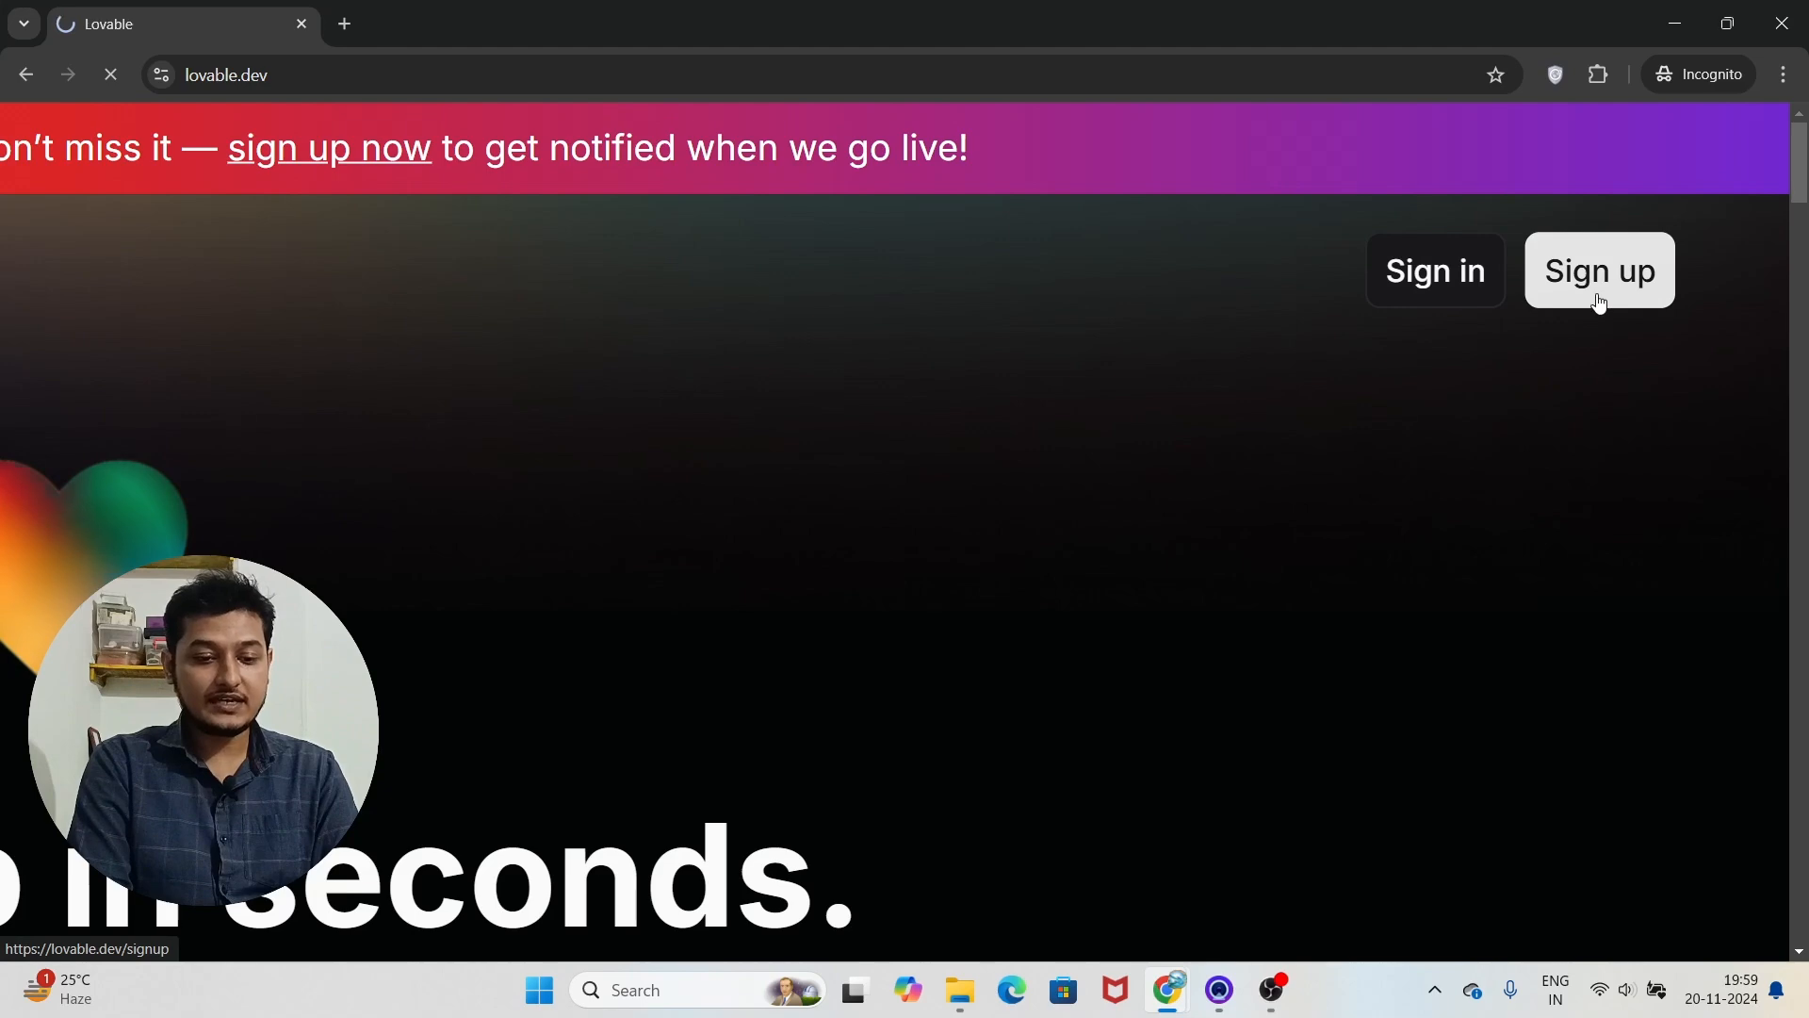
{"action": "left_click", "coordinate": [1598, 269]}
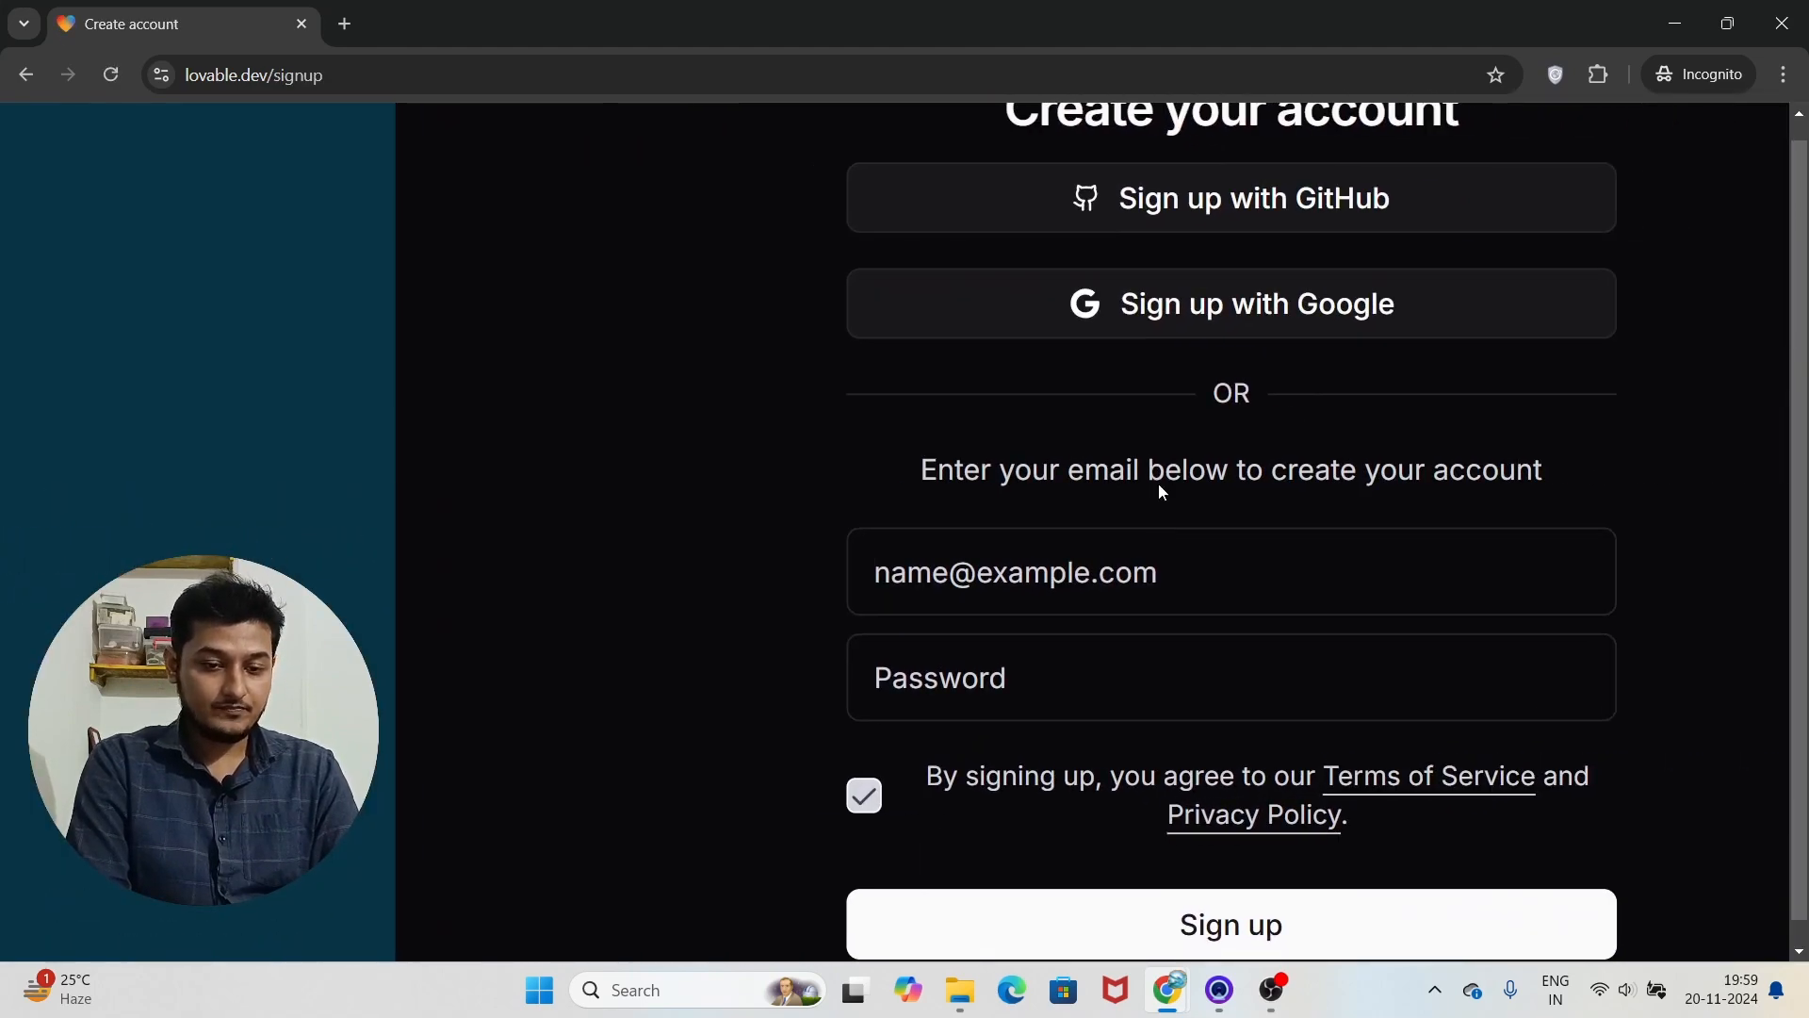
{"action": "mouse_move", "coordinate": [1344, 219]}
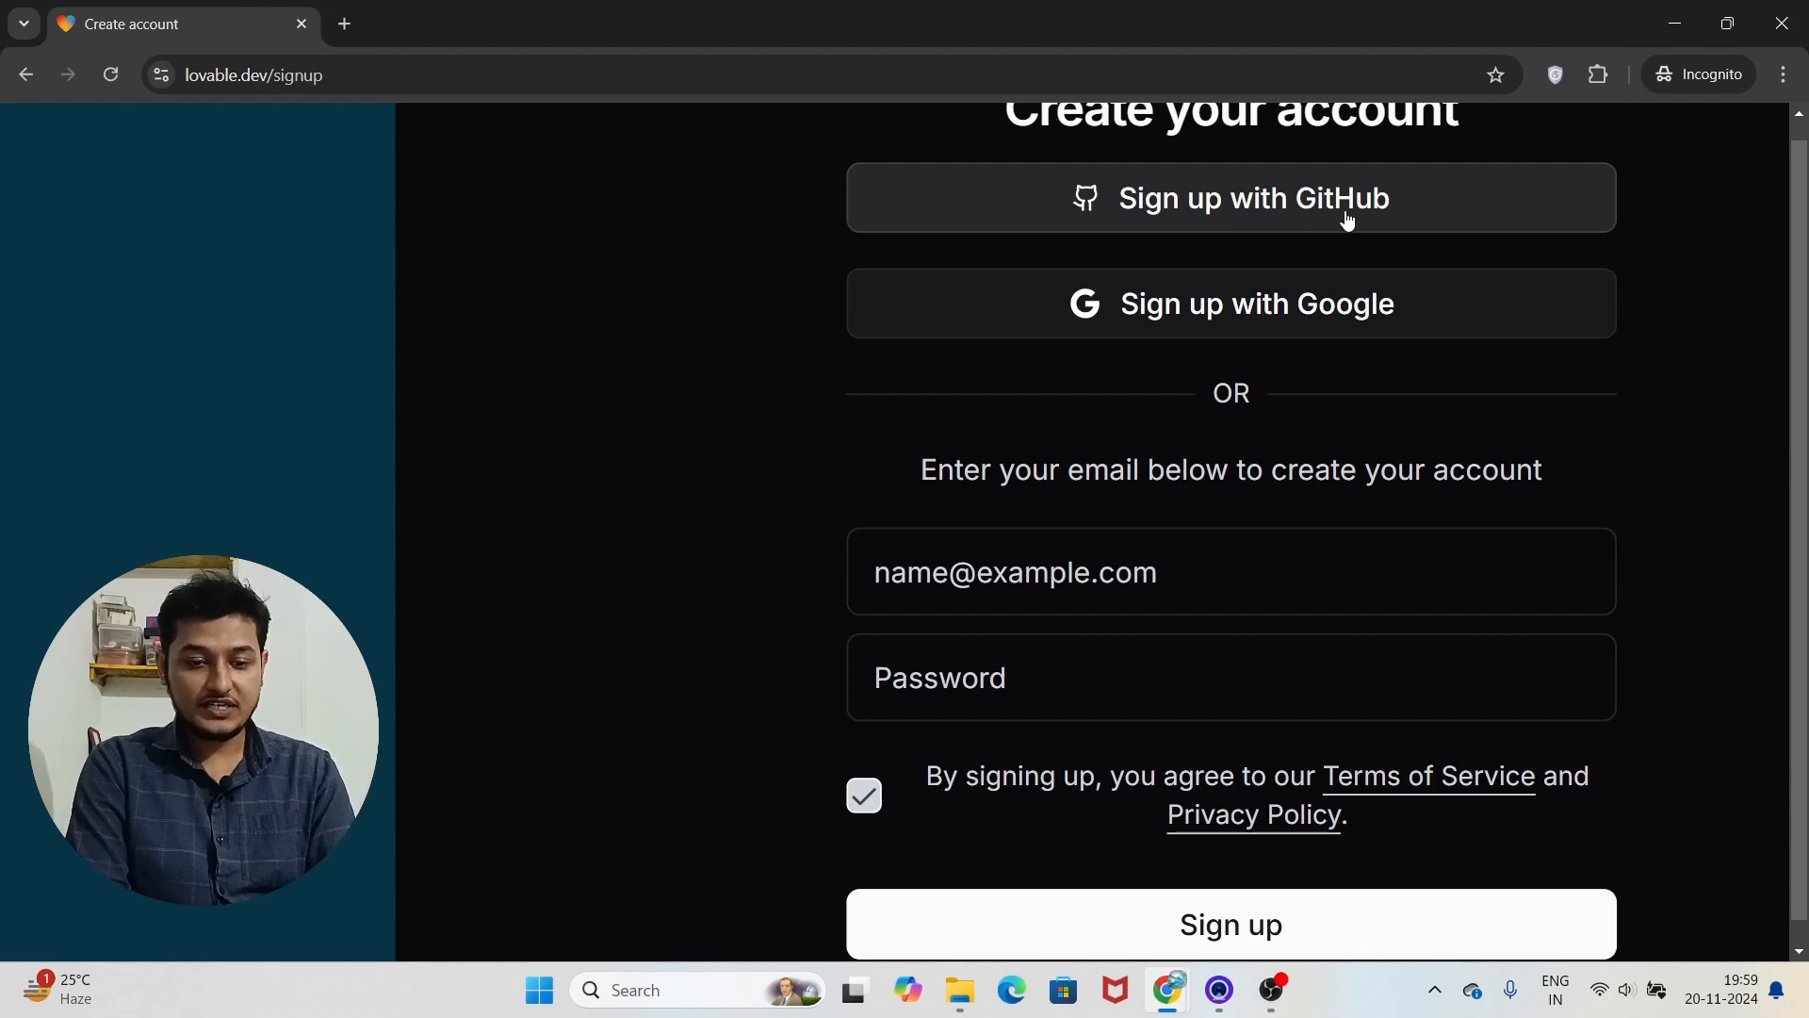
{"action": "mouse_move", "coordinate": [1163, 305]}
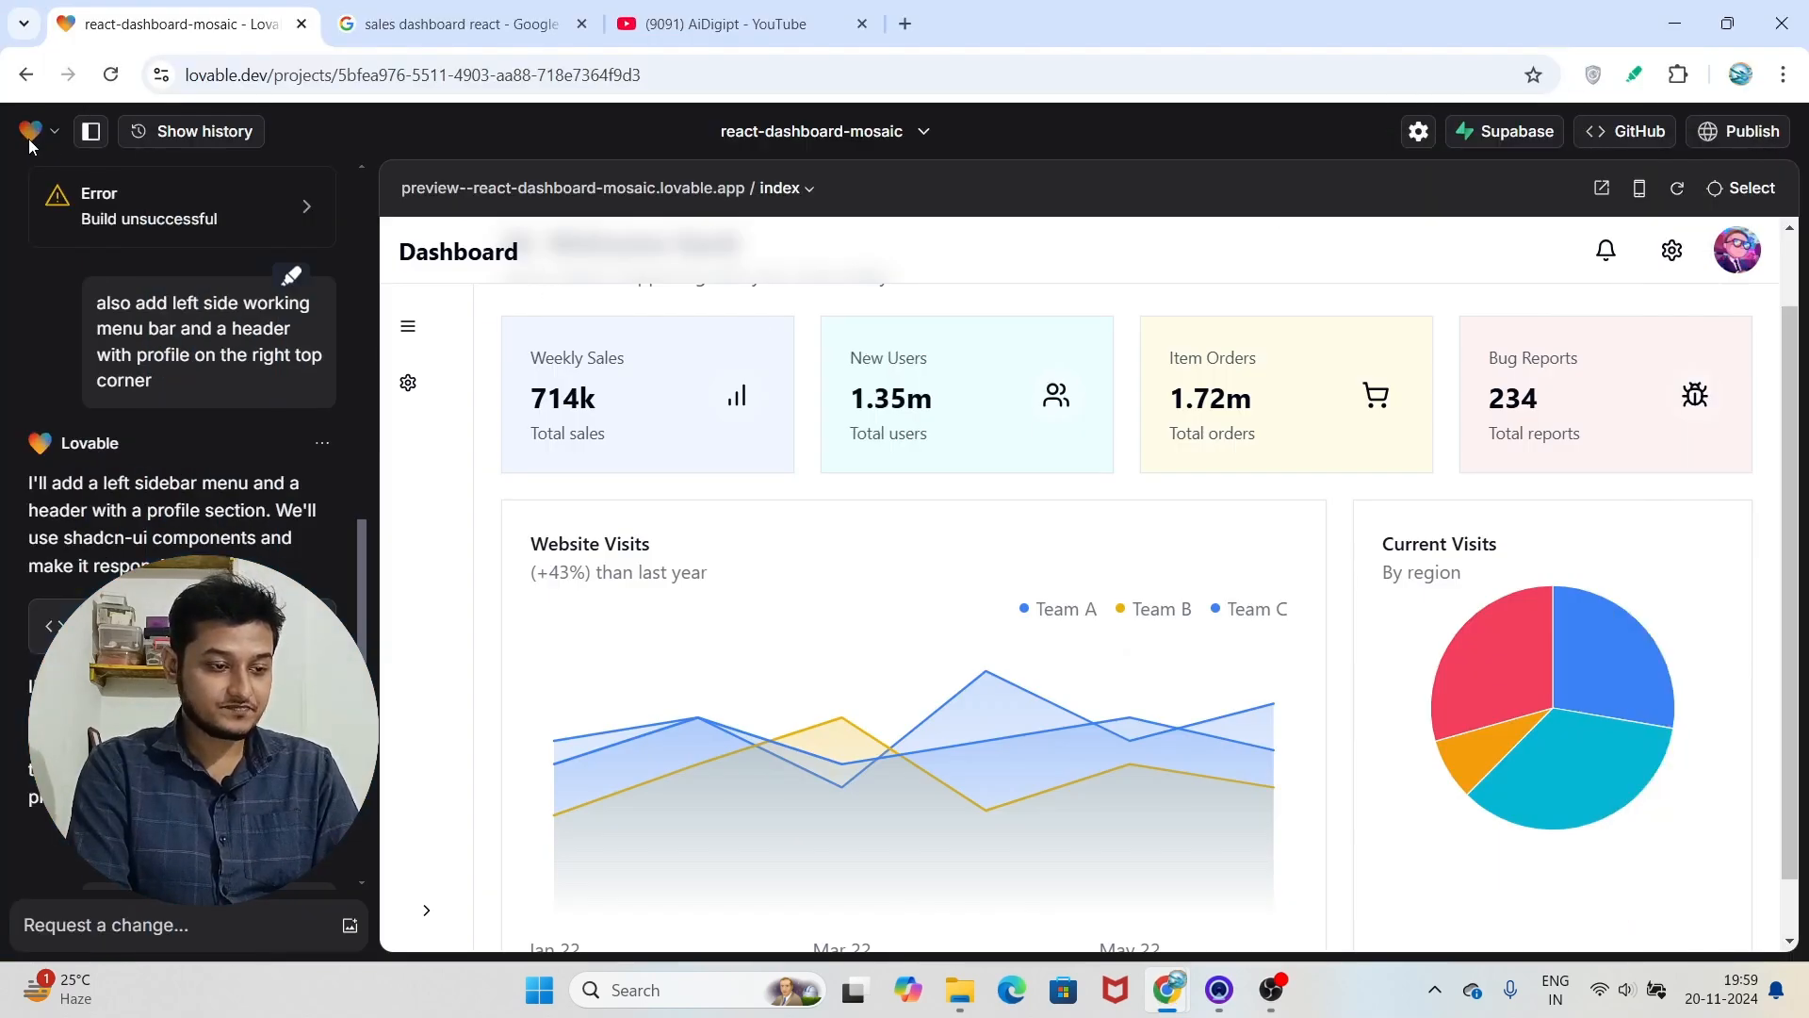
In a new tab on lovable.dev, enter 'make a blog' as the app-idea prompt
{"action": "left_click", "coordinate": [32, 130]}
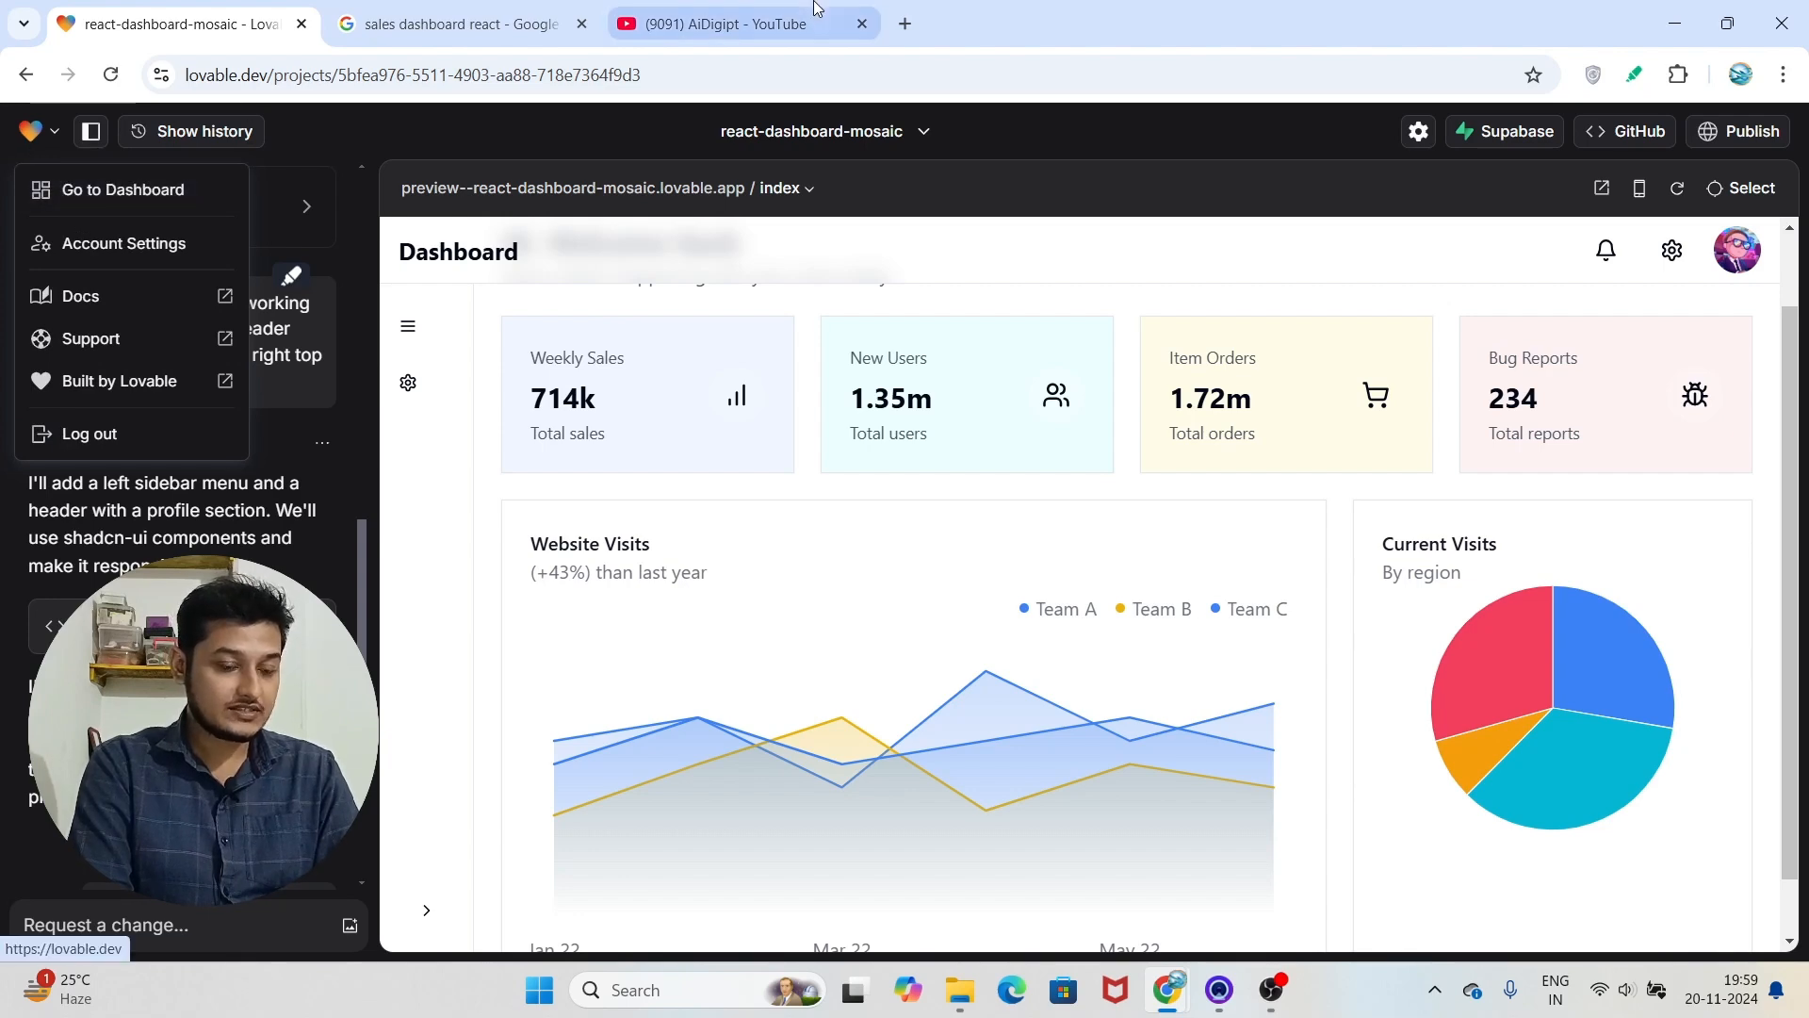
{"action": "left_click", "coordinate": [903, 22]}
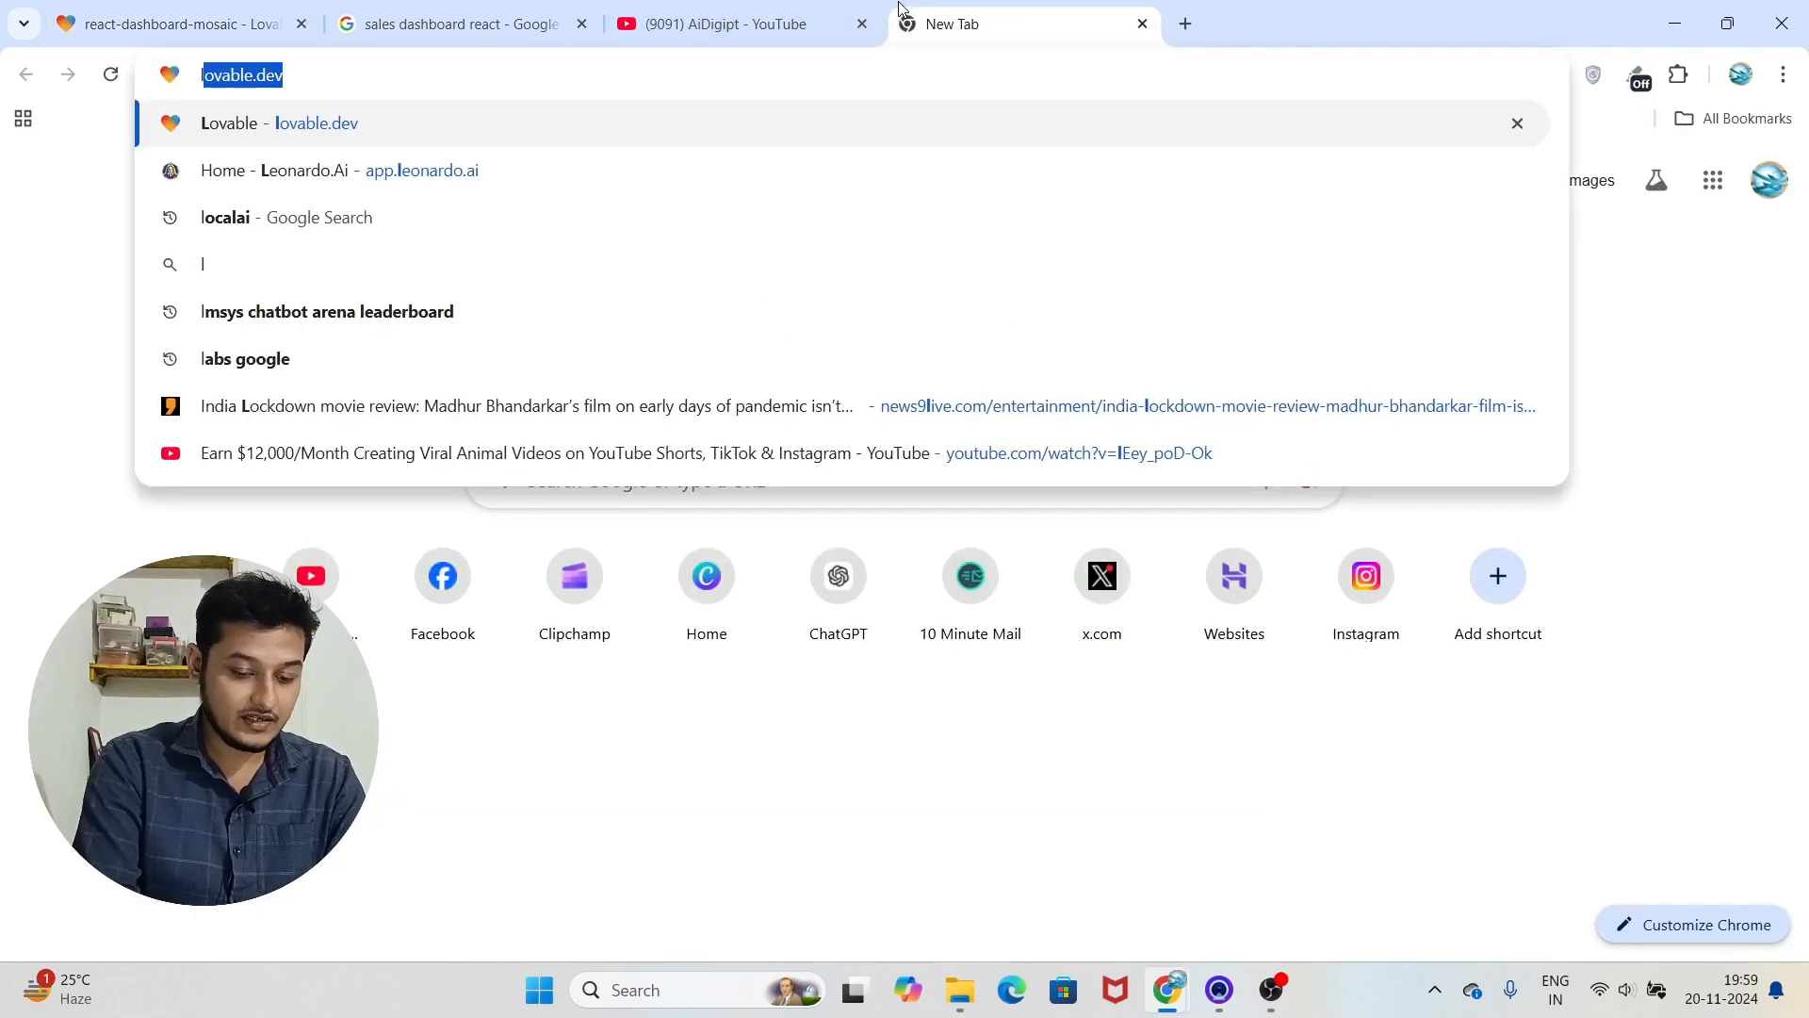
{"action": "type", "text": "ovable.dev"}
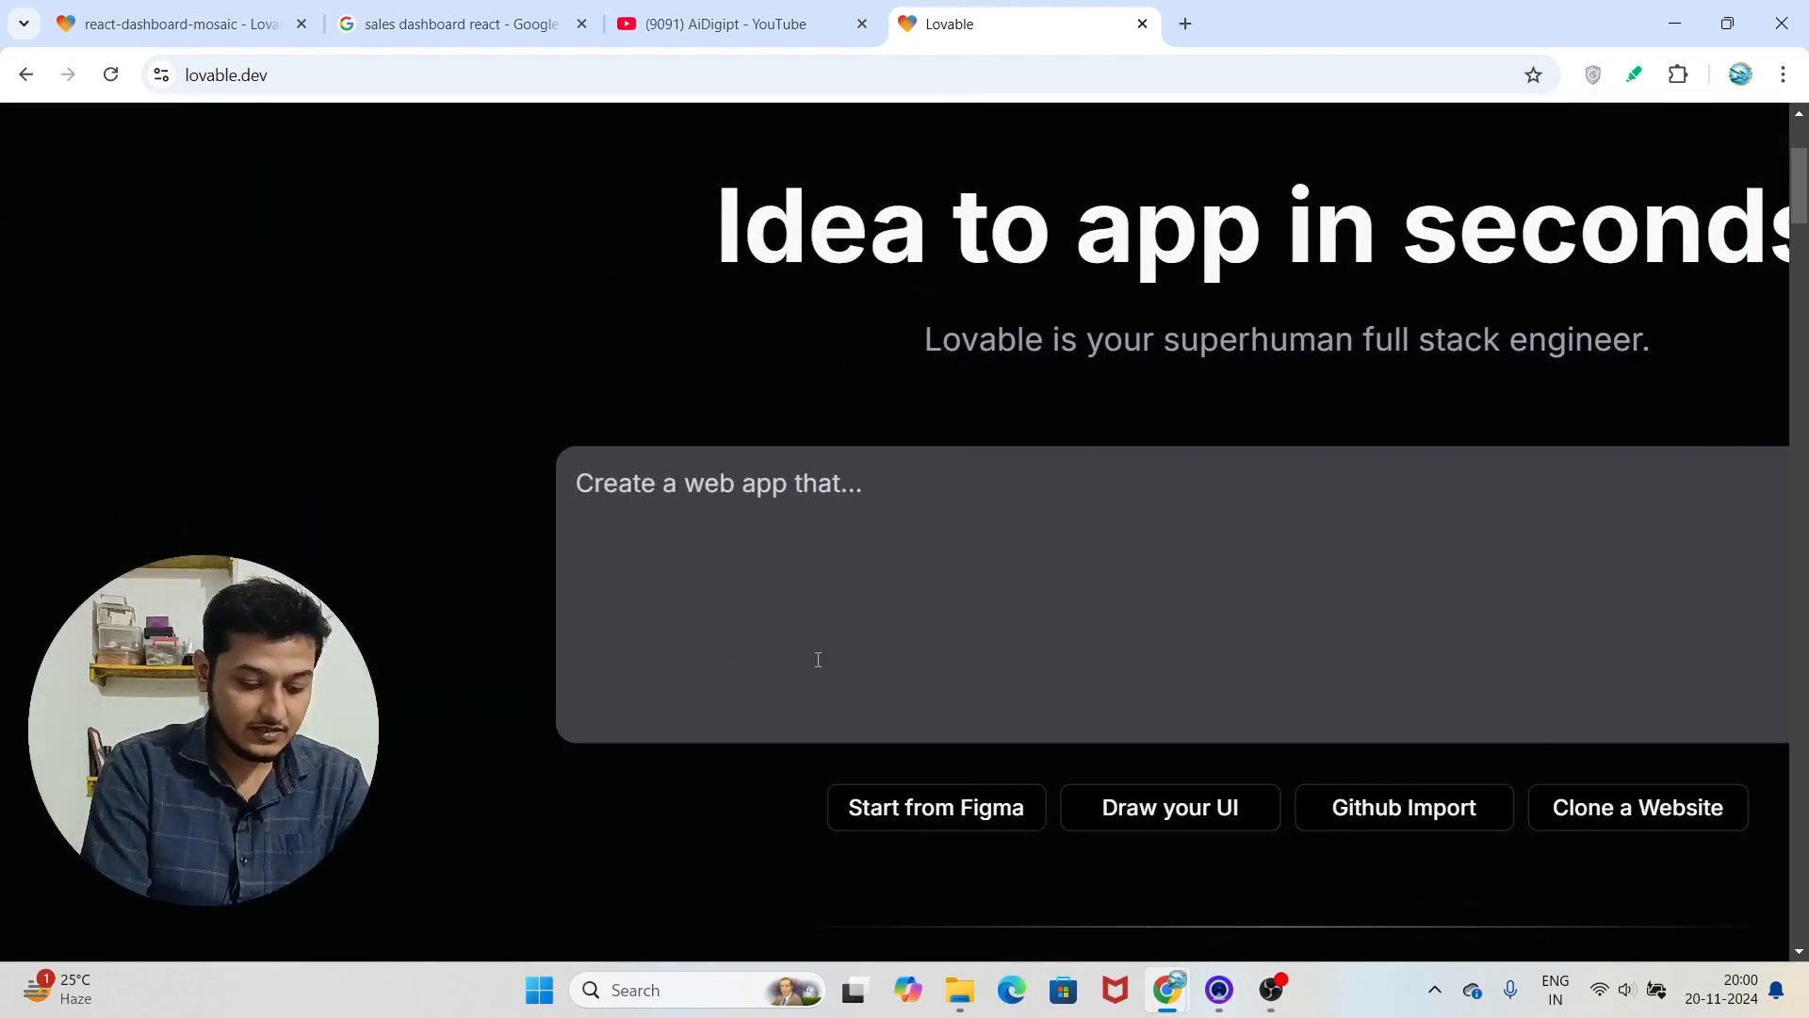
{"action": "type", "text": "writ"}
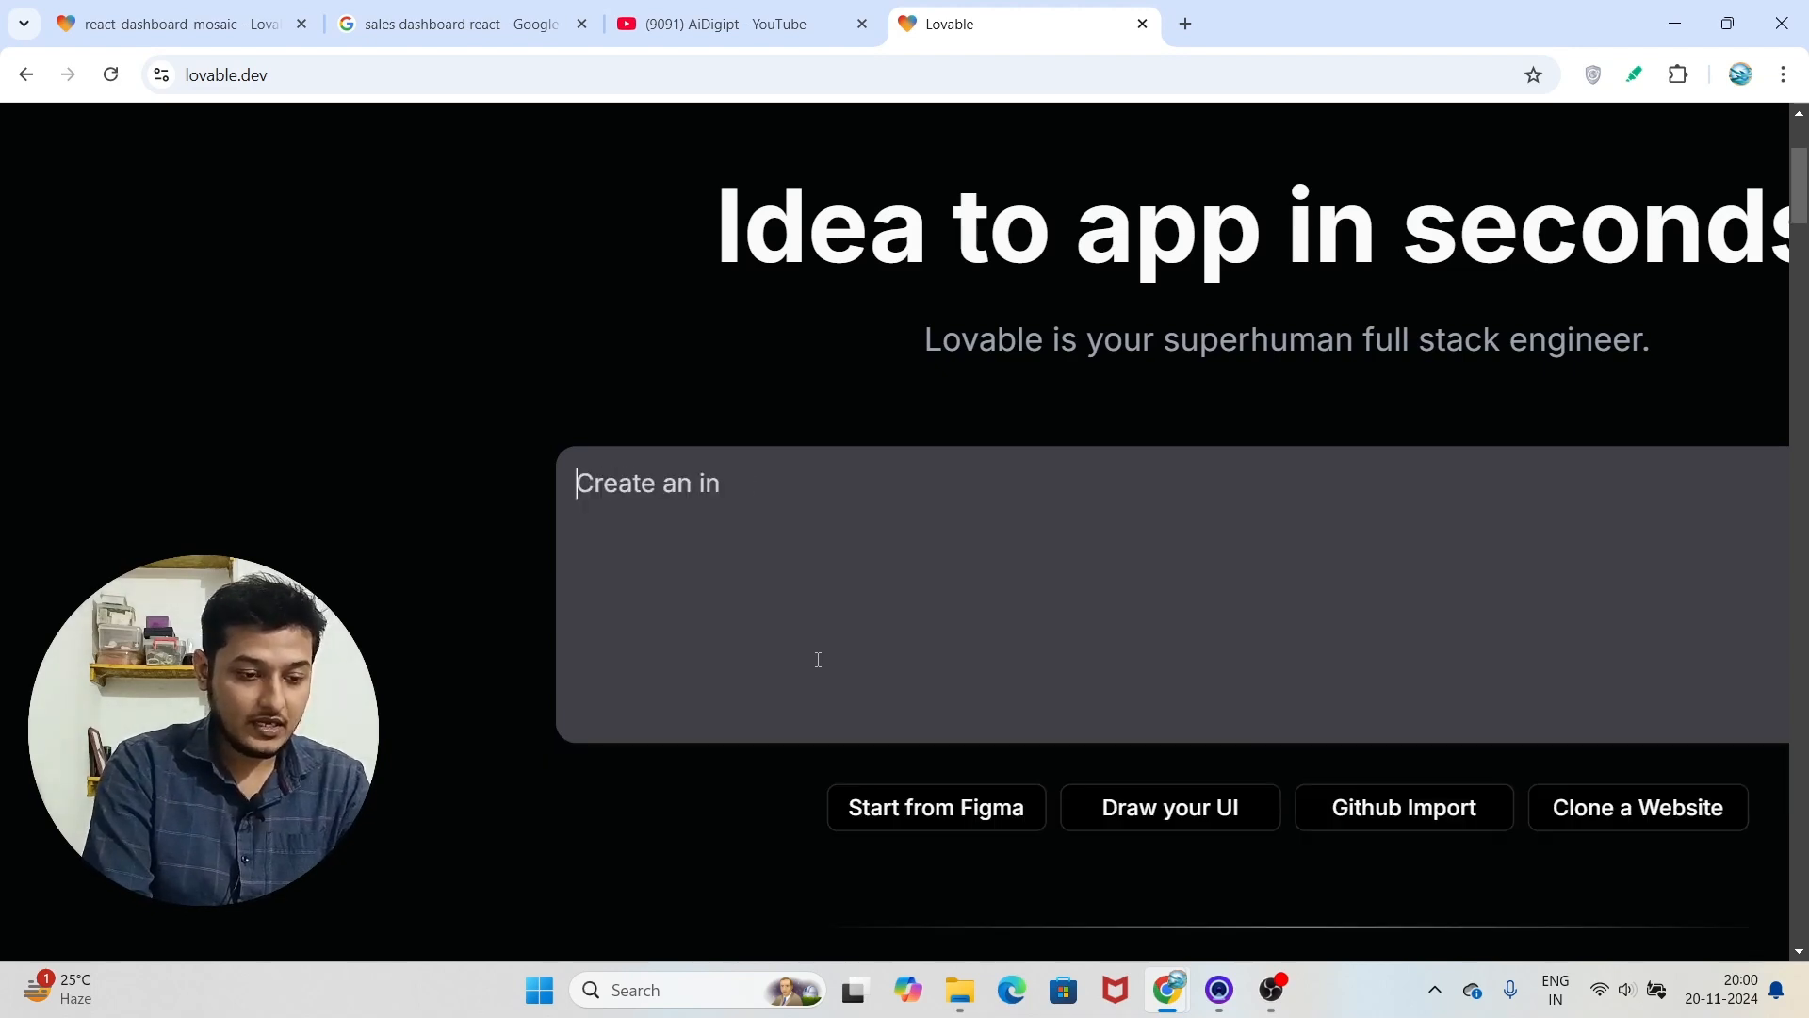
{"action": "type", "text": "make a"}
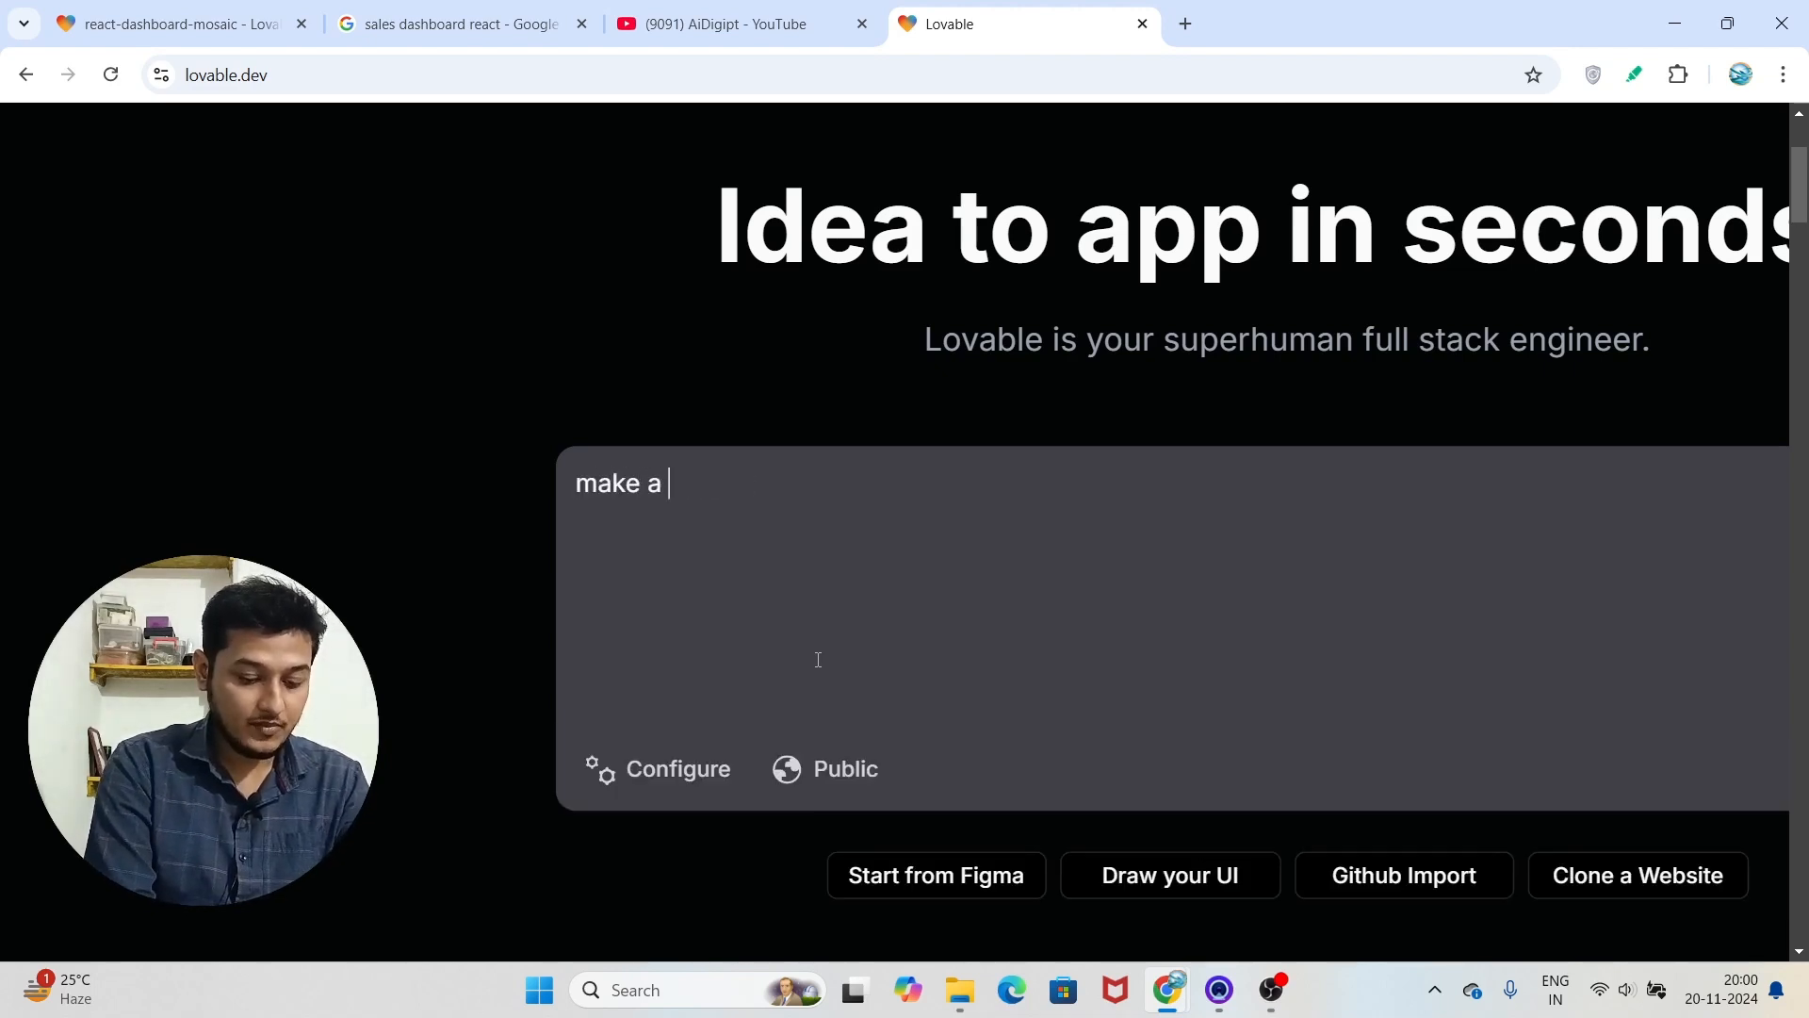
{"action": "type", "text": "blog"}
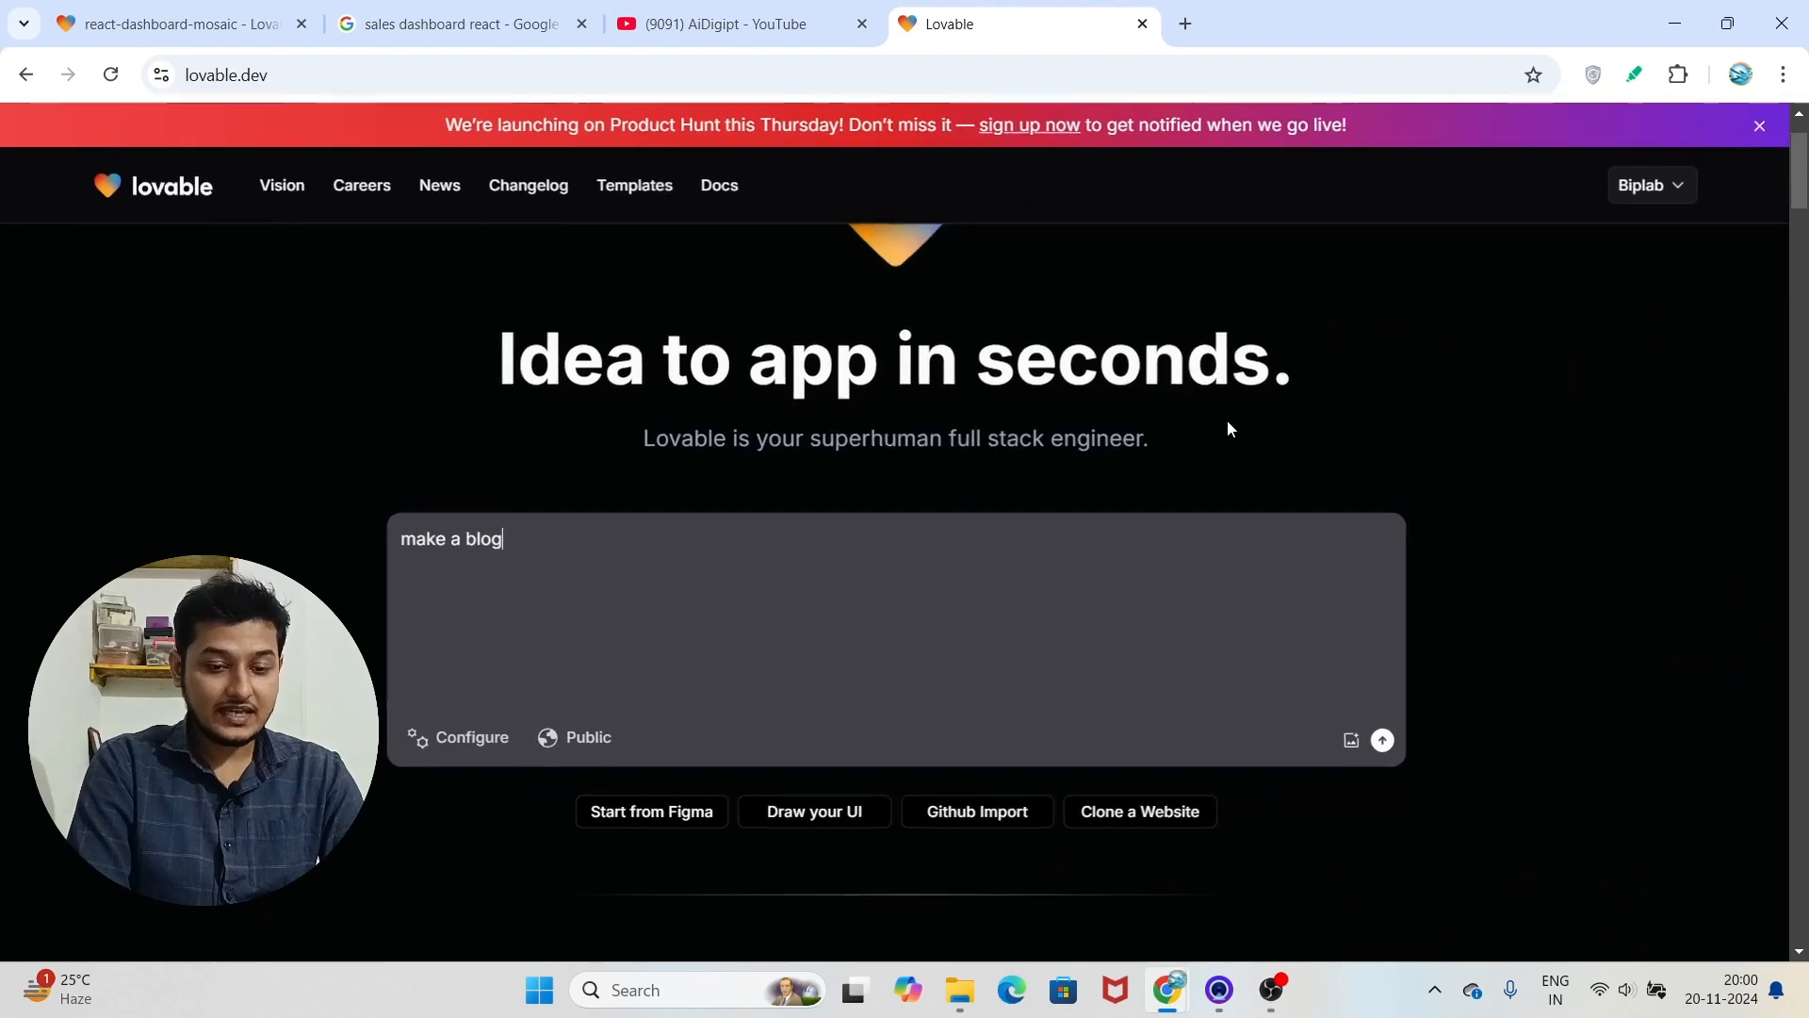
{"action": "mouse_move", "coordinate": [986, 463]}
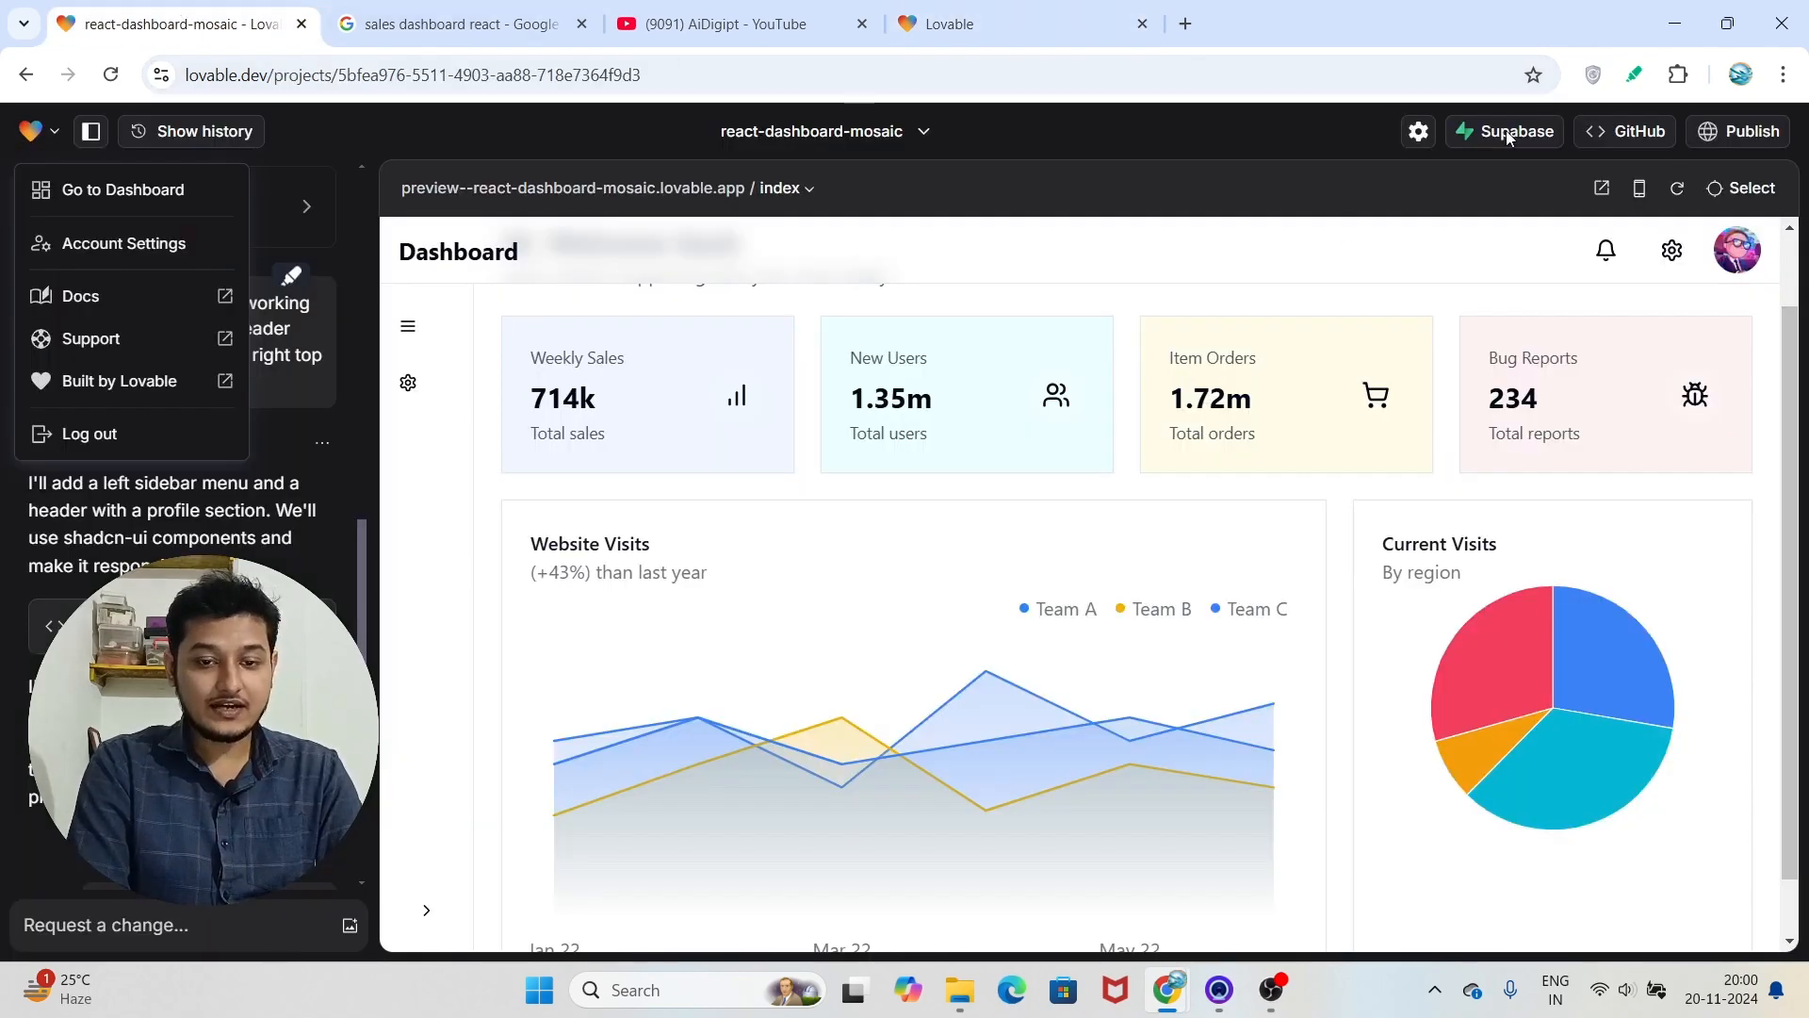
{"action": "mouse_move", "coordinate": [1493, 215]}
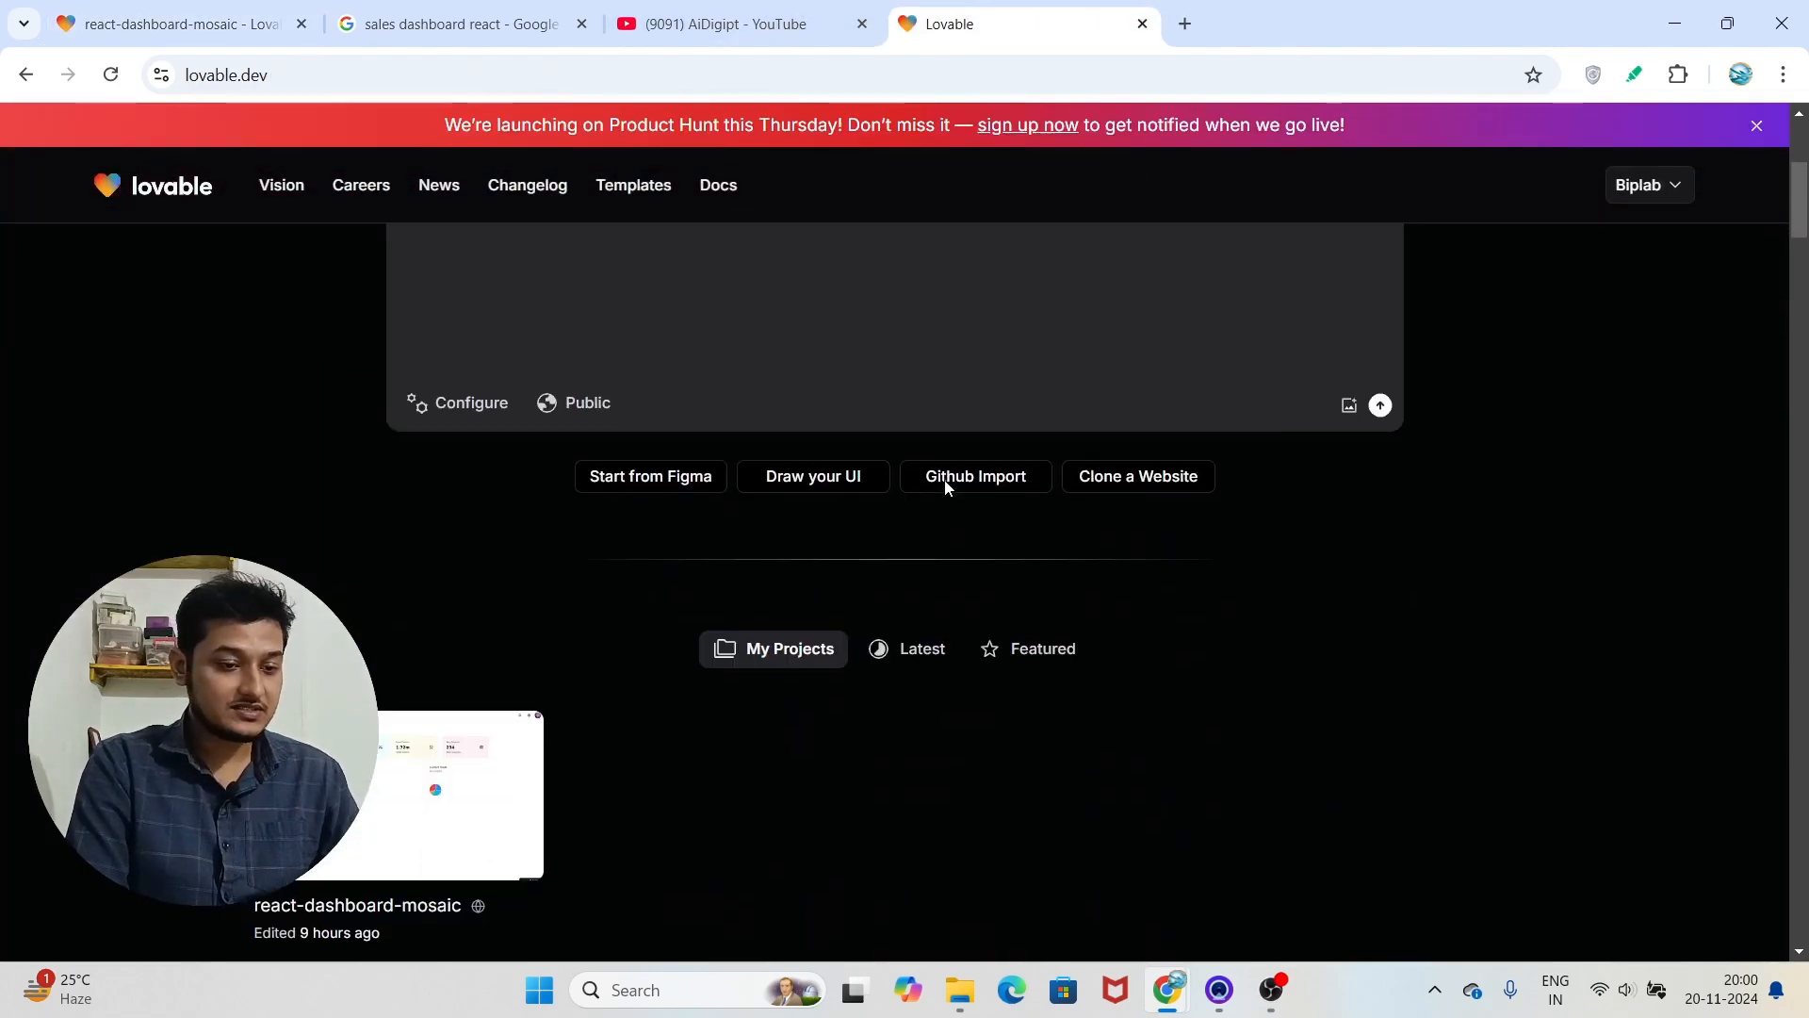
Scroll the homepage through the steps, product, features and testimonials down to the FAQ
{"action": "scroll", "scroll_direction": "up", "scroll_amount": 3}
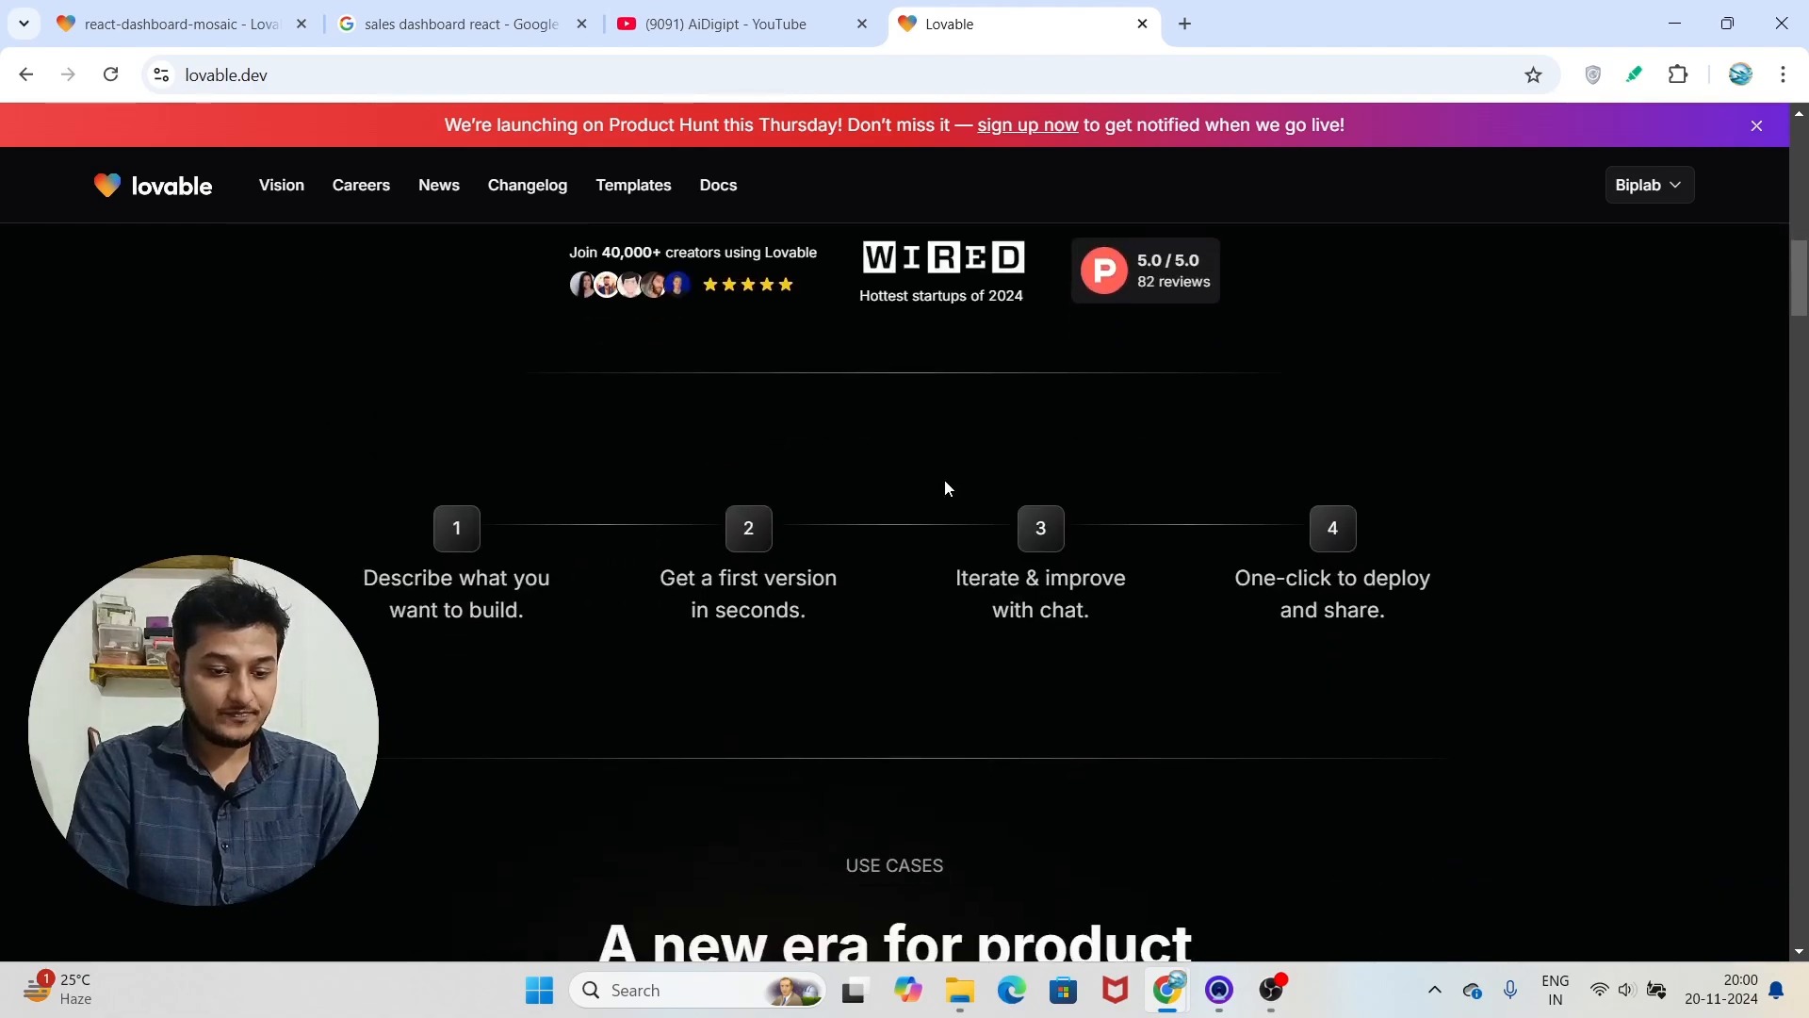
{"action": "scroll", "scroll_direction": "down", "scroll_amount": 3}
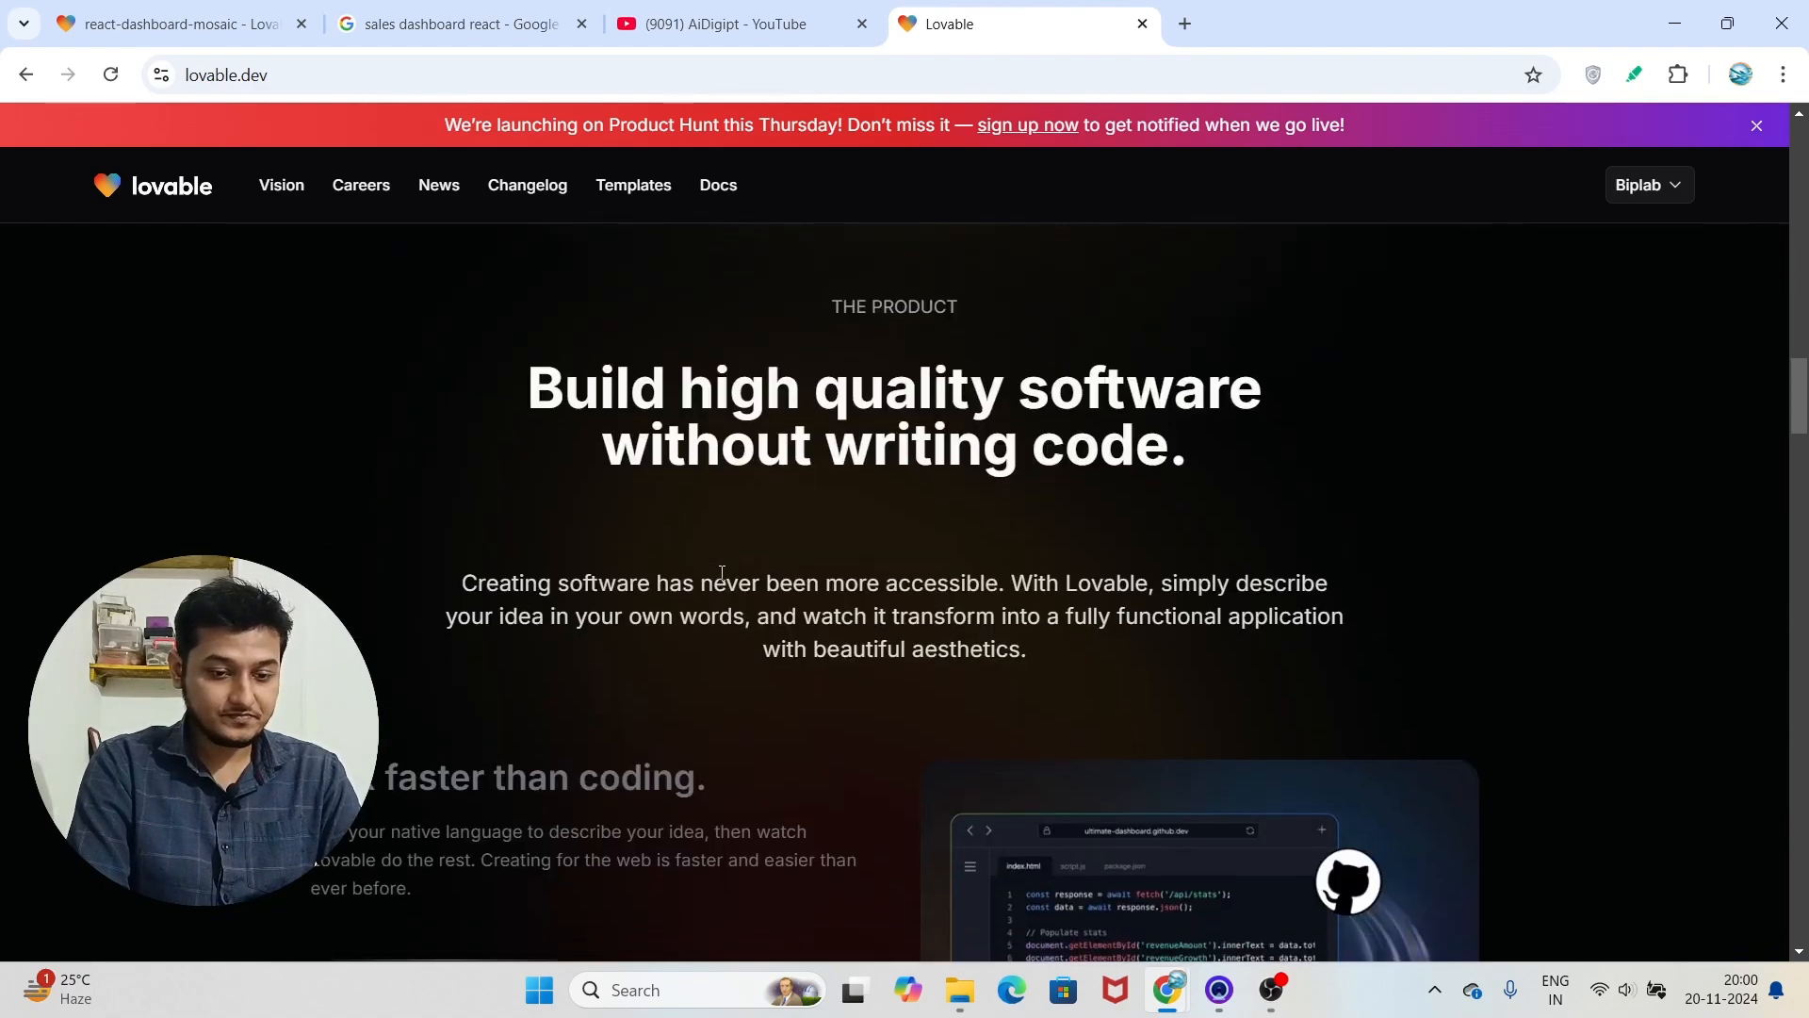
{"action": "scroll", "scroll_direction": "down", "scroll_amount": 3}
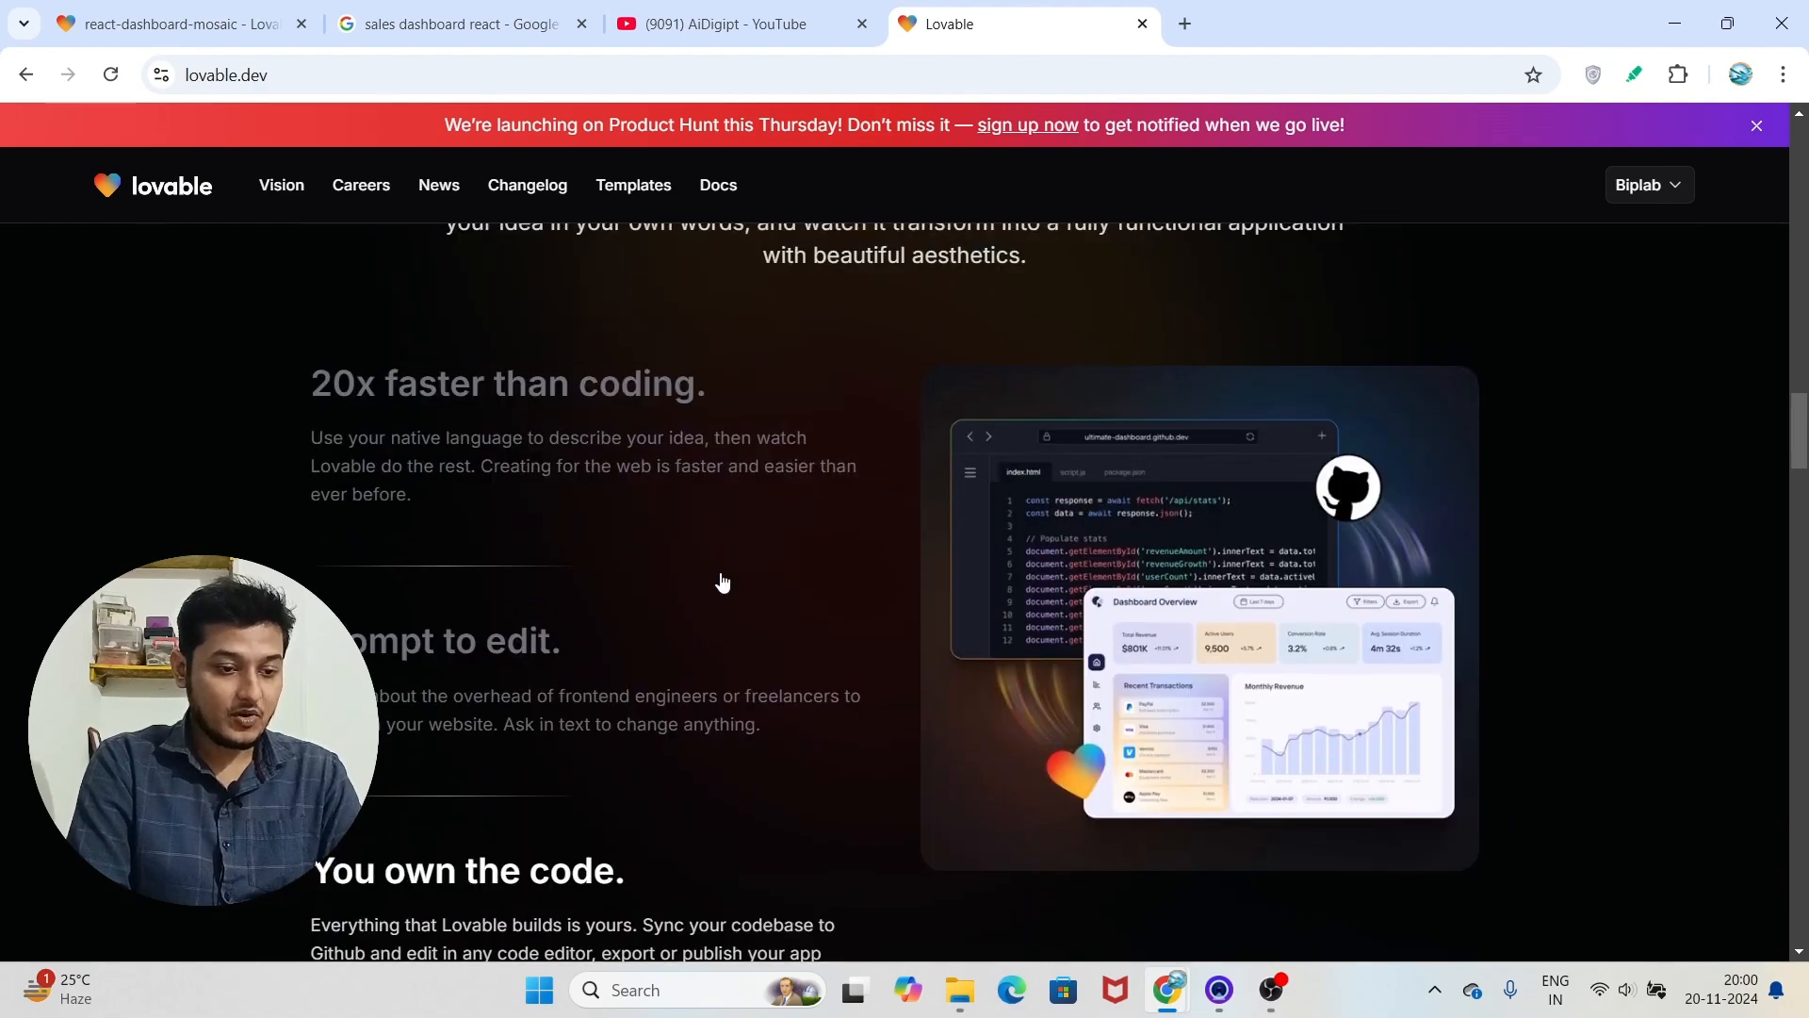
{"action": "scroll", "scroll_direction": "down", "scroll_amount": 3}
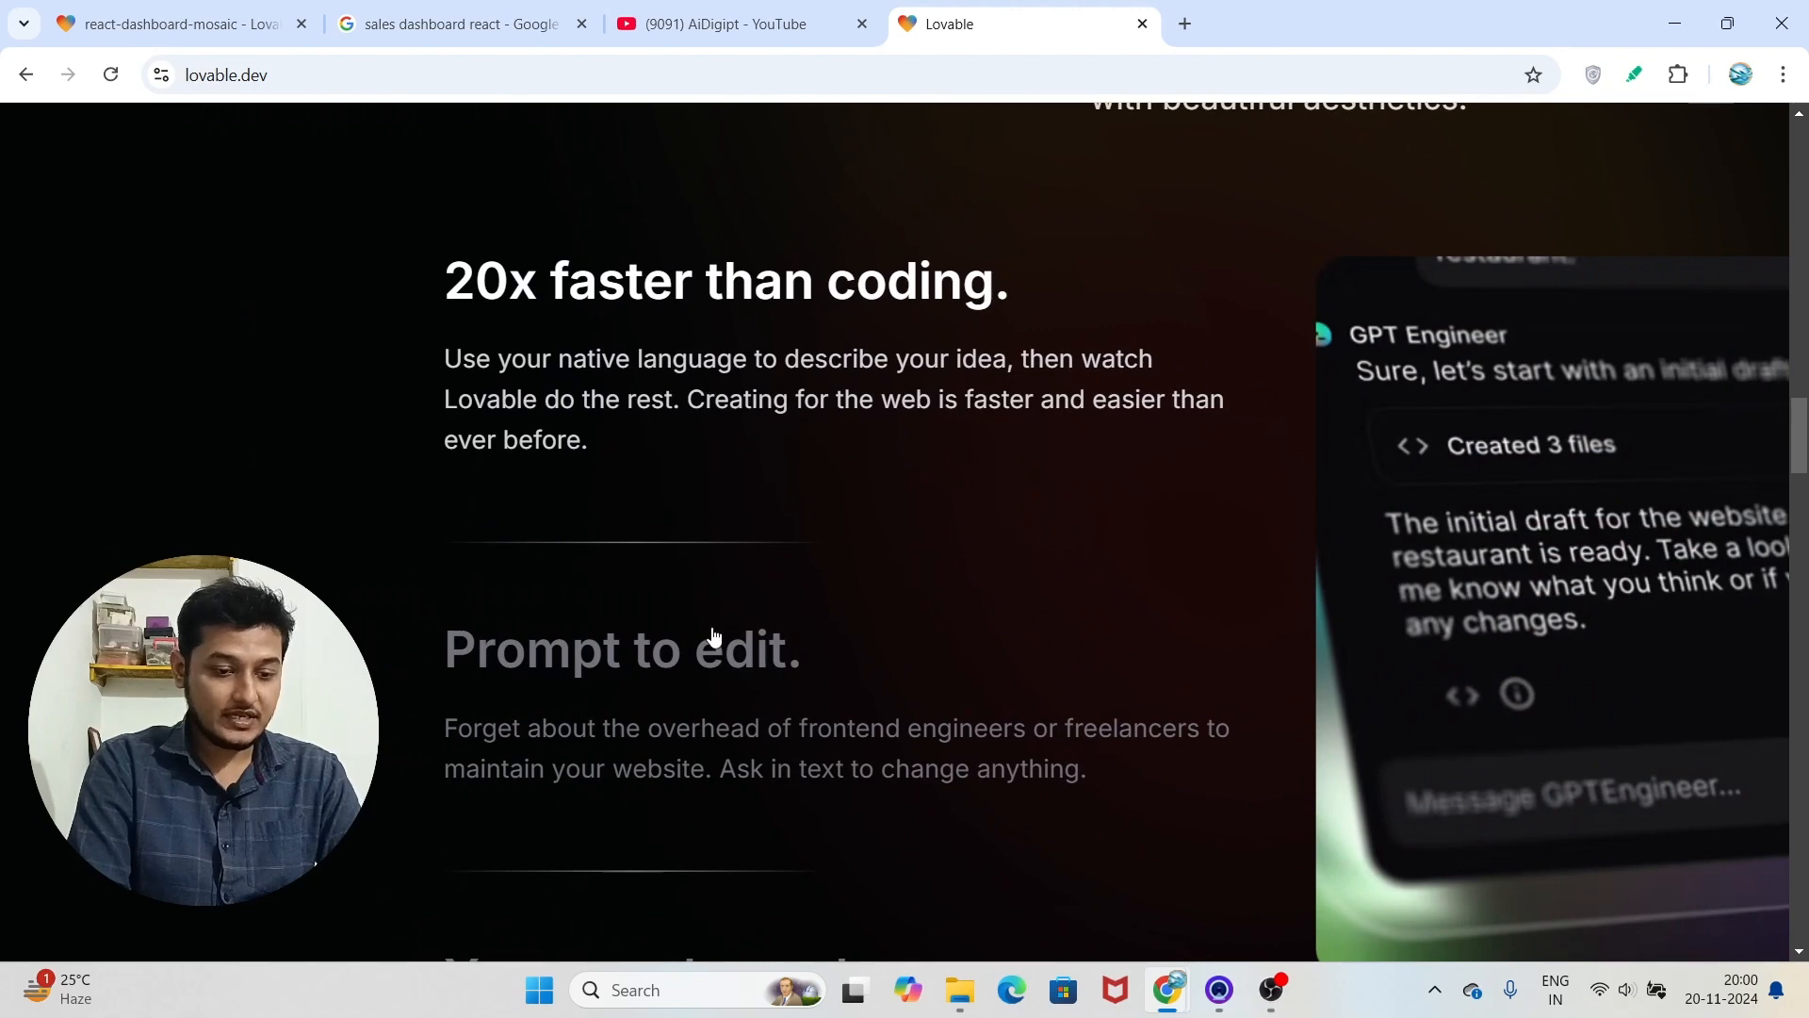
{"action": "scroll", "scroll_direction": "down", "scroll_amount": 3}
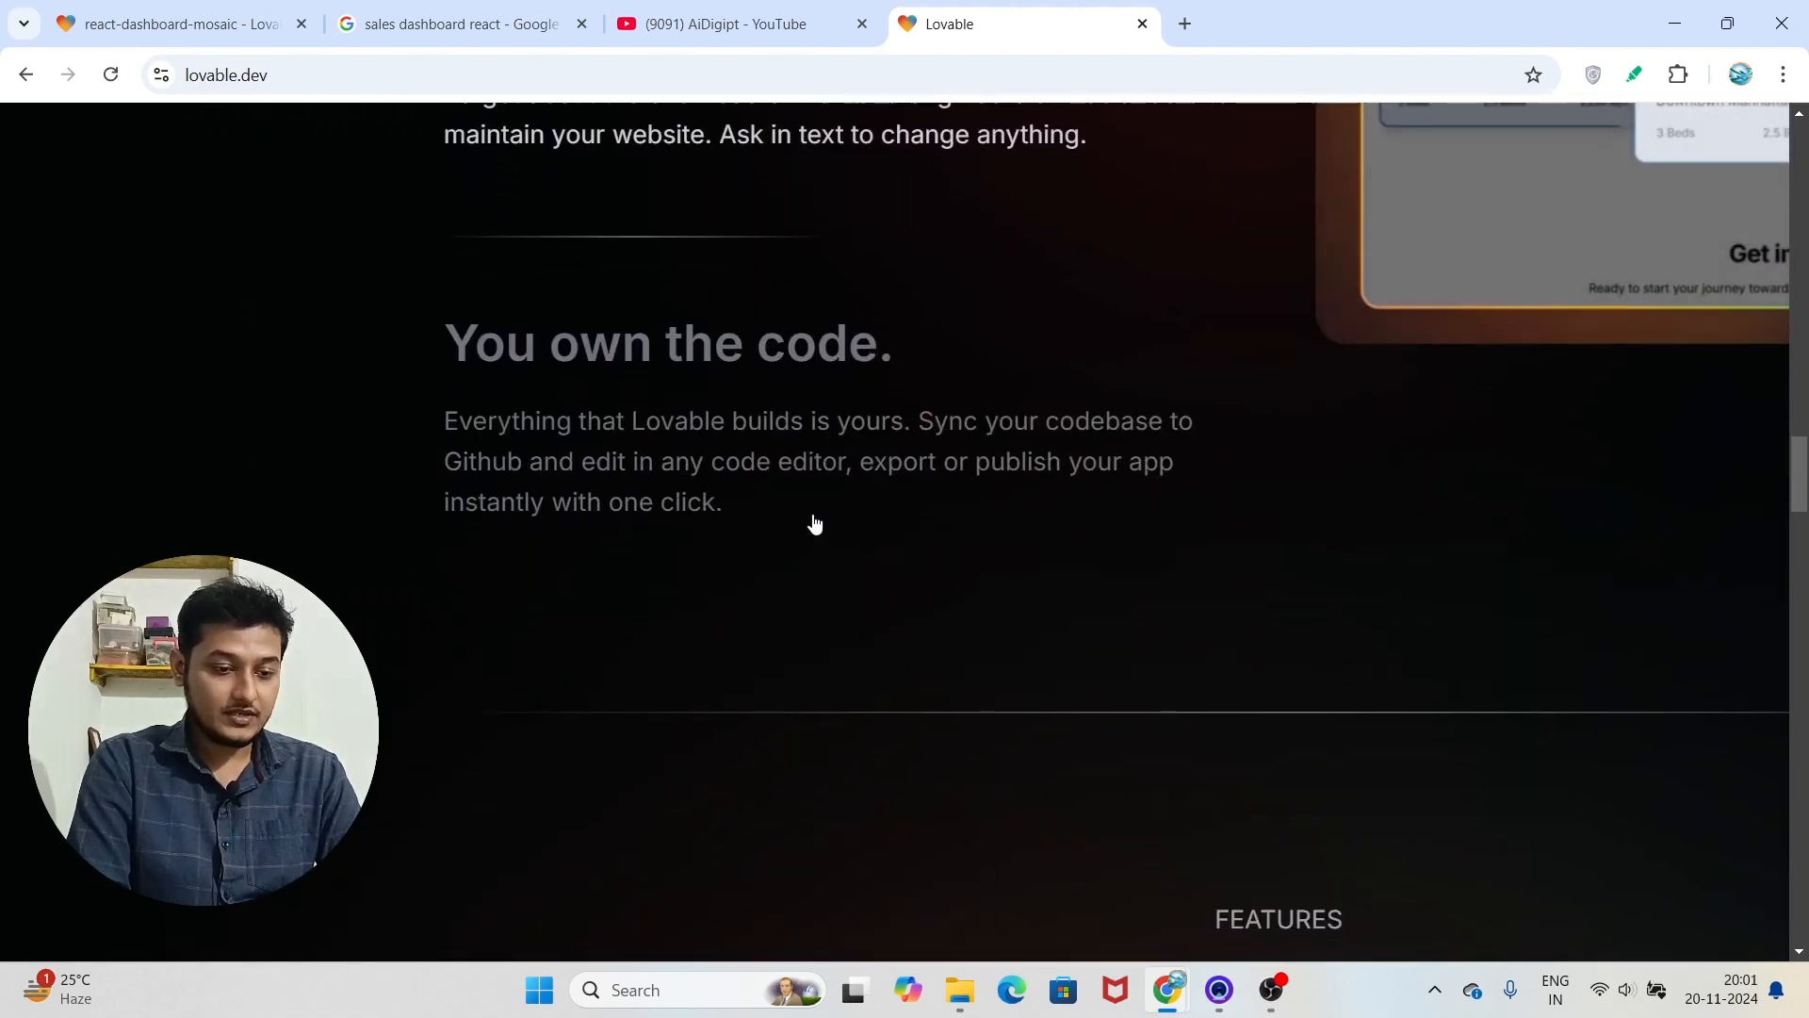
{"action": "scroll", "scroll_direction": "down", "scroll_amount": 3}
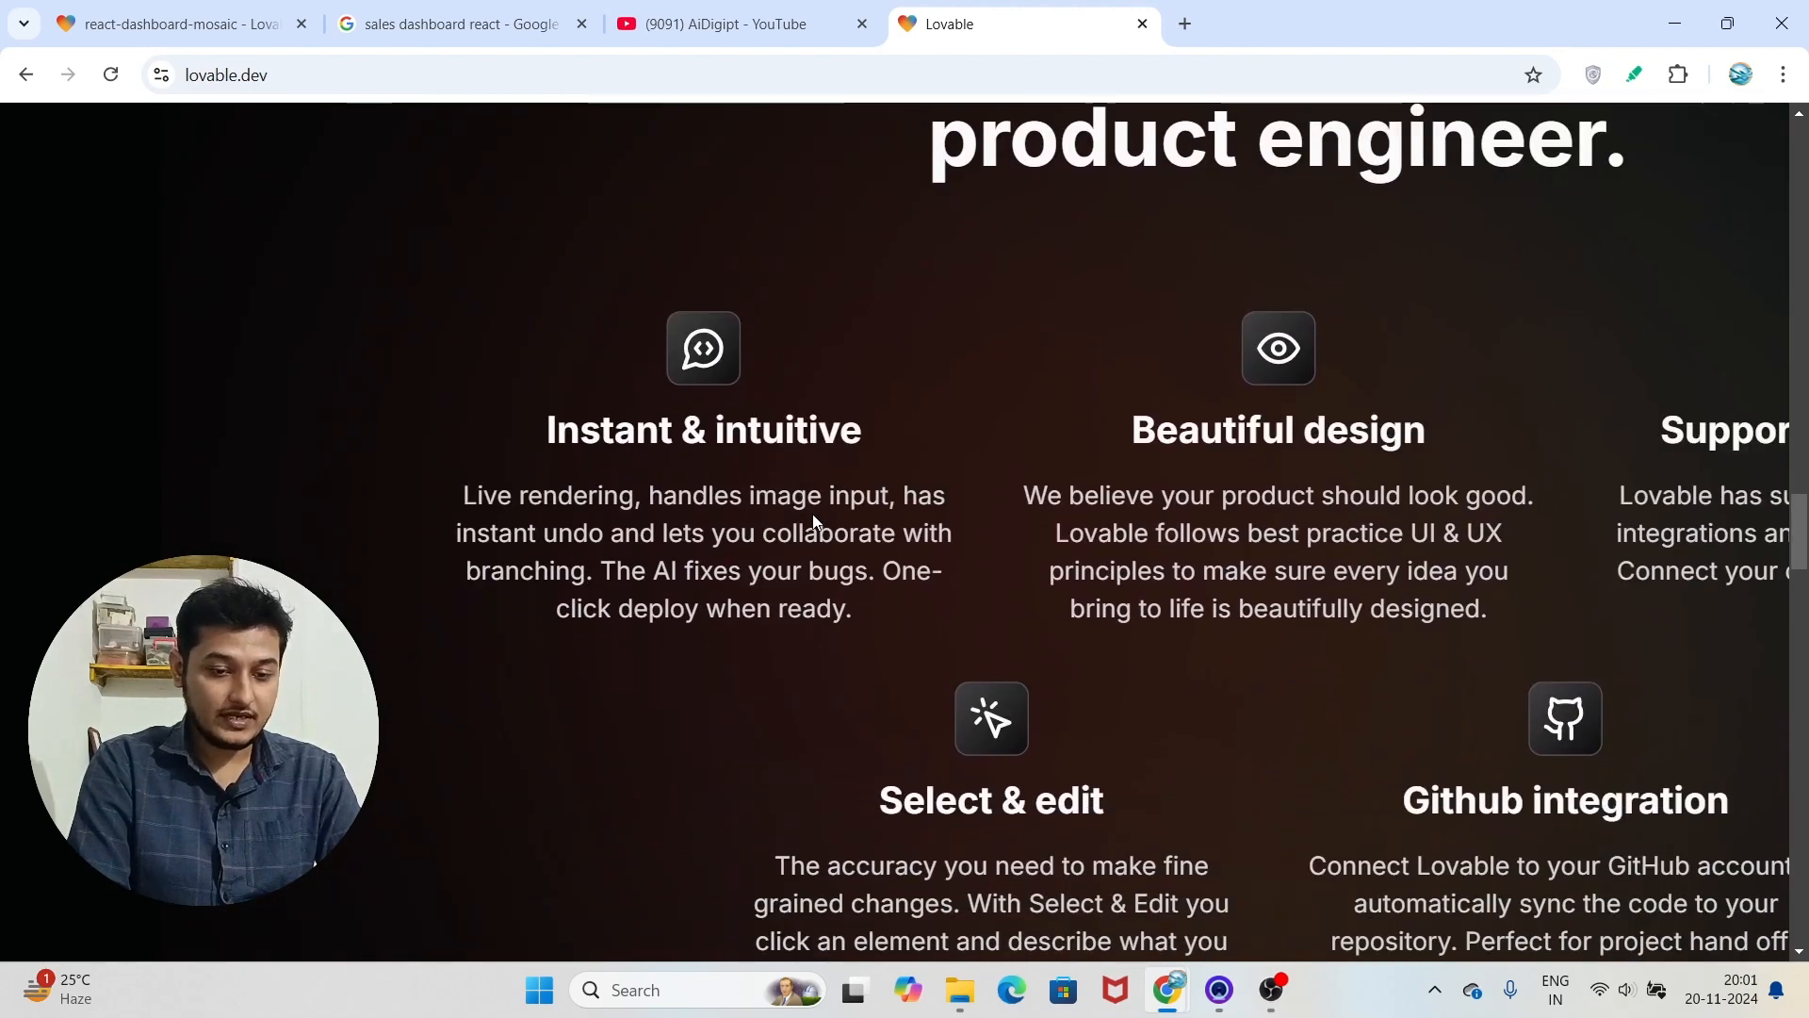
{"action": "scroll", "scroll_direction": "down", "scroll_amount": 3}
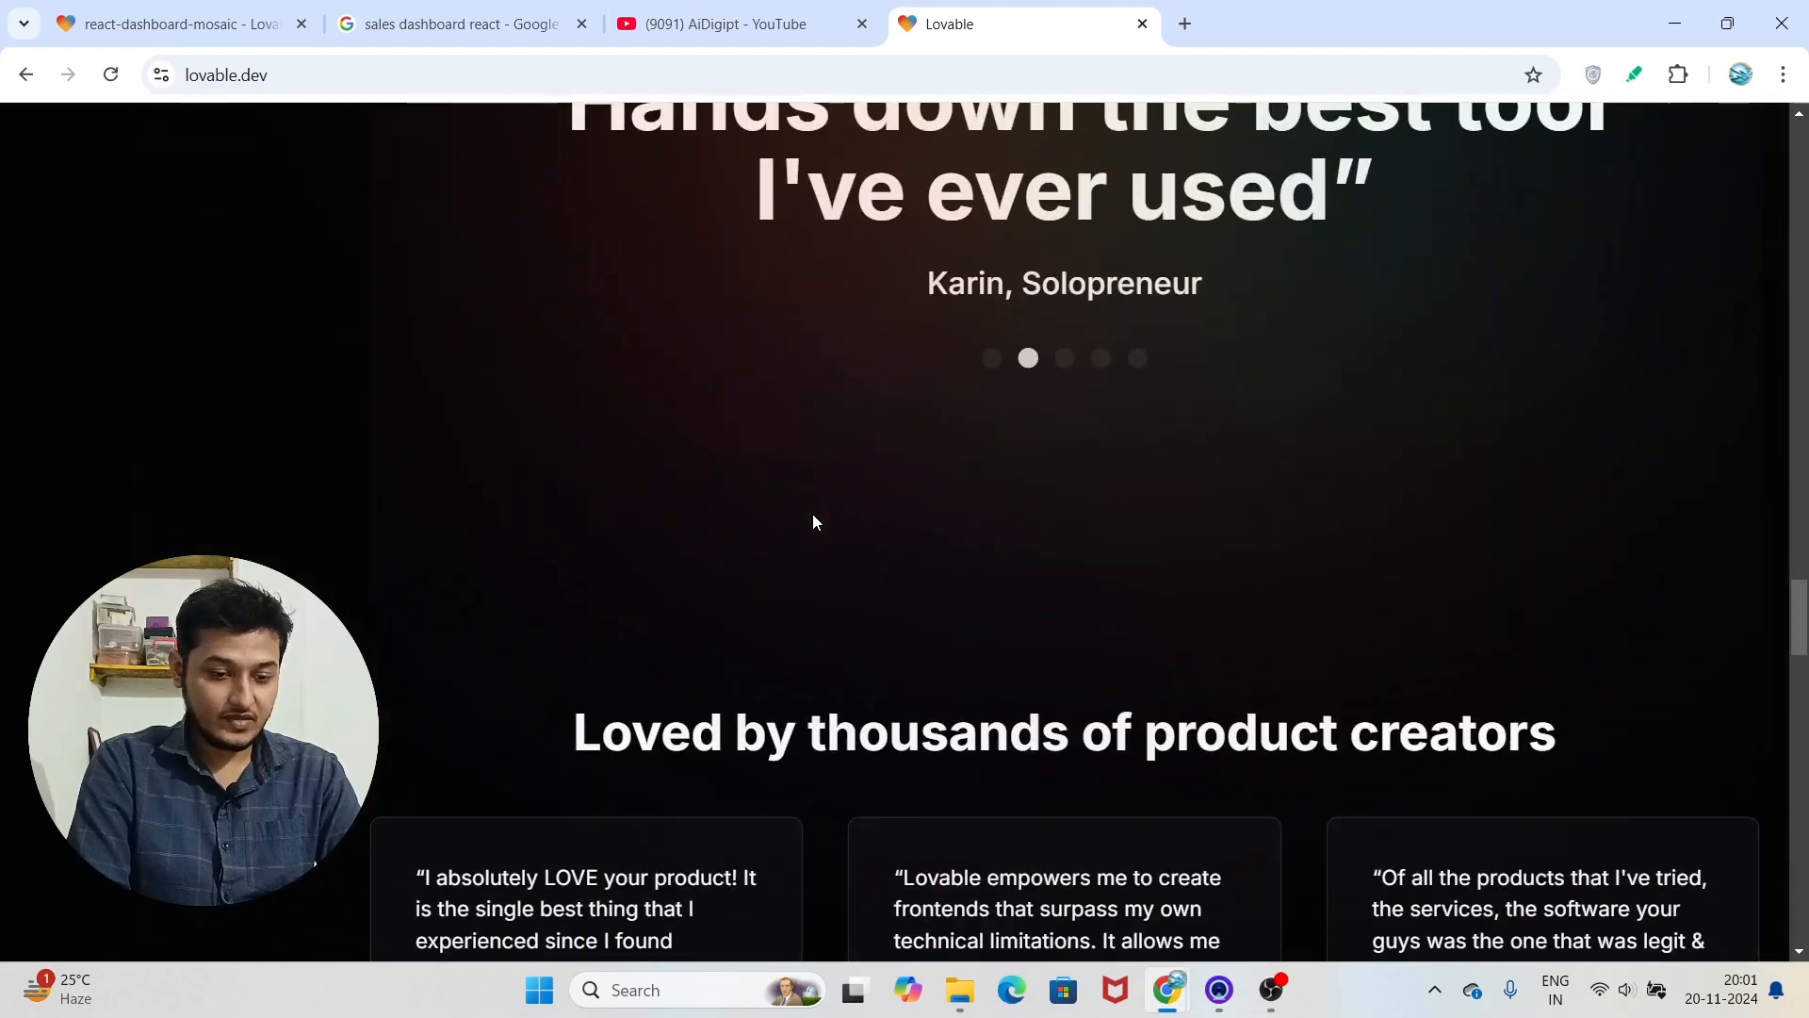
{"action": "scroll", "scroll_direction": "down", "scroll_amount": 3}
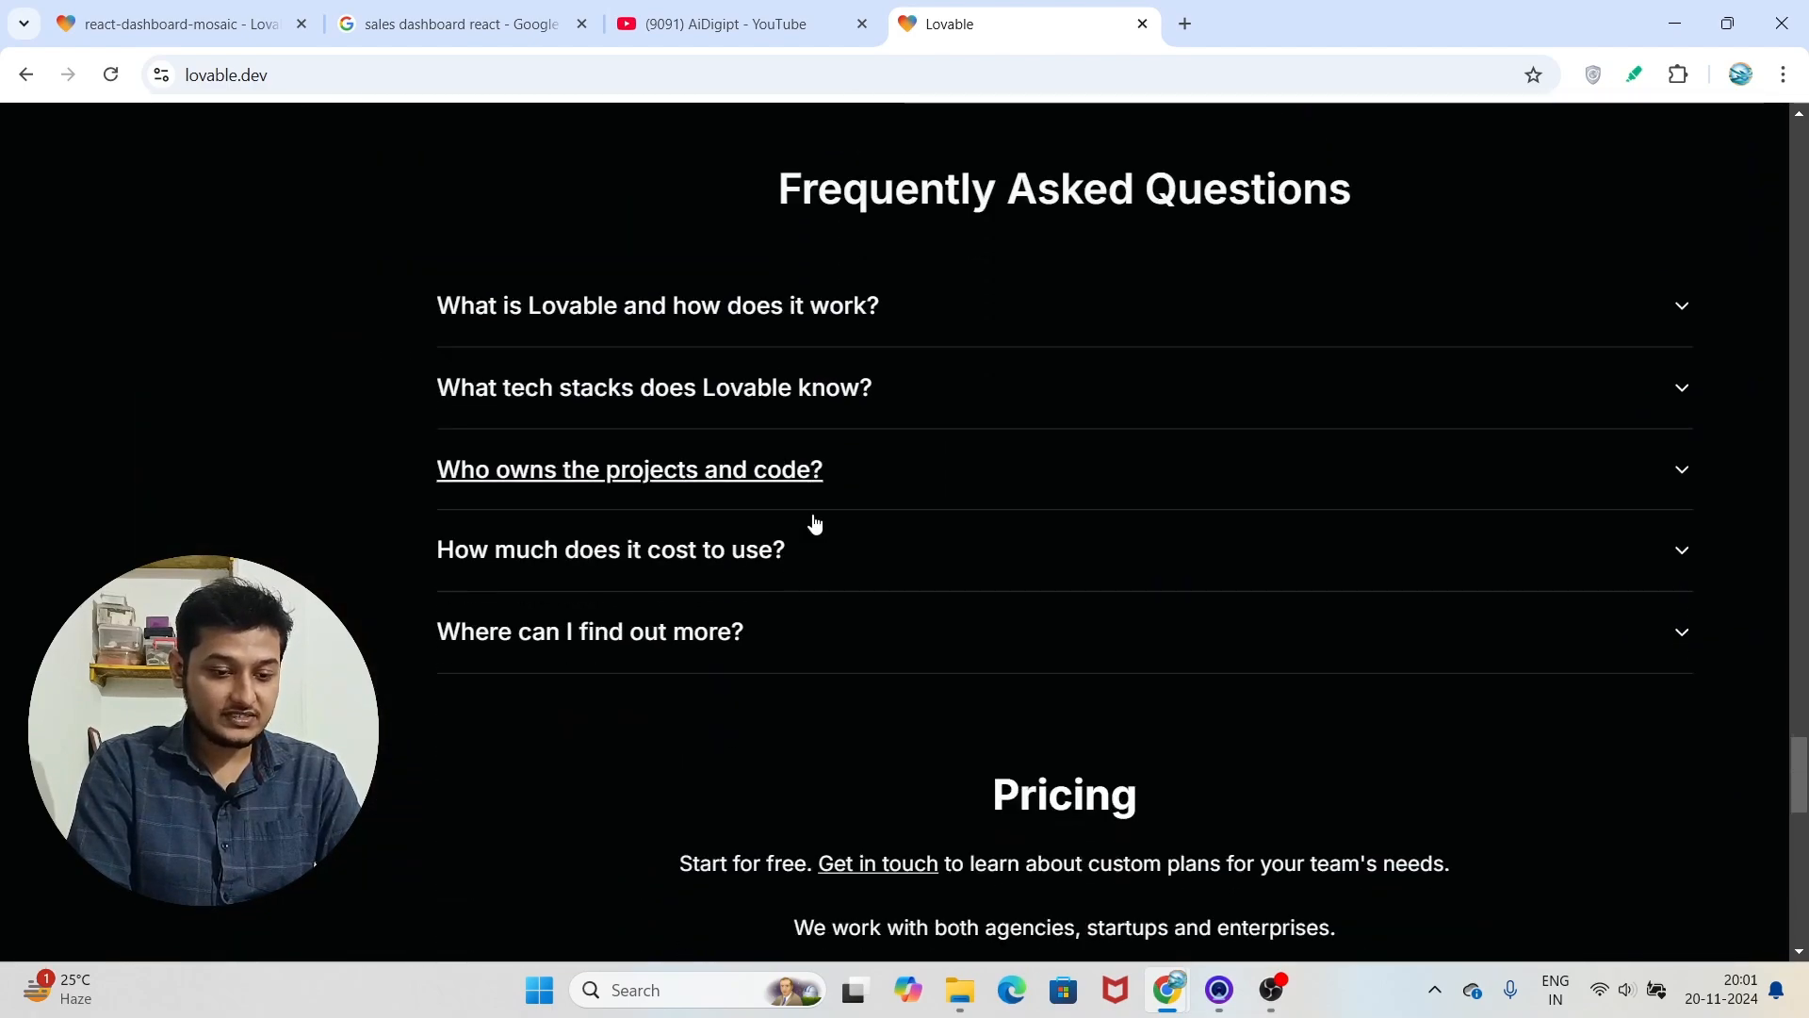
{"action": "scroll", "scroll_direction": "down", "scroll_amount": 3}
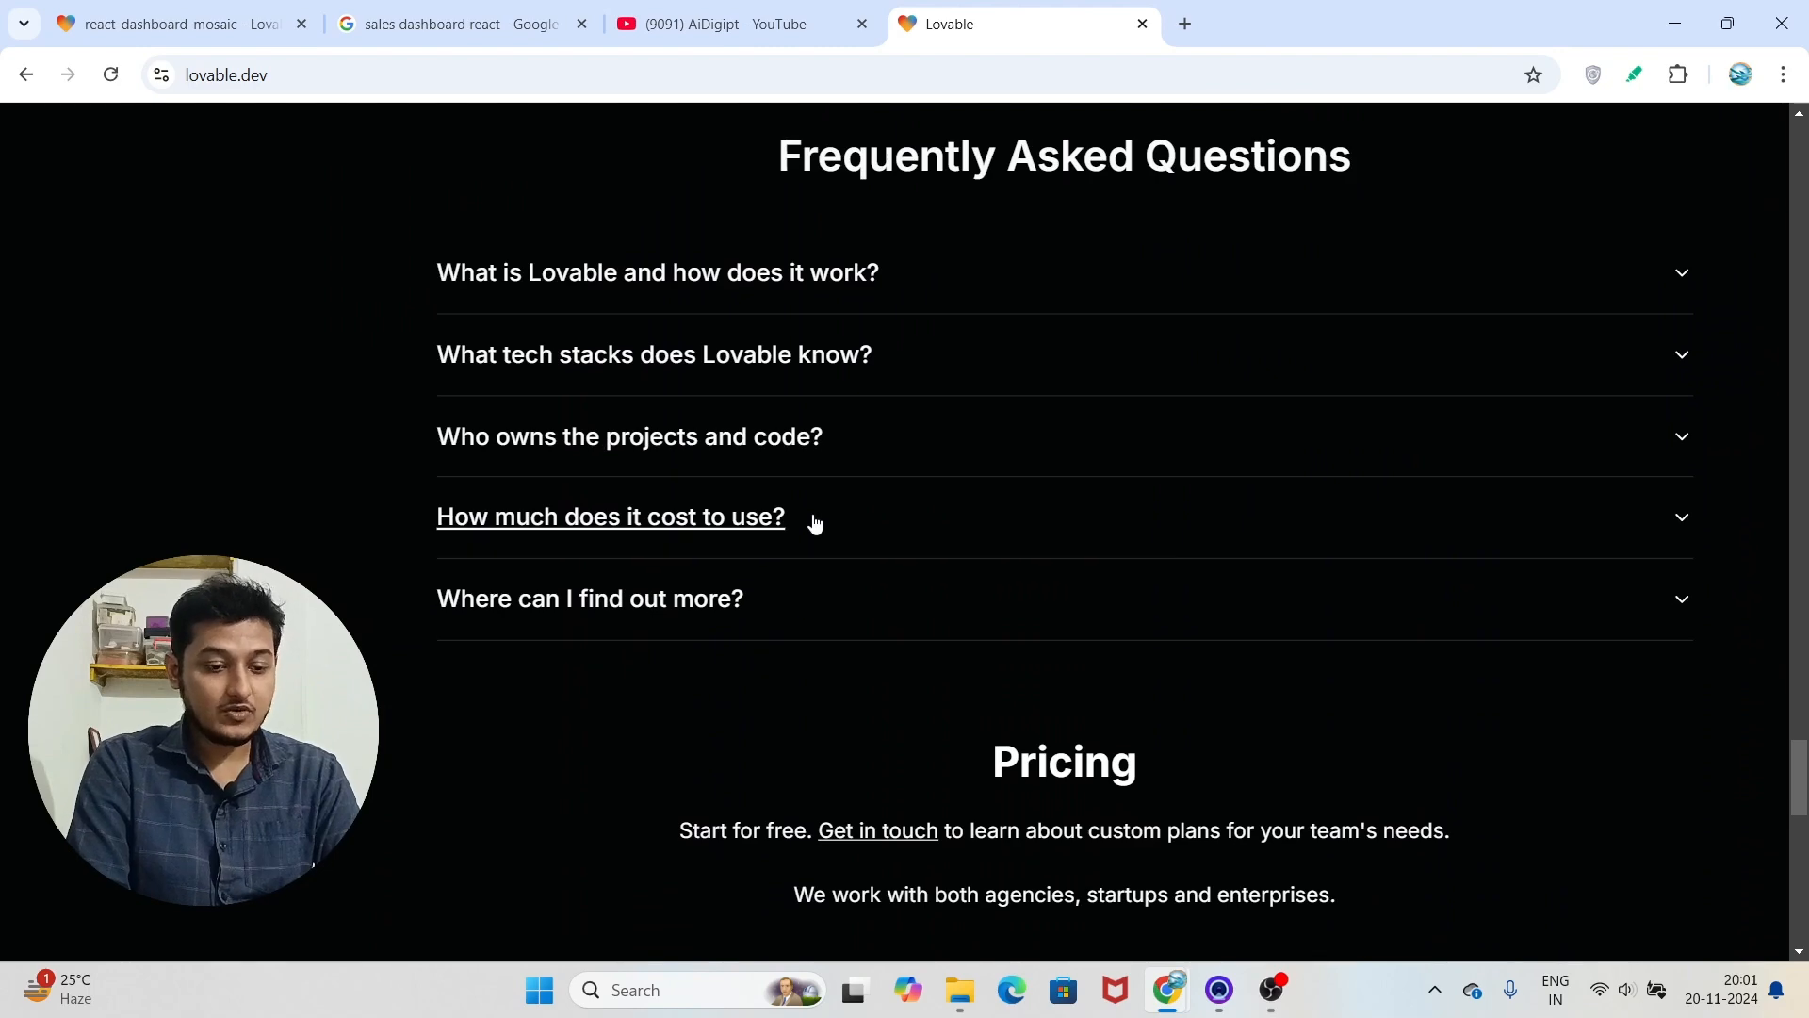
{"action": "scroll", "scroll_direction": "up", "scroll_amount": 3}
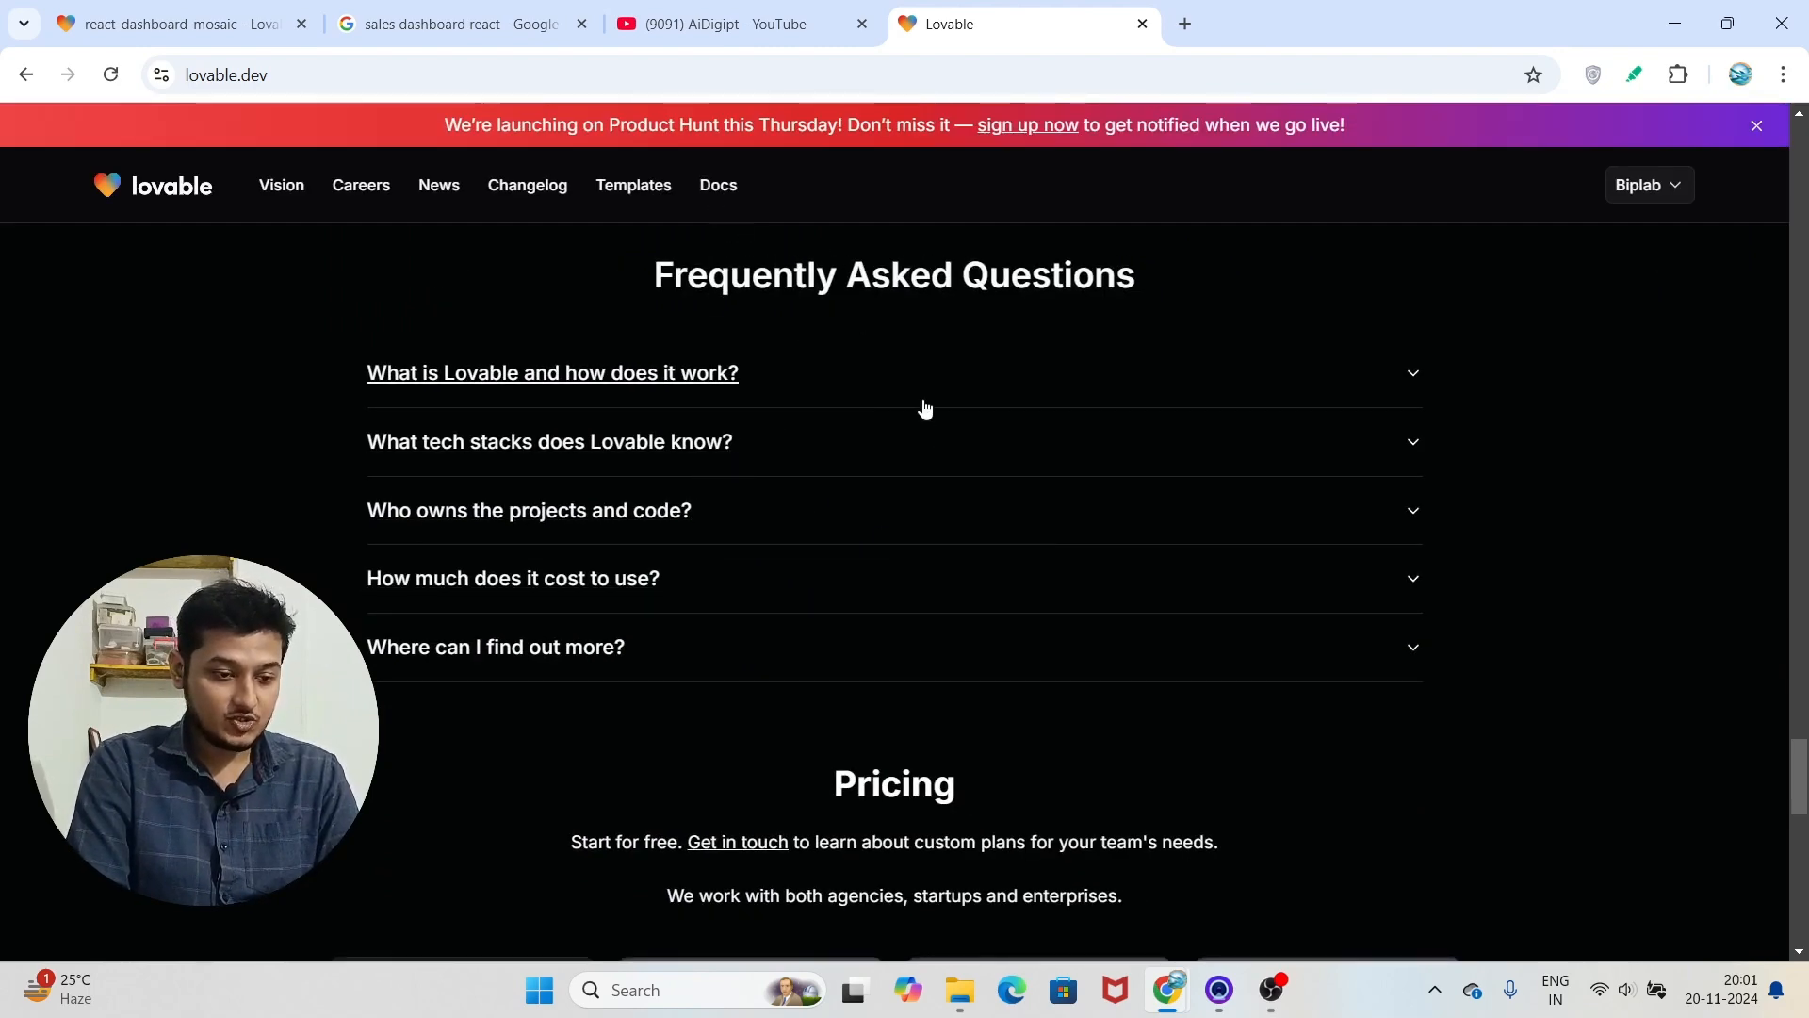
Expand 'What is Lovable' and 'How much does it cost to use?' and highlight the free users' limits sentence
{"action": "left_click", "coordinate": [553, 372]}
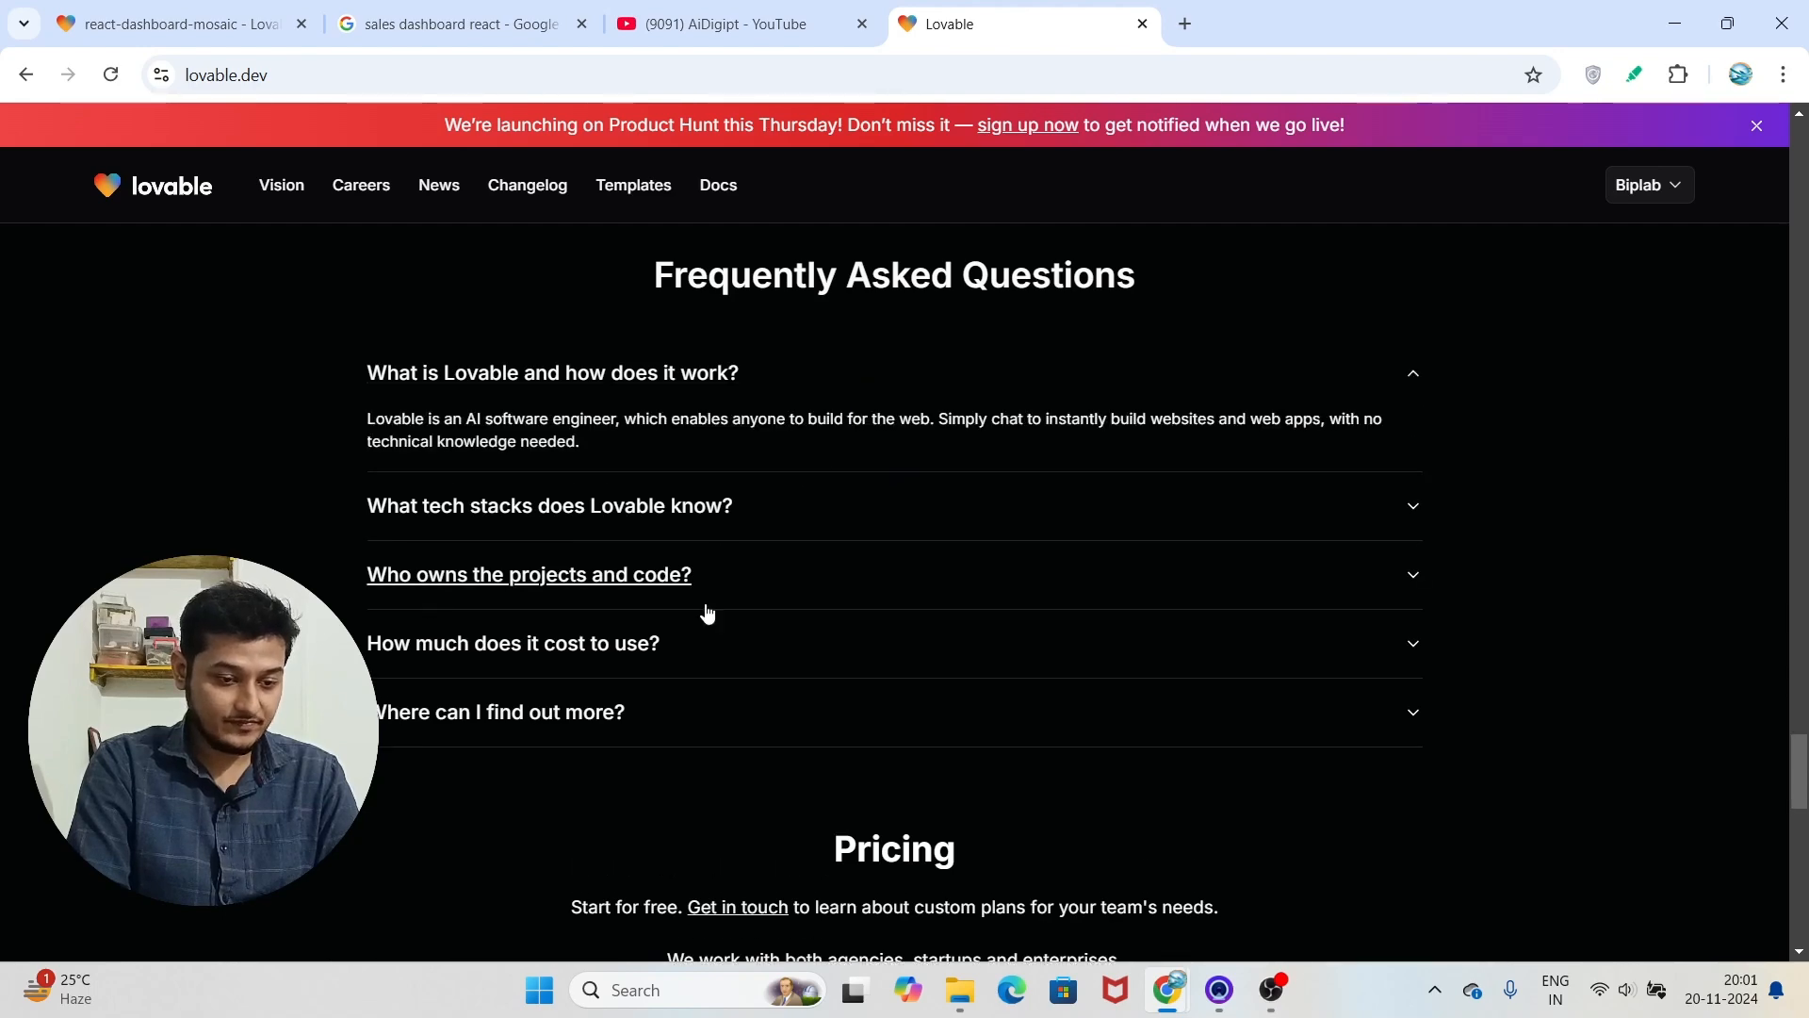
{"action": "left_click", "coordinate": [513, 642]}
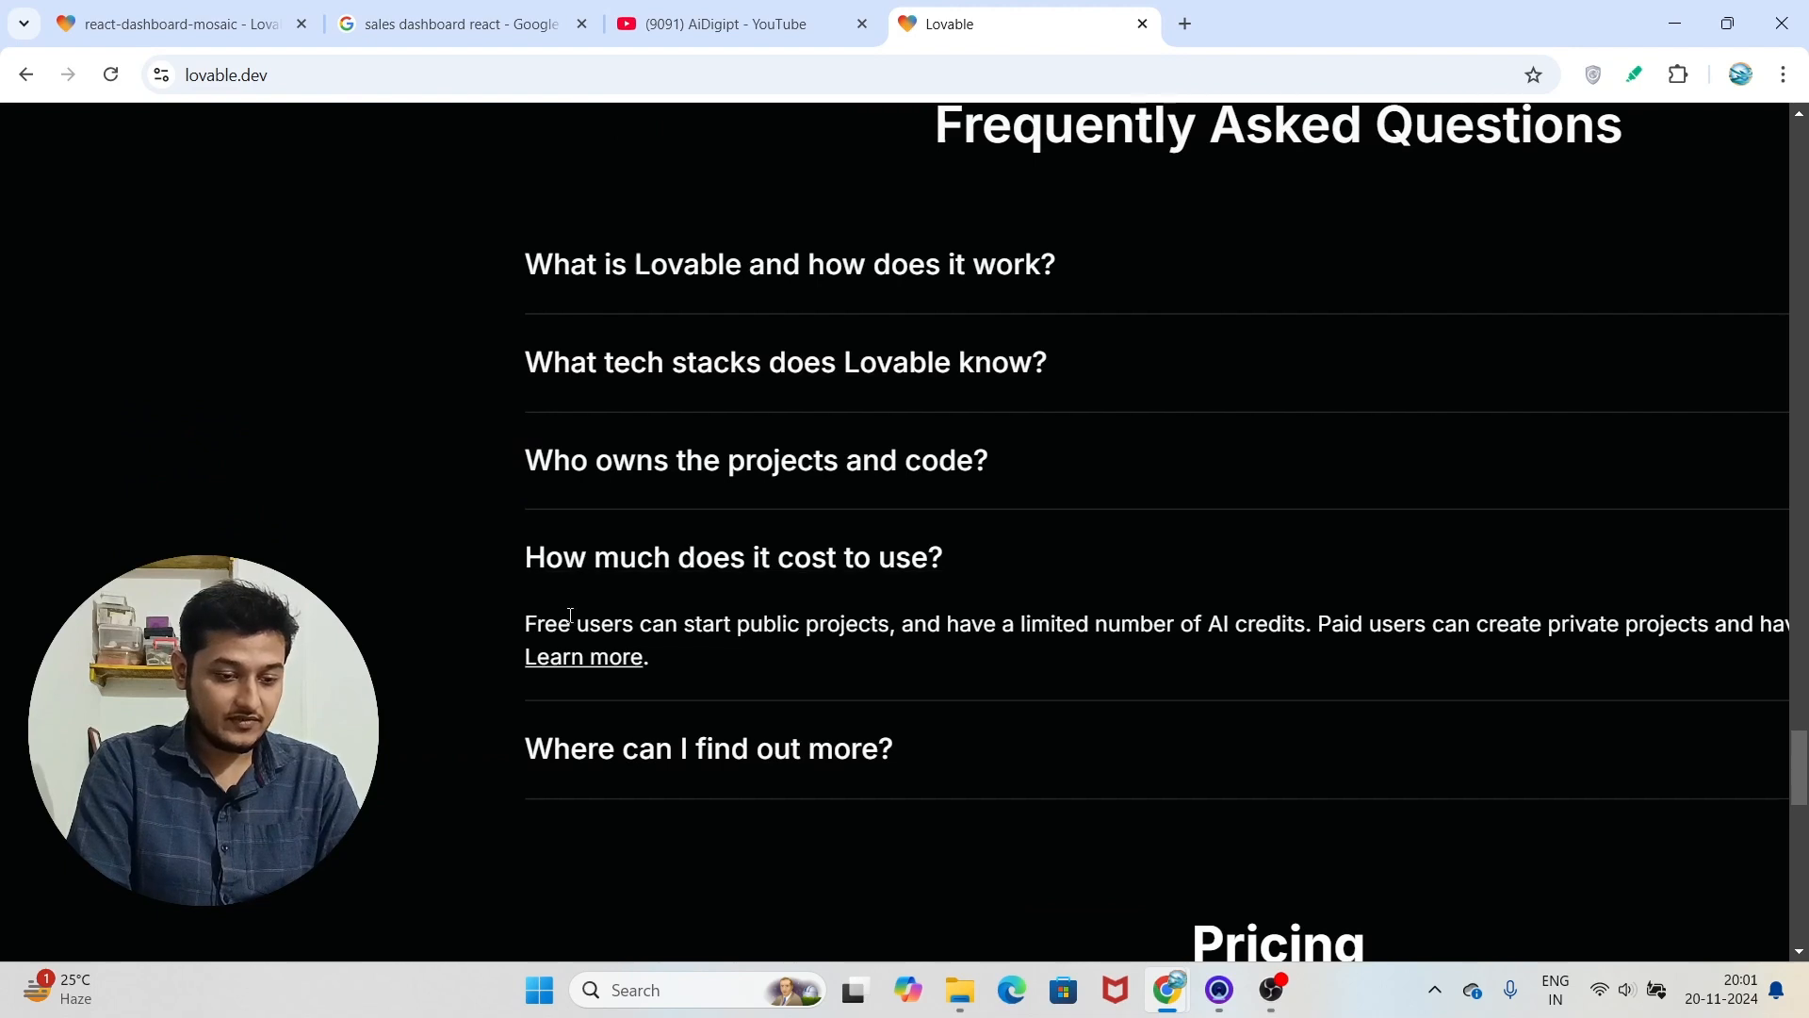
{"action": "left_click_drag", "start_coordinate": [573, 623], "coordinate": [893, 624]}
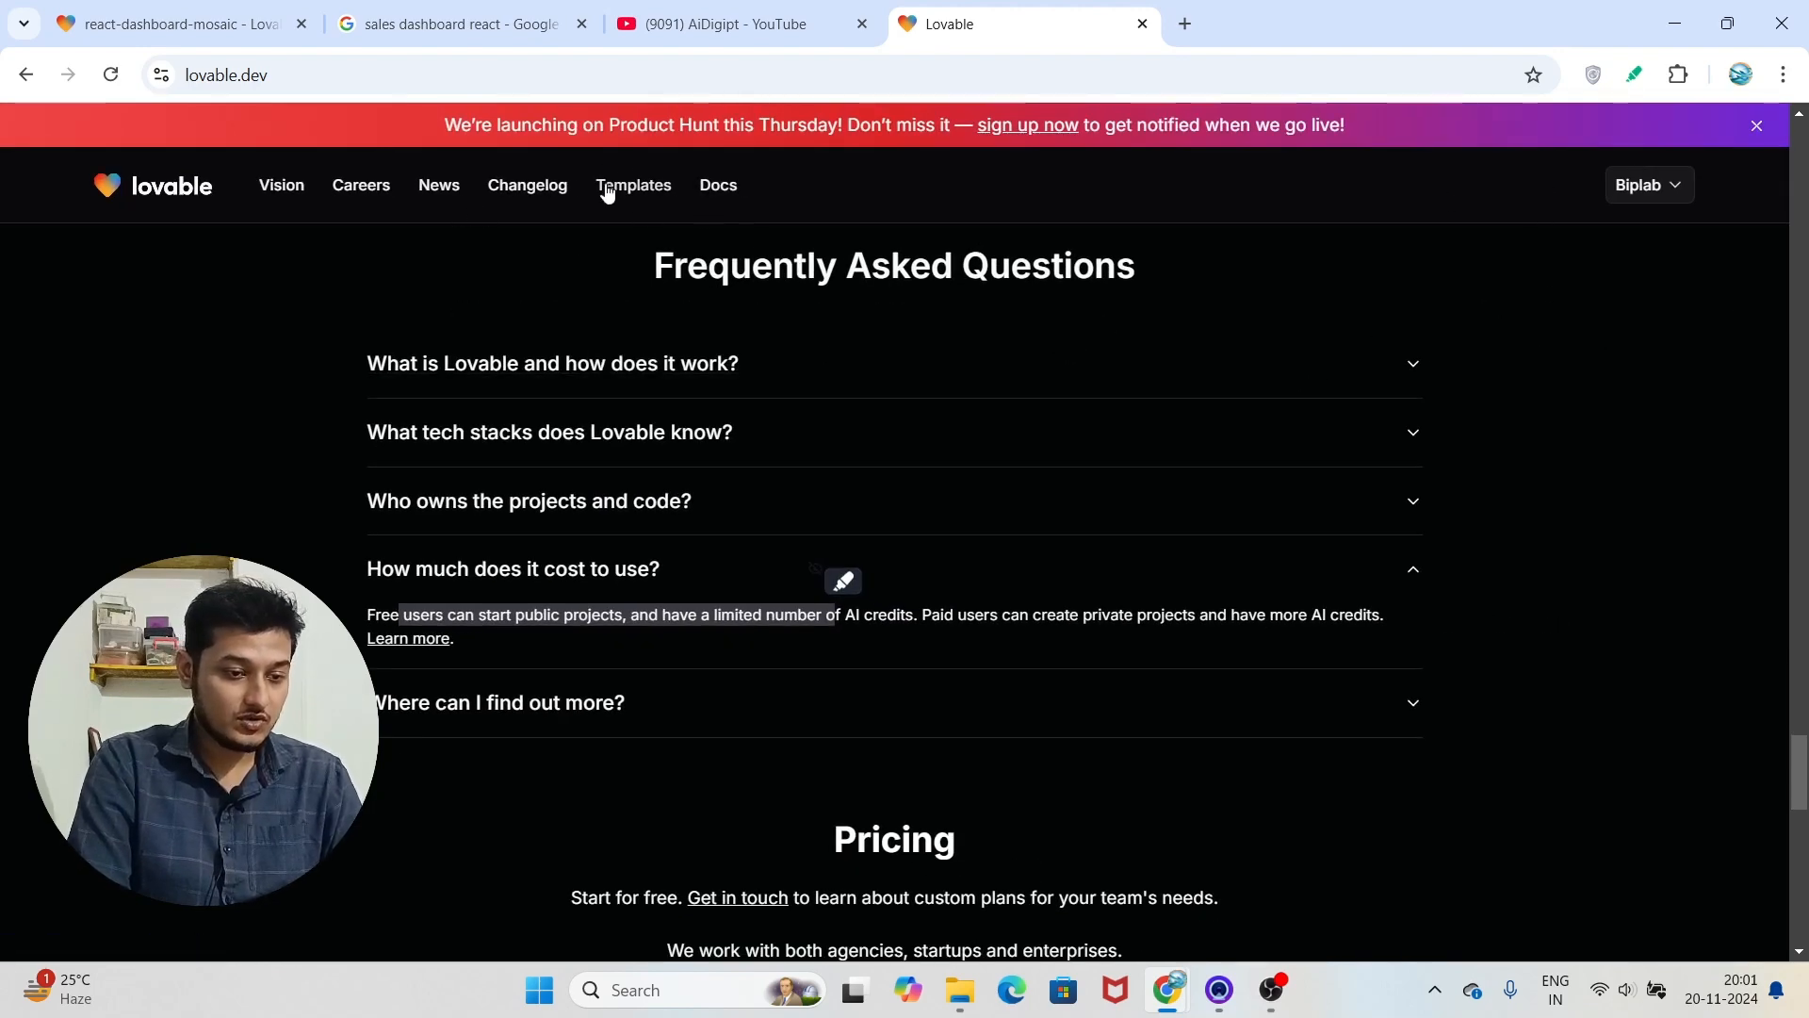
{"action": "left_click", "coordinate": [174, 23]}
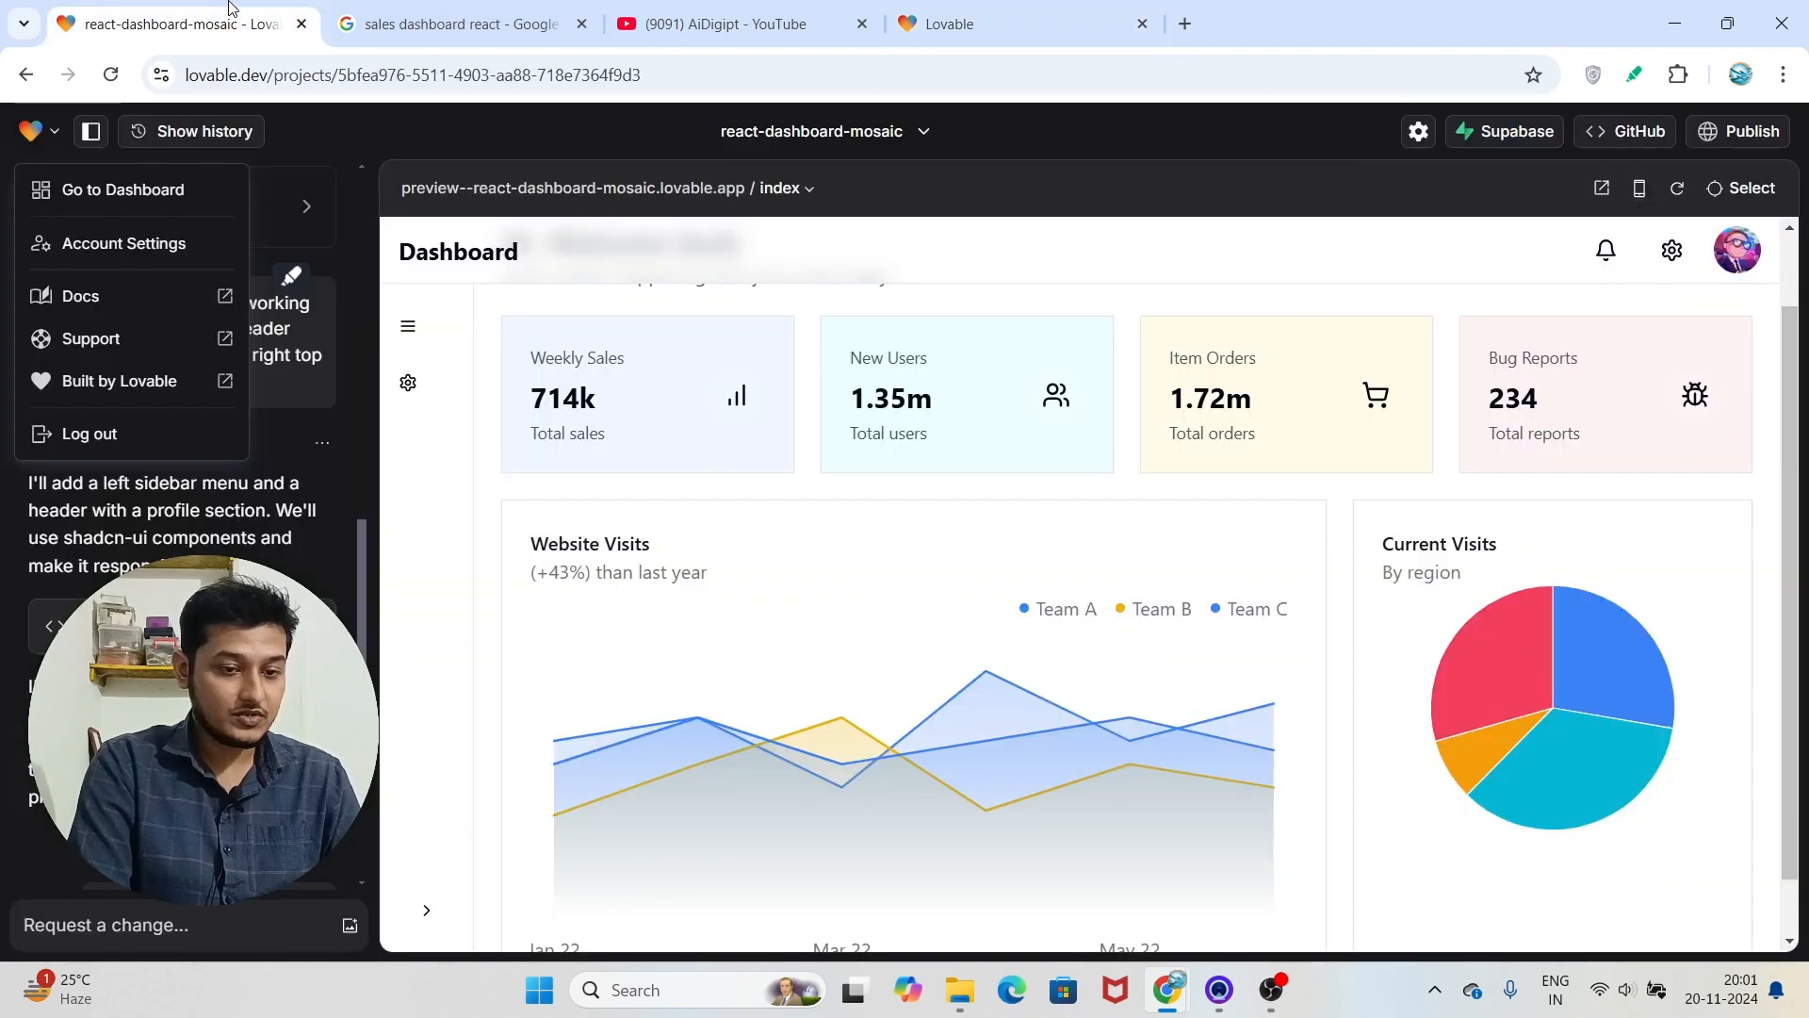
{"action": "left_click", "coordinate": [1020, 23]}
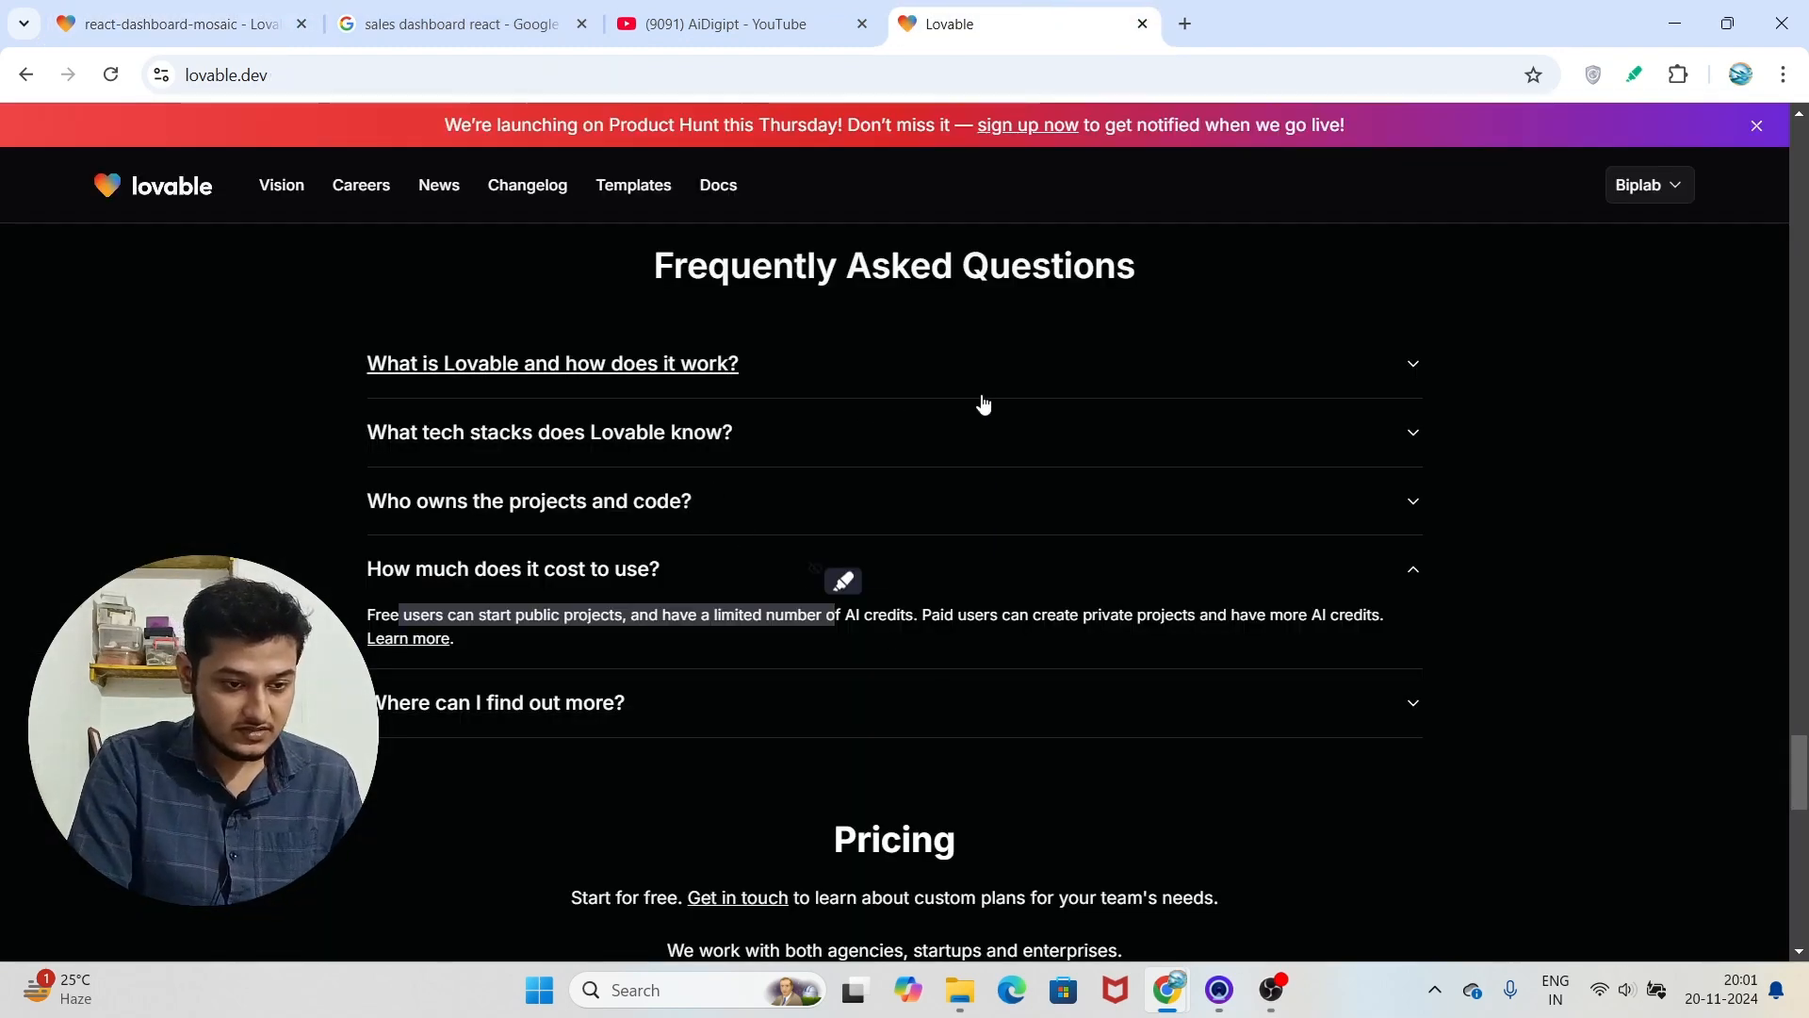
Review the Free $0, Starter $20, Launch $50 and Scale $200 plans, then return to the dashboard project
{"action": "scroll", "scroll_direction": "down", "scroll_amount": 3}
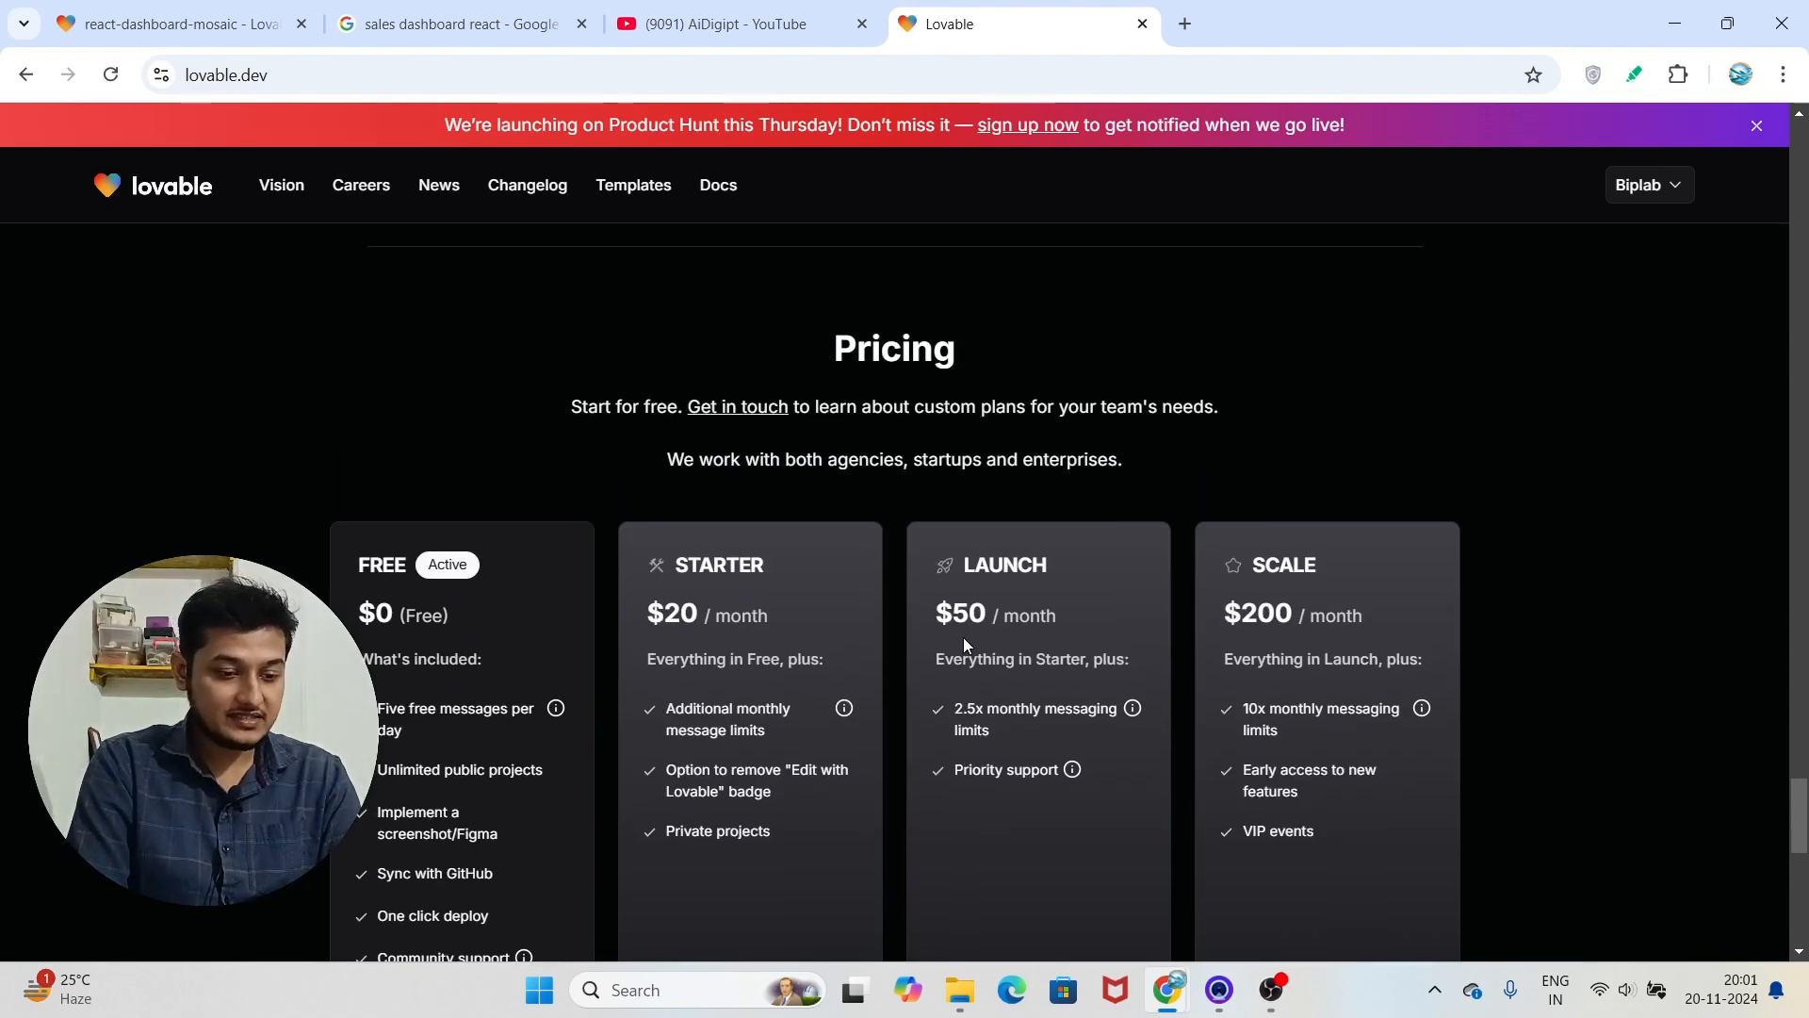
{"action": "scroll", "scroll_direction": "down", "scroll_amount": 3}
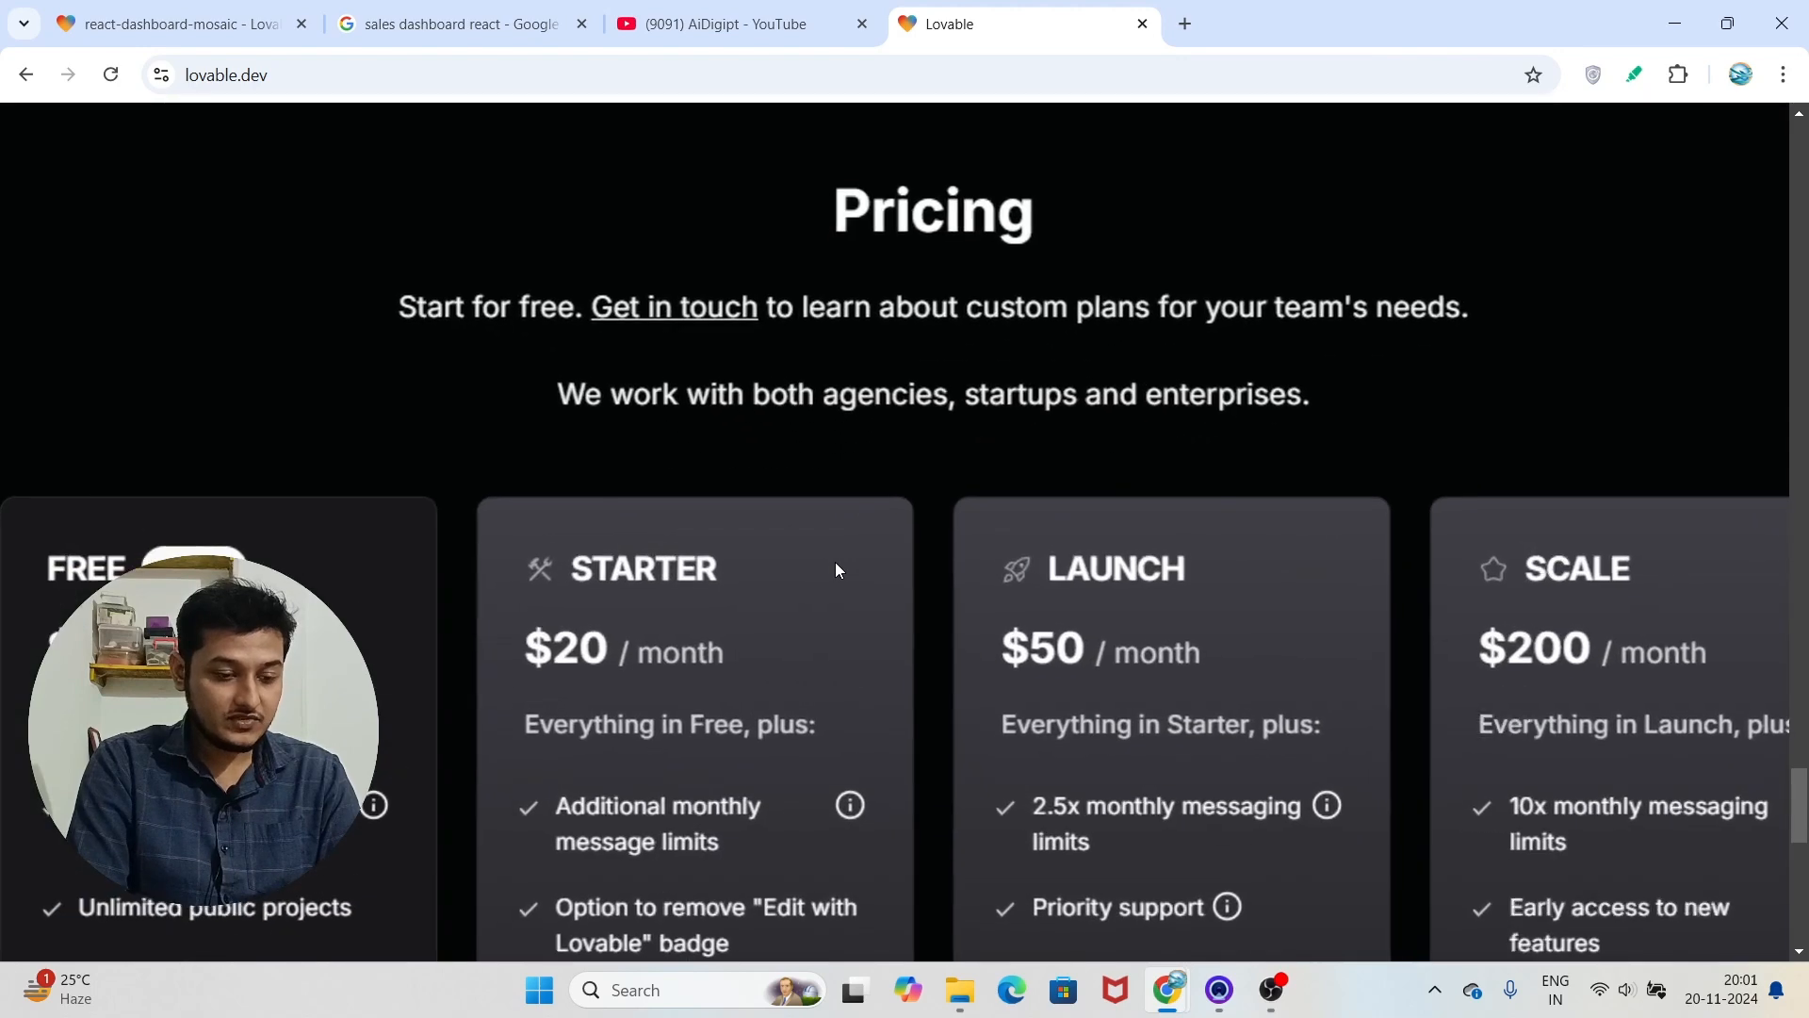
{"action": "scroll", "scroll_direction": "down", "scroll_amount": 3}
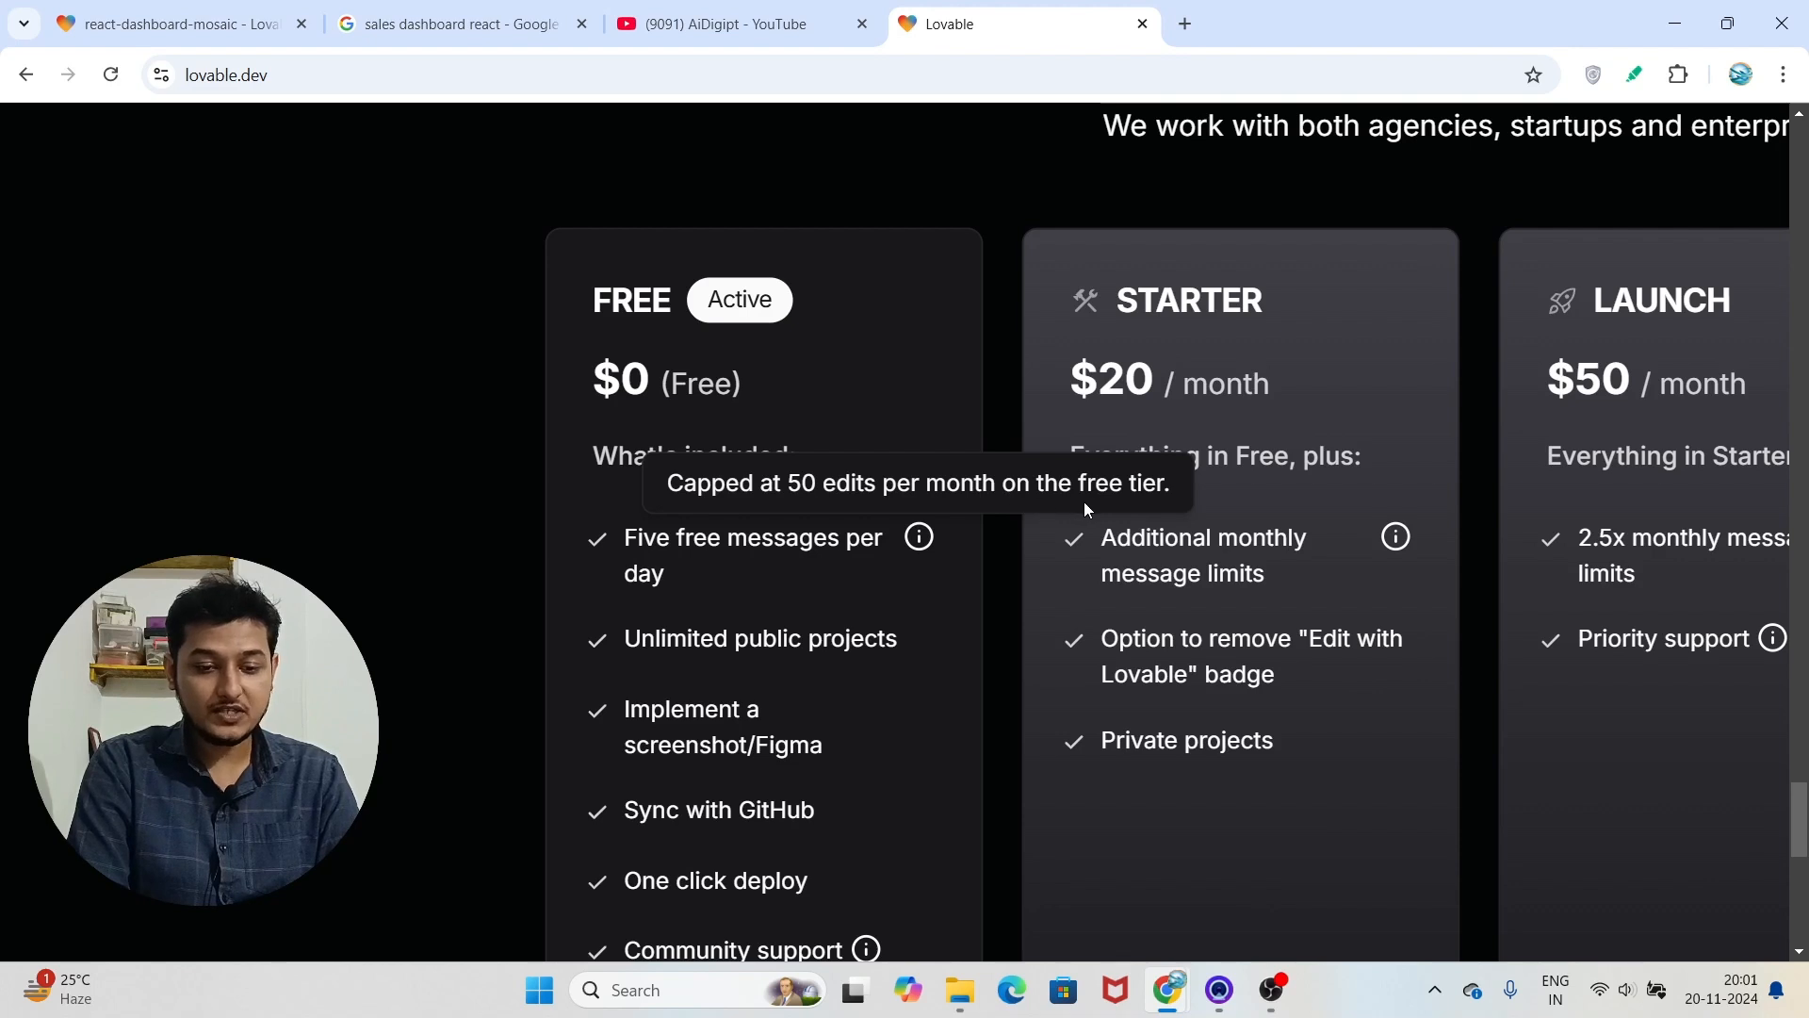
{"action": "scroll", "scroll_direction": "down", "scroll_amount": 3}
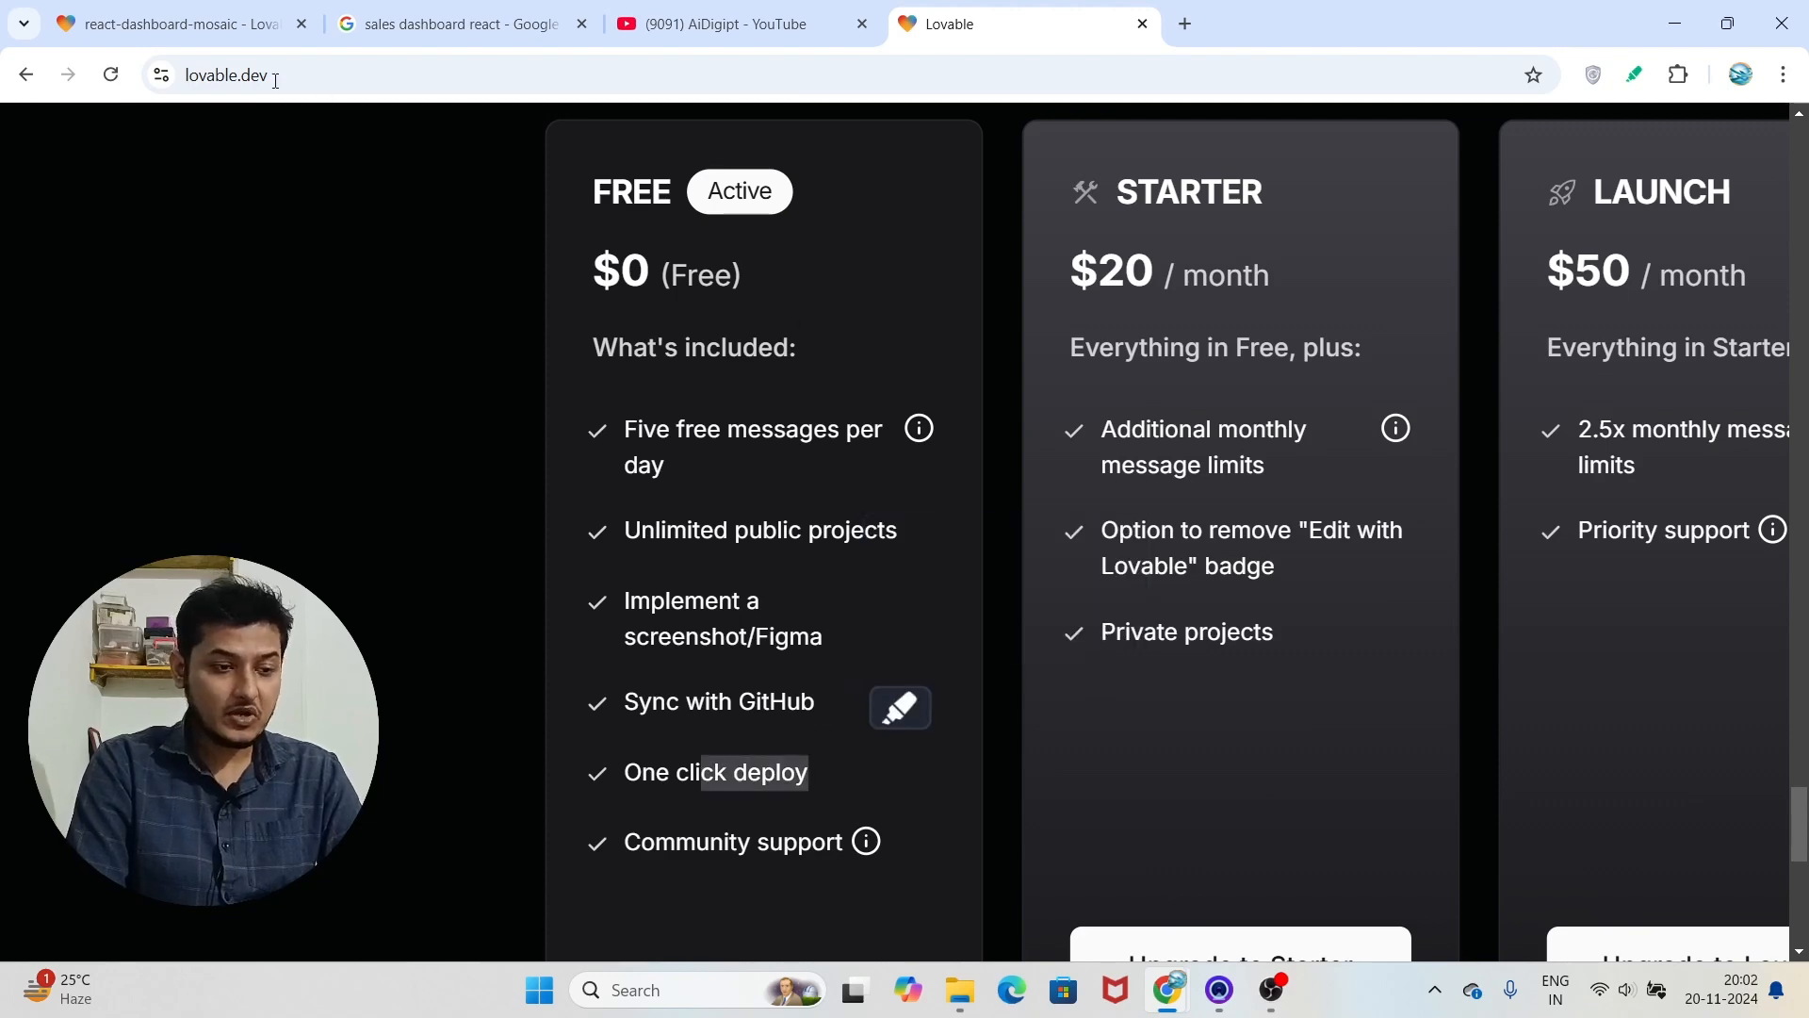
{"action": "left_click", "coordinate": [162, 23]}
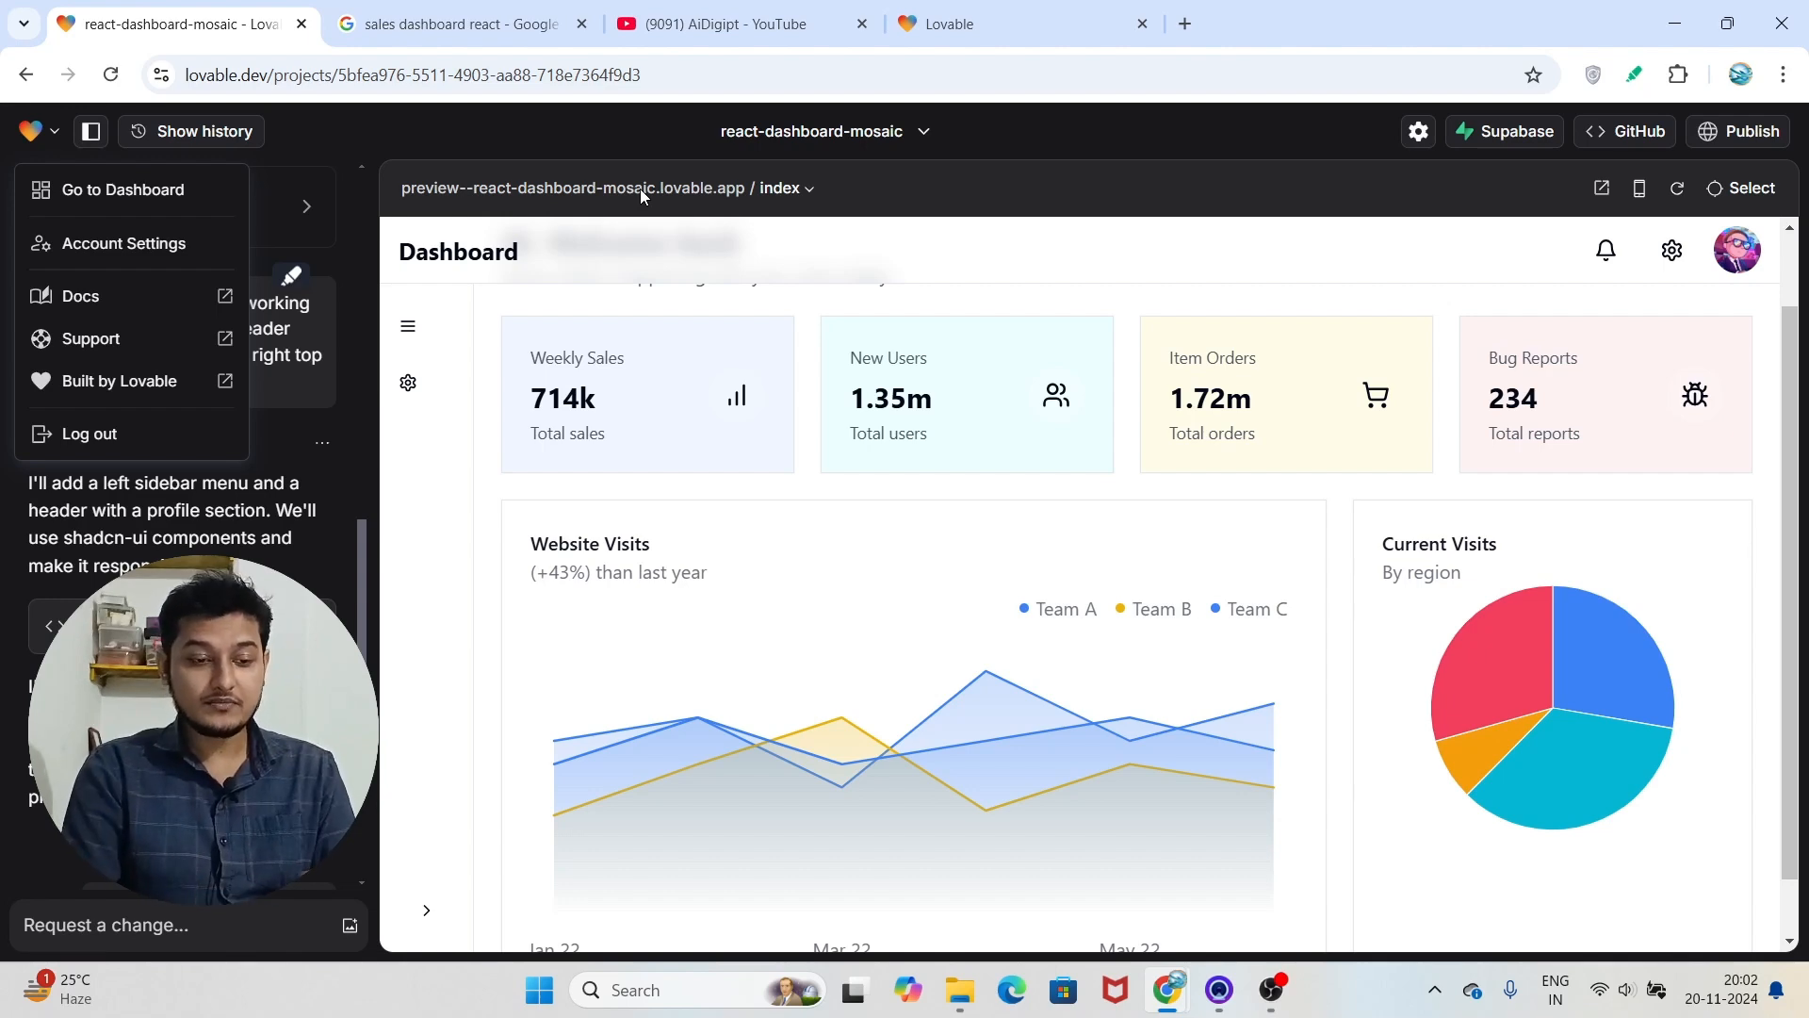
{"action": "mouse_move", "coordinate": [519, 270]}
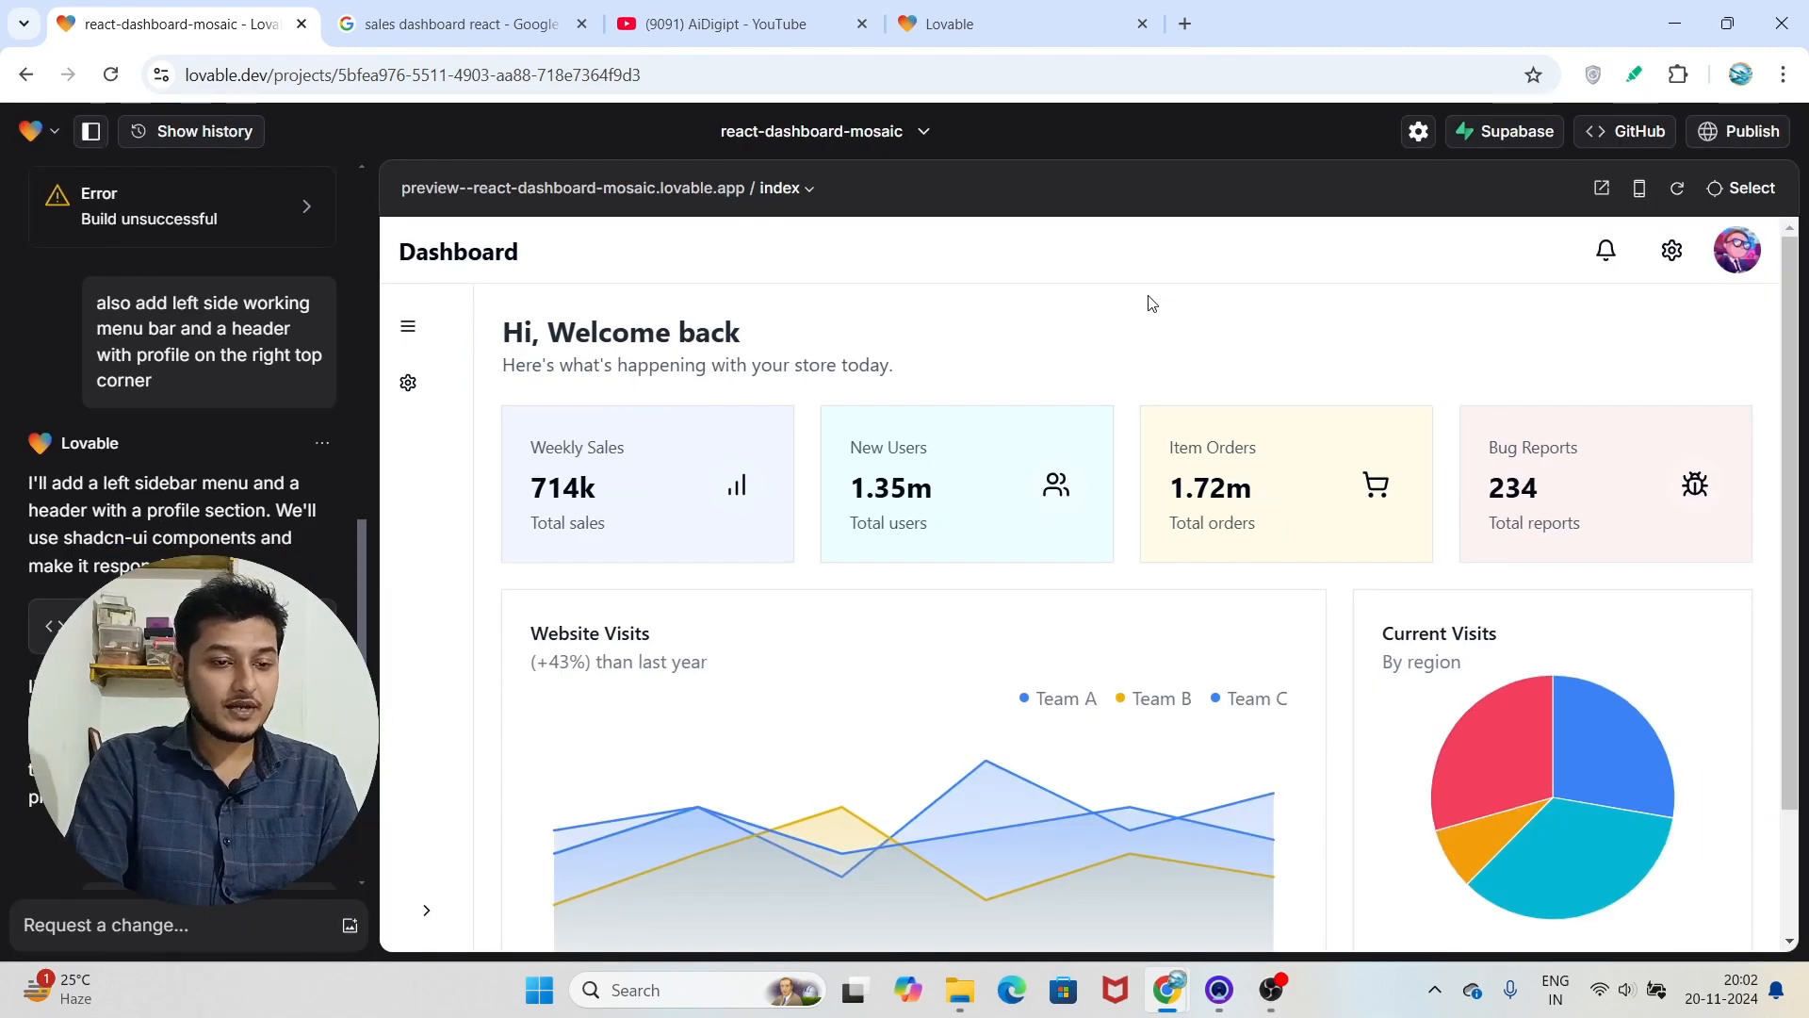
Switch back to the YouTube channel's videos tab after viewing the dashboard preview
{"action": "left_click", "coordinate": [716, 22]}
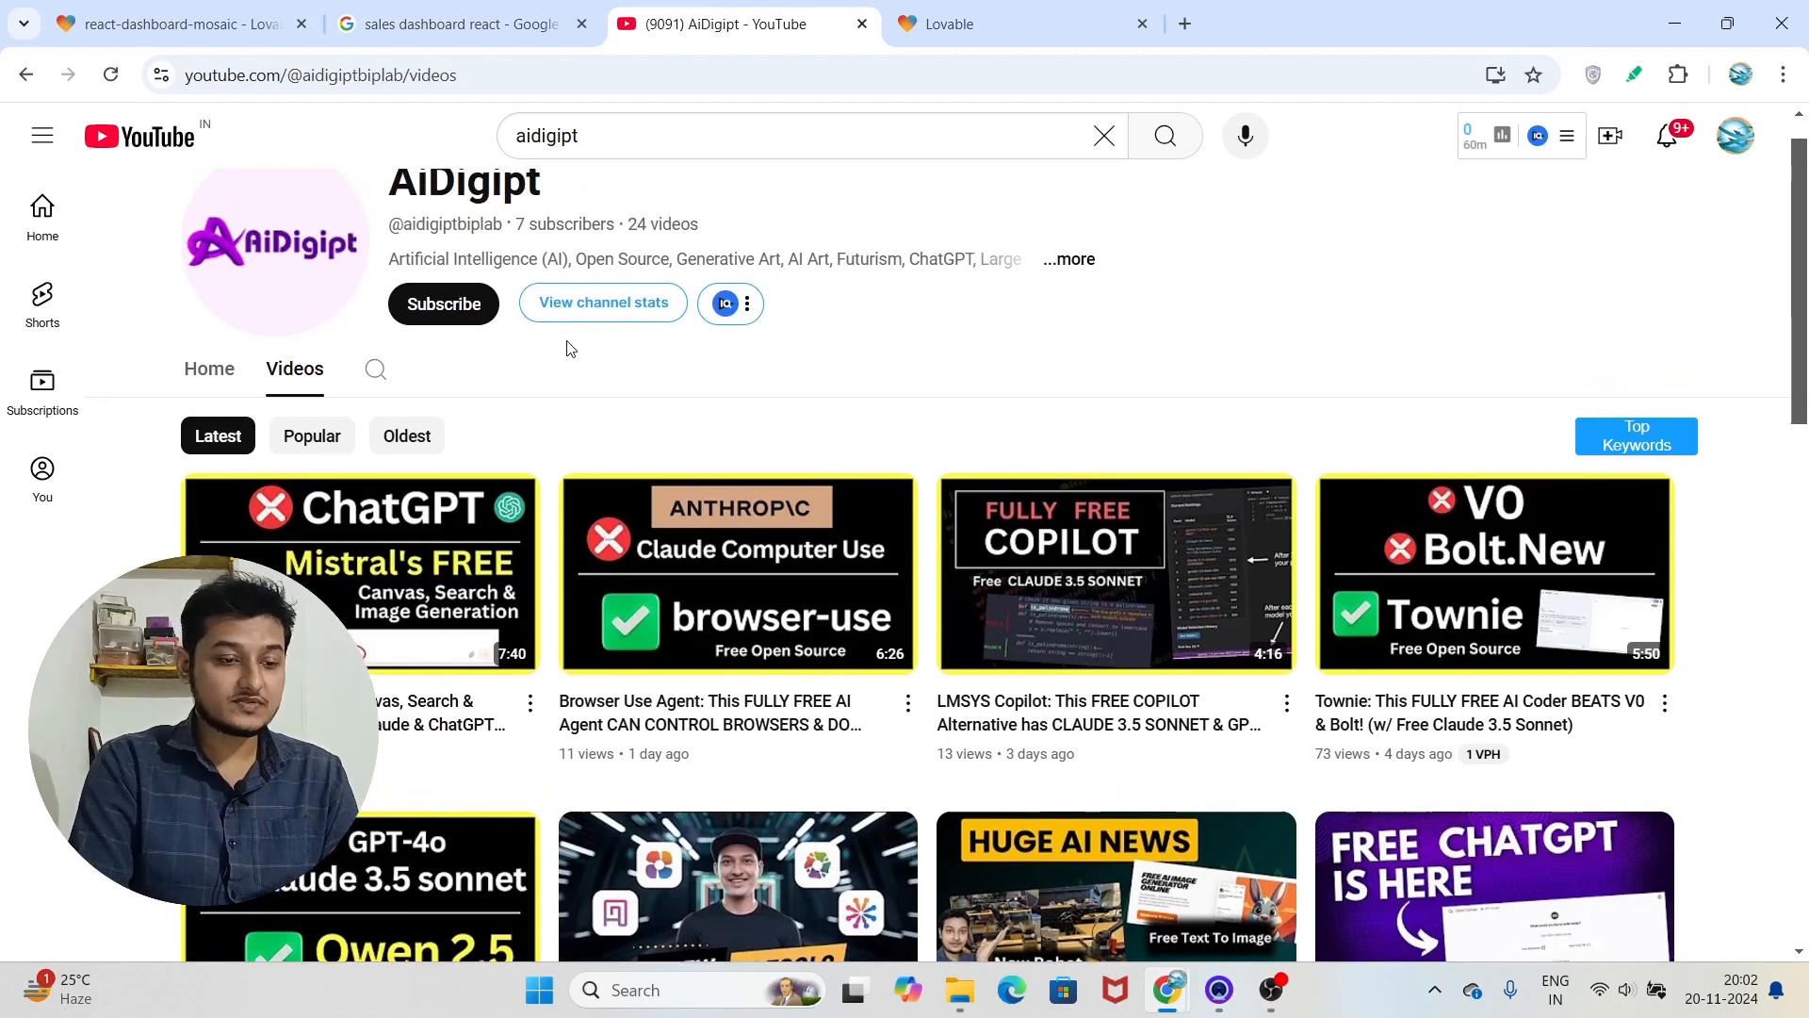
{"action": "mouse_move", "coordinate": [486, 350]}
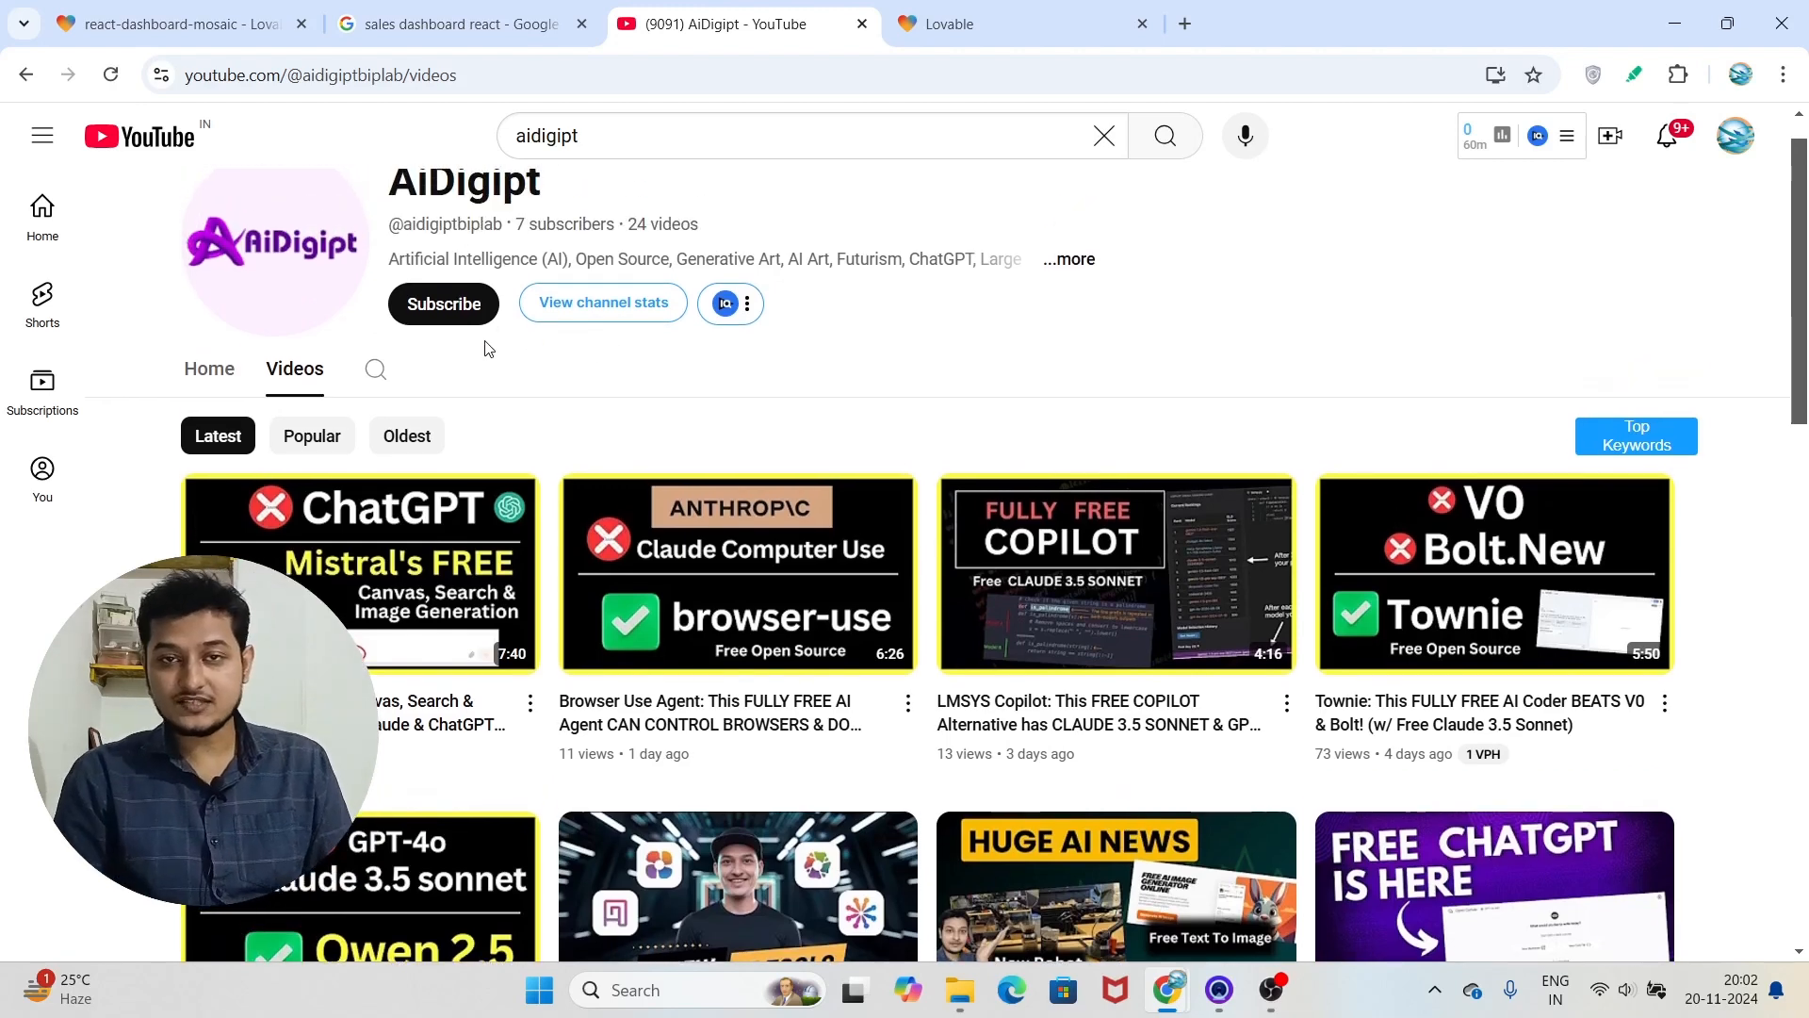